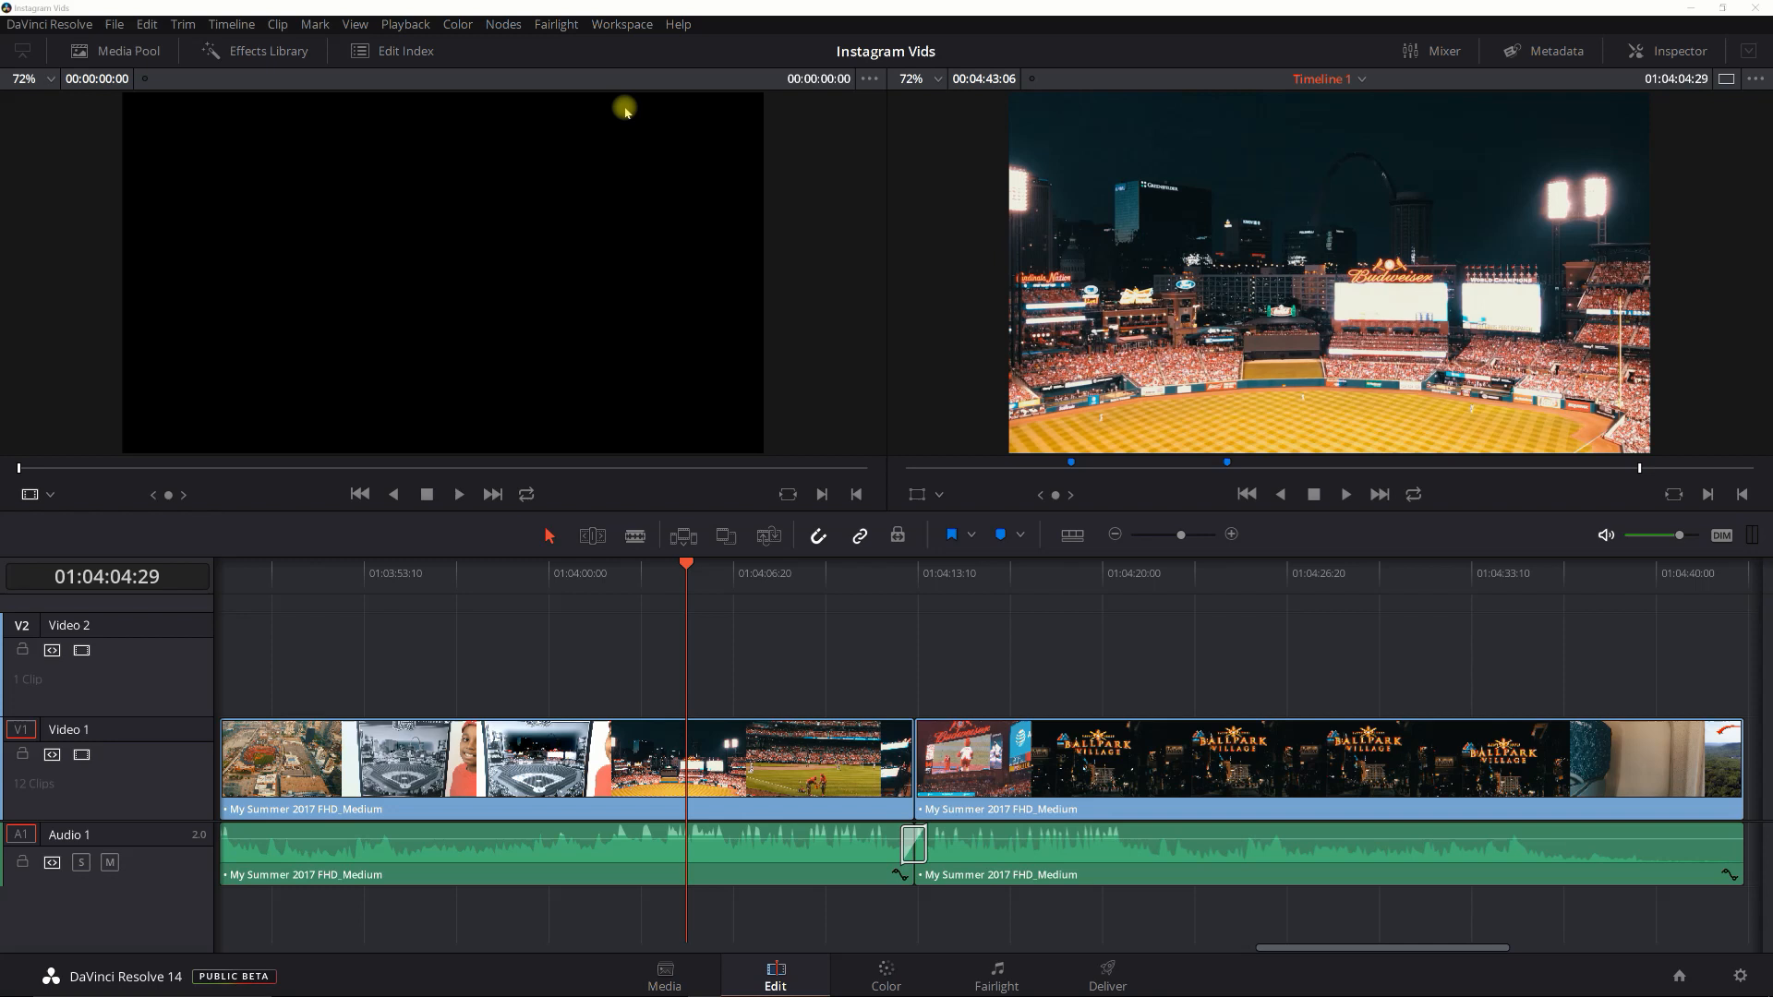
mouse_move(612, 100)
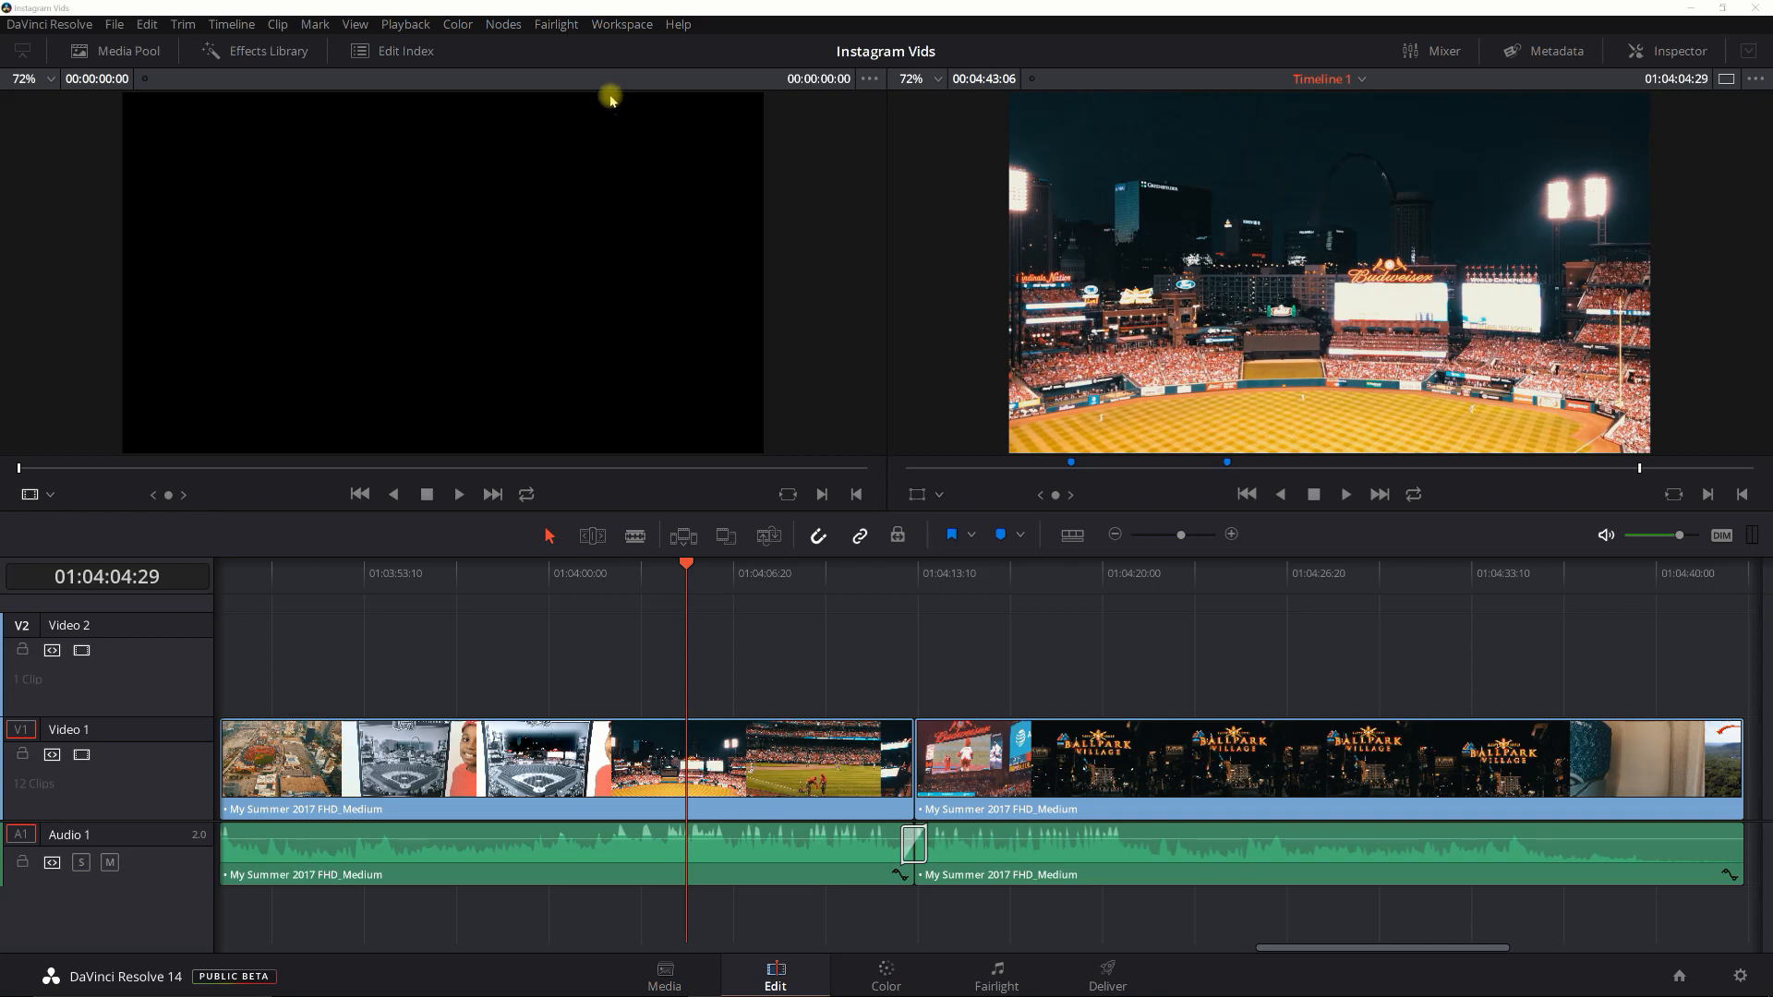
mouse_move(672, 668)
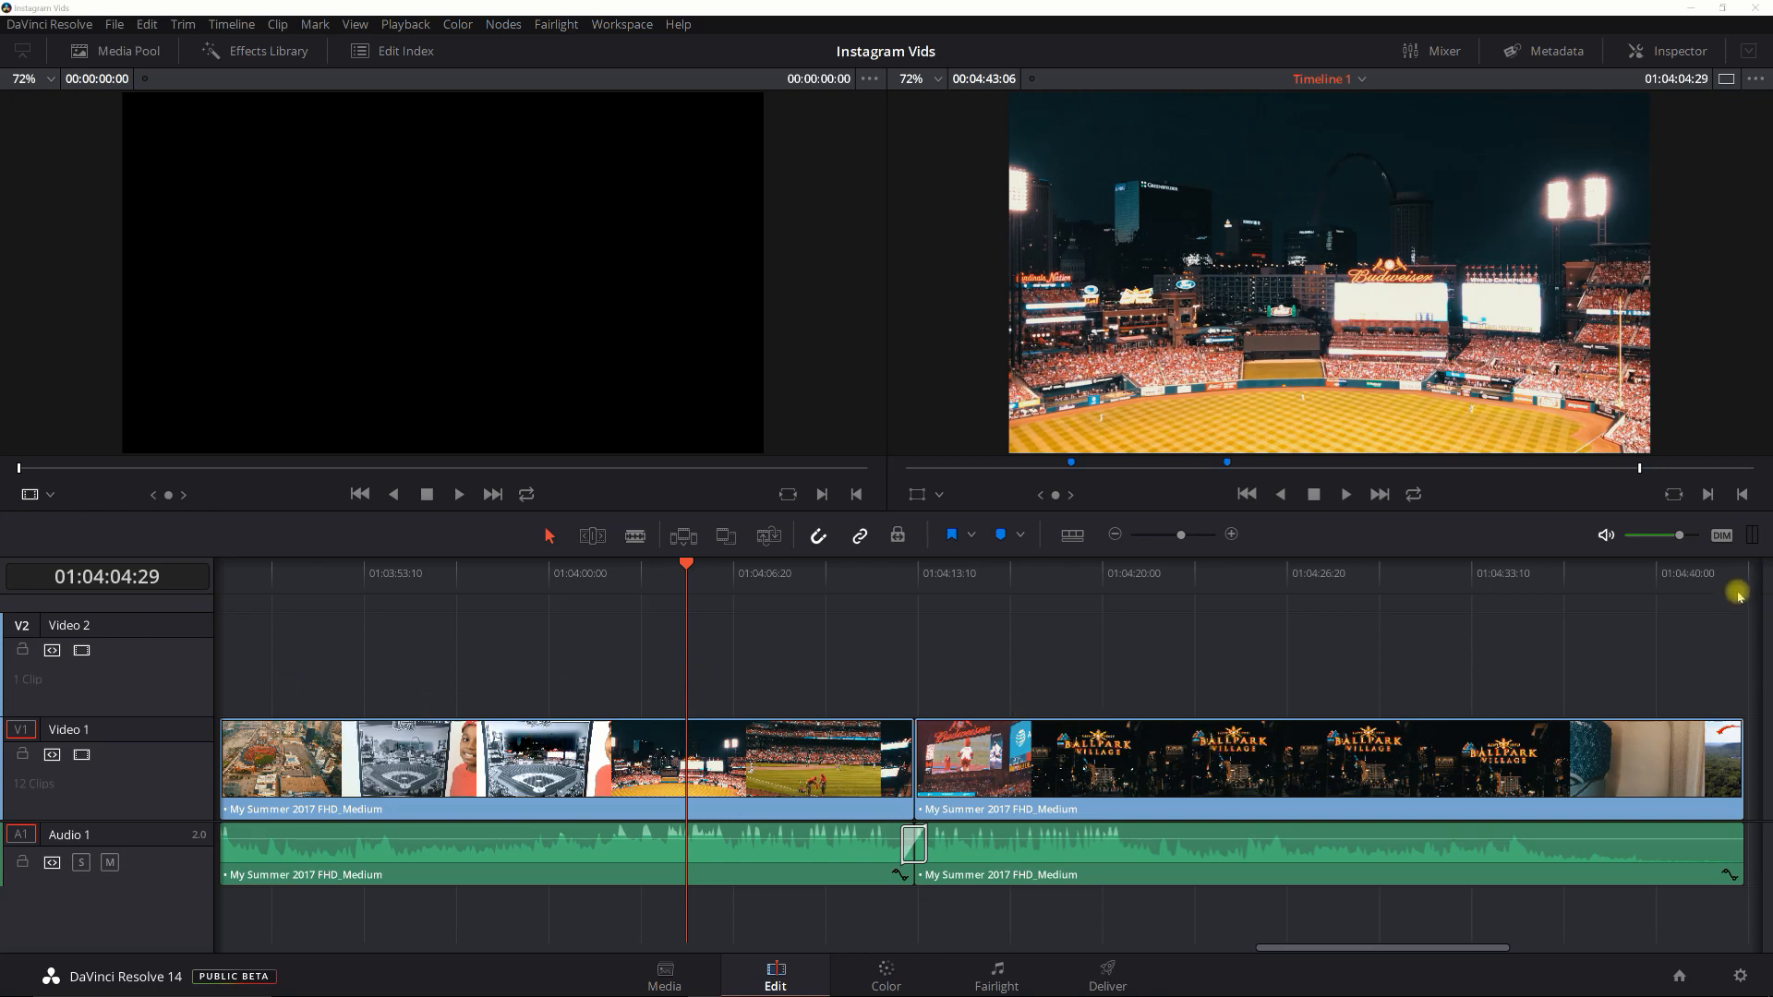
mouse_move(1300, 692)
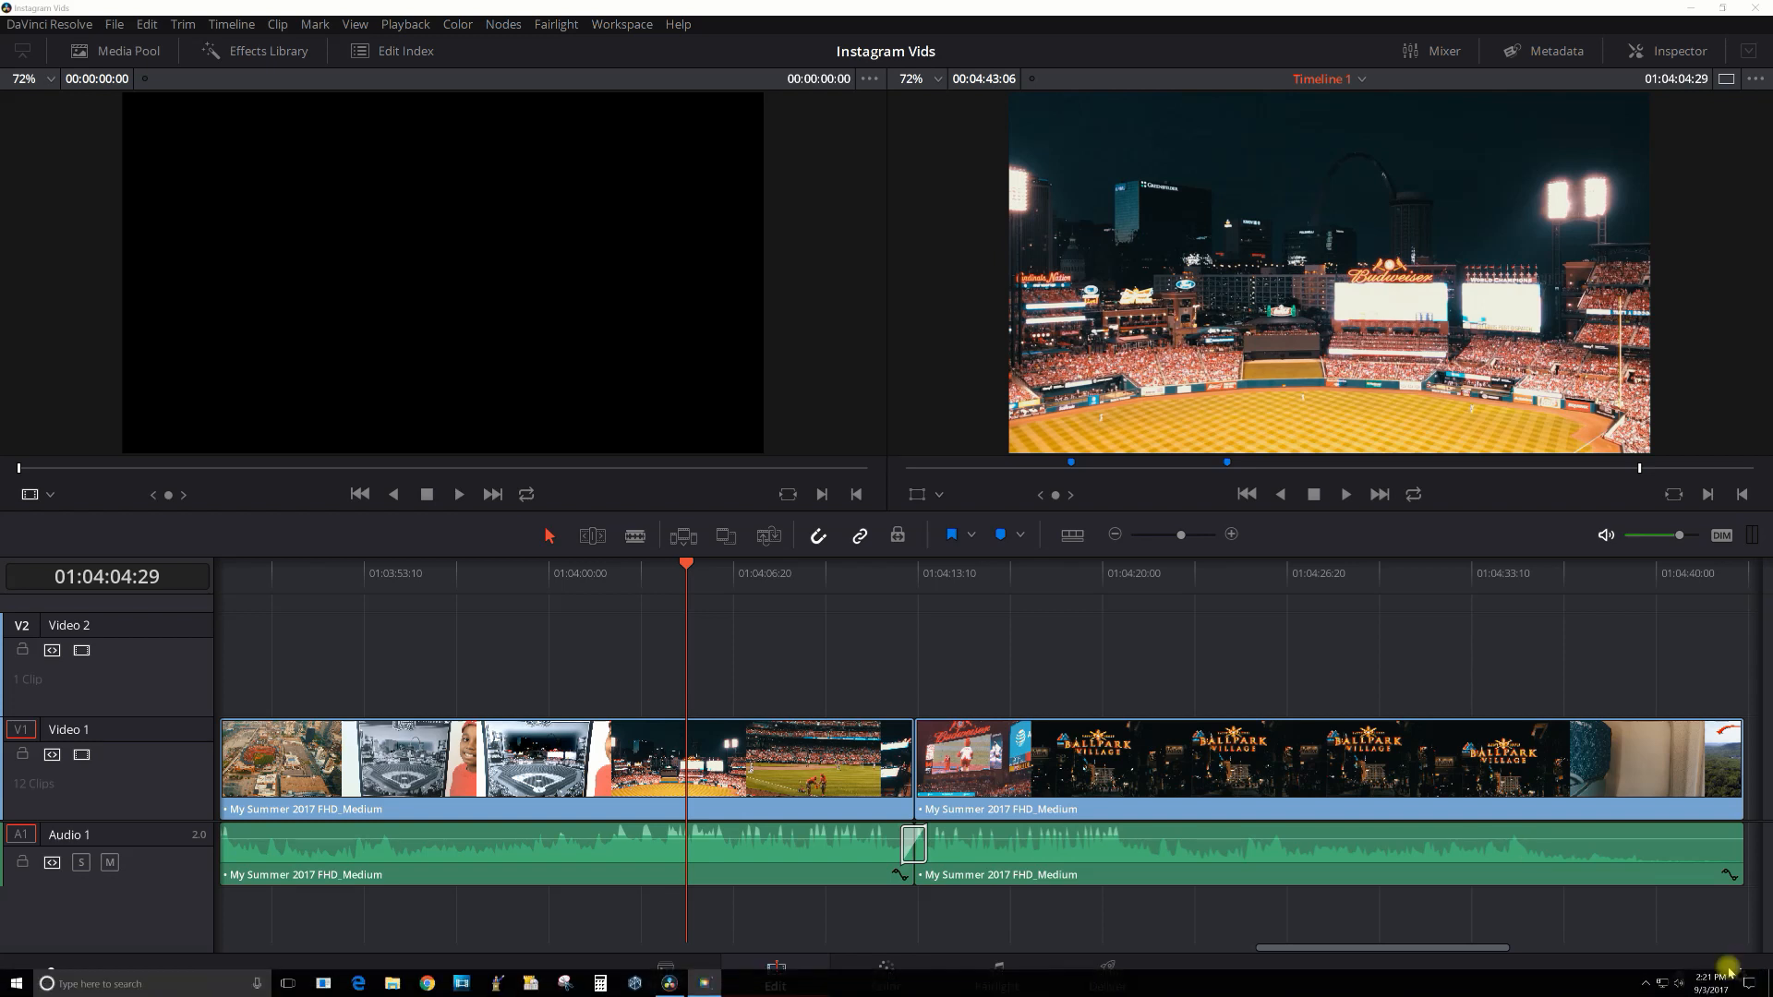
Step: Bring up Project Settings for the Instagram Vids project, showing Master Settings at 1920x1080
left_click(1740, 979)
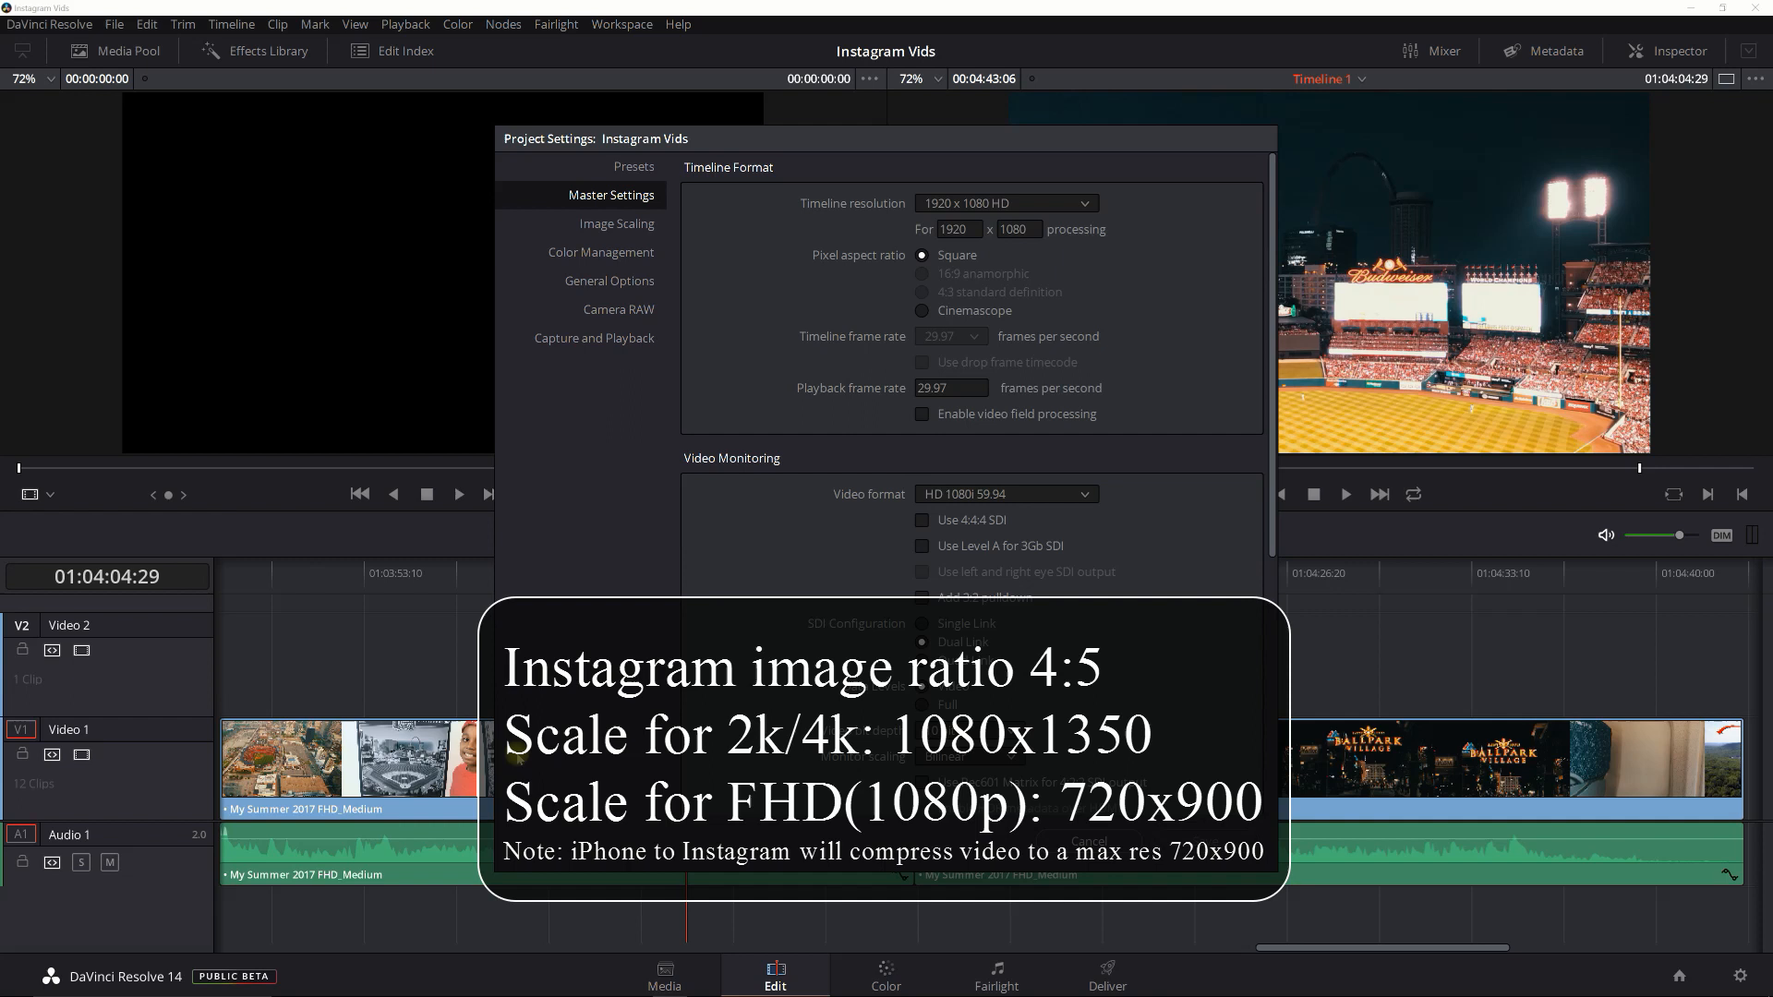
Step: Change the timeline processing resolution to 720x900 in Master Settings and save
left_click(965, 230)
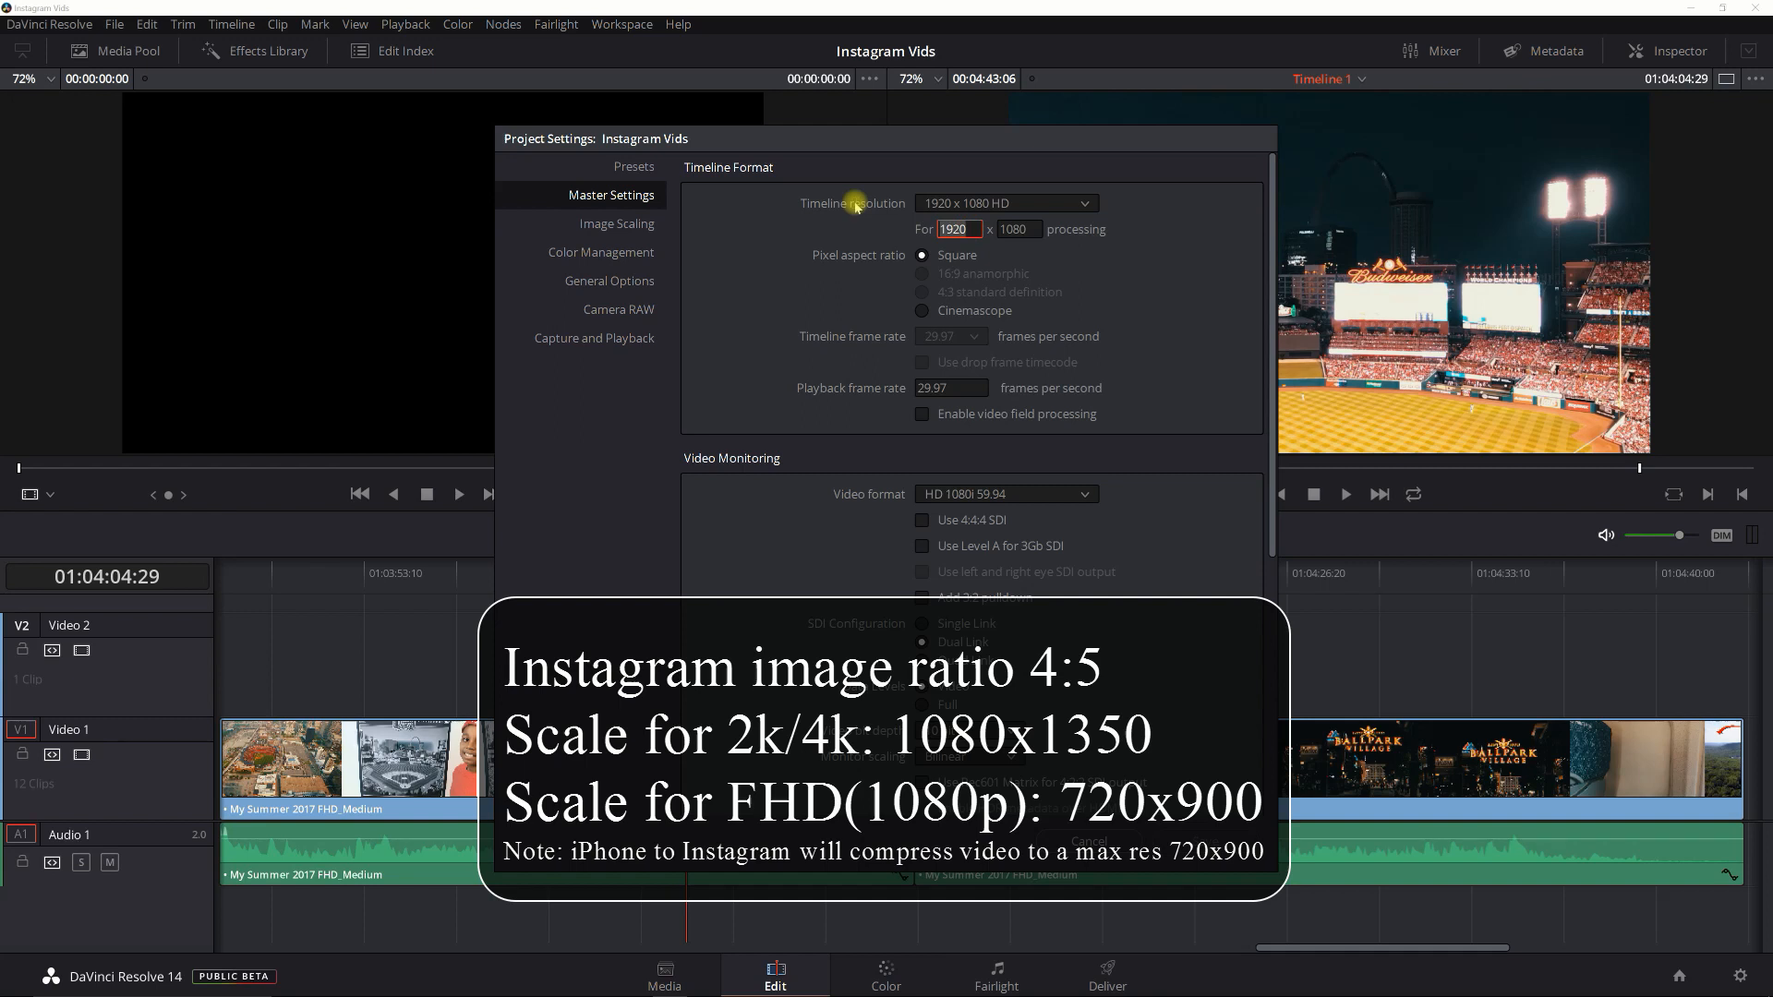
type("720")
left_click(1018, 227)
type("900")
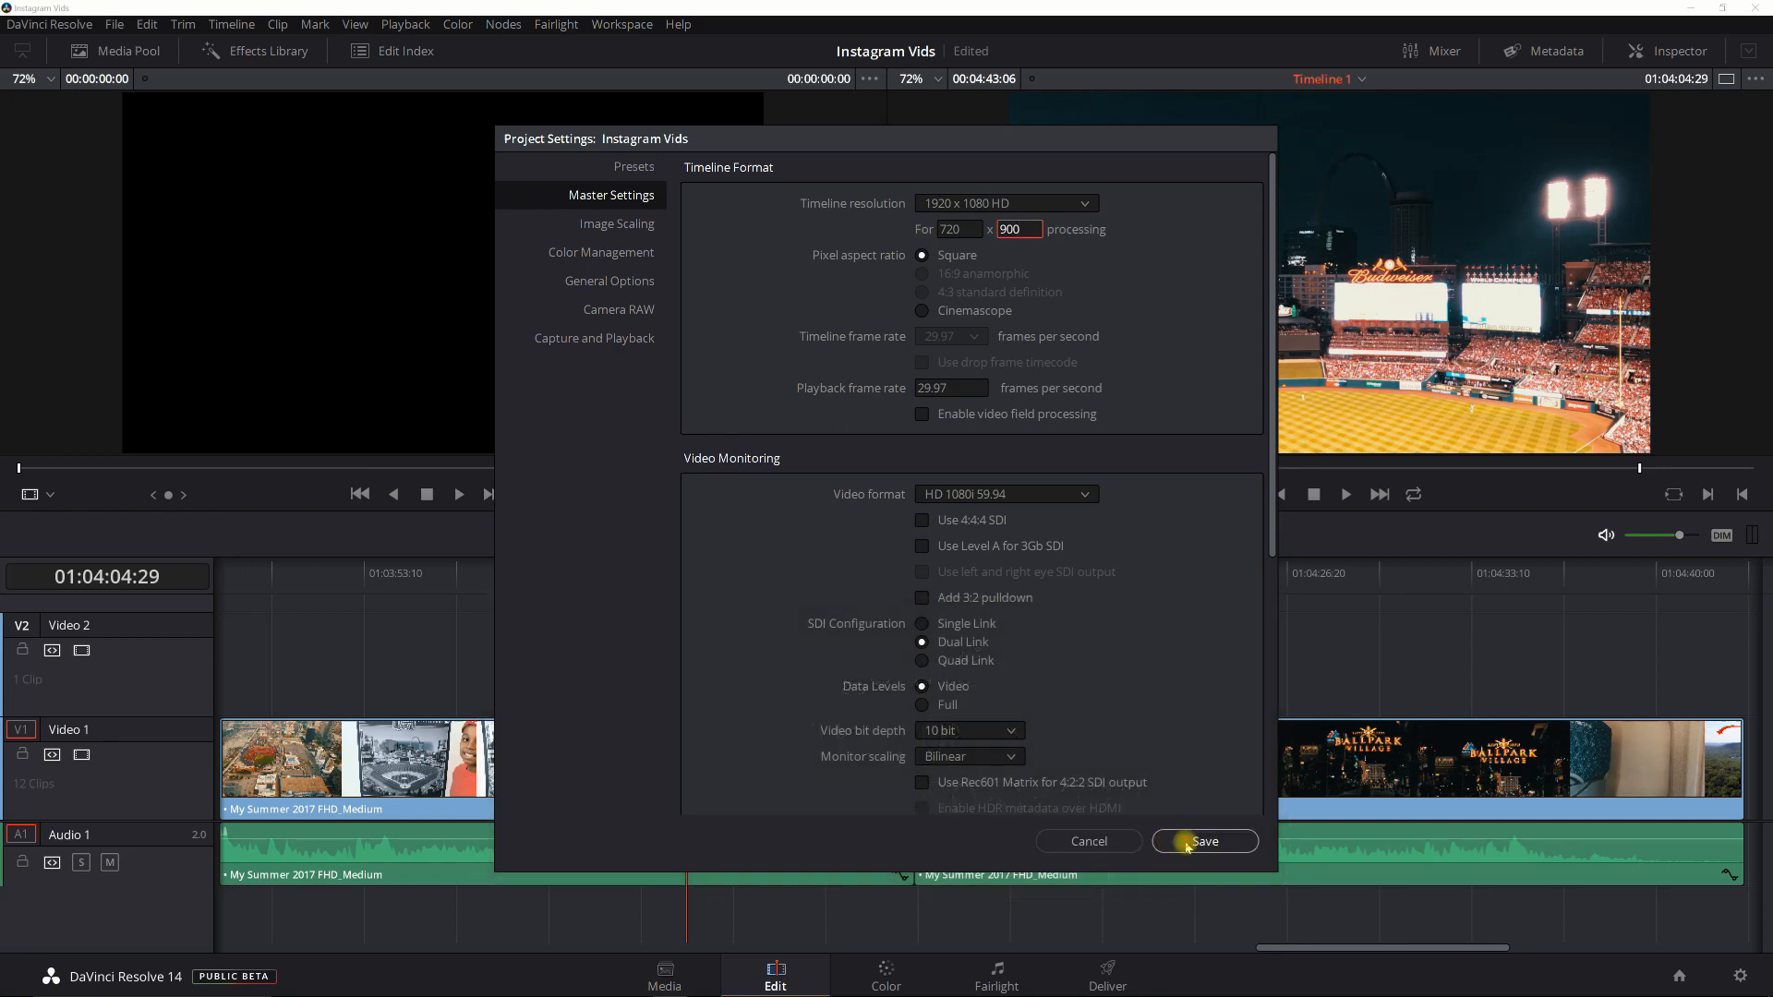
left_click(1204, 842)
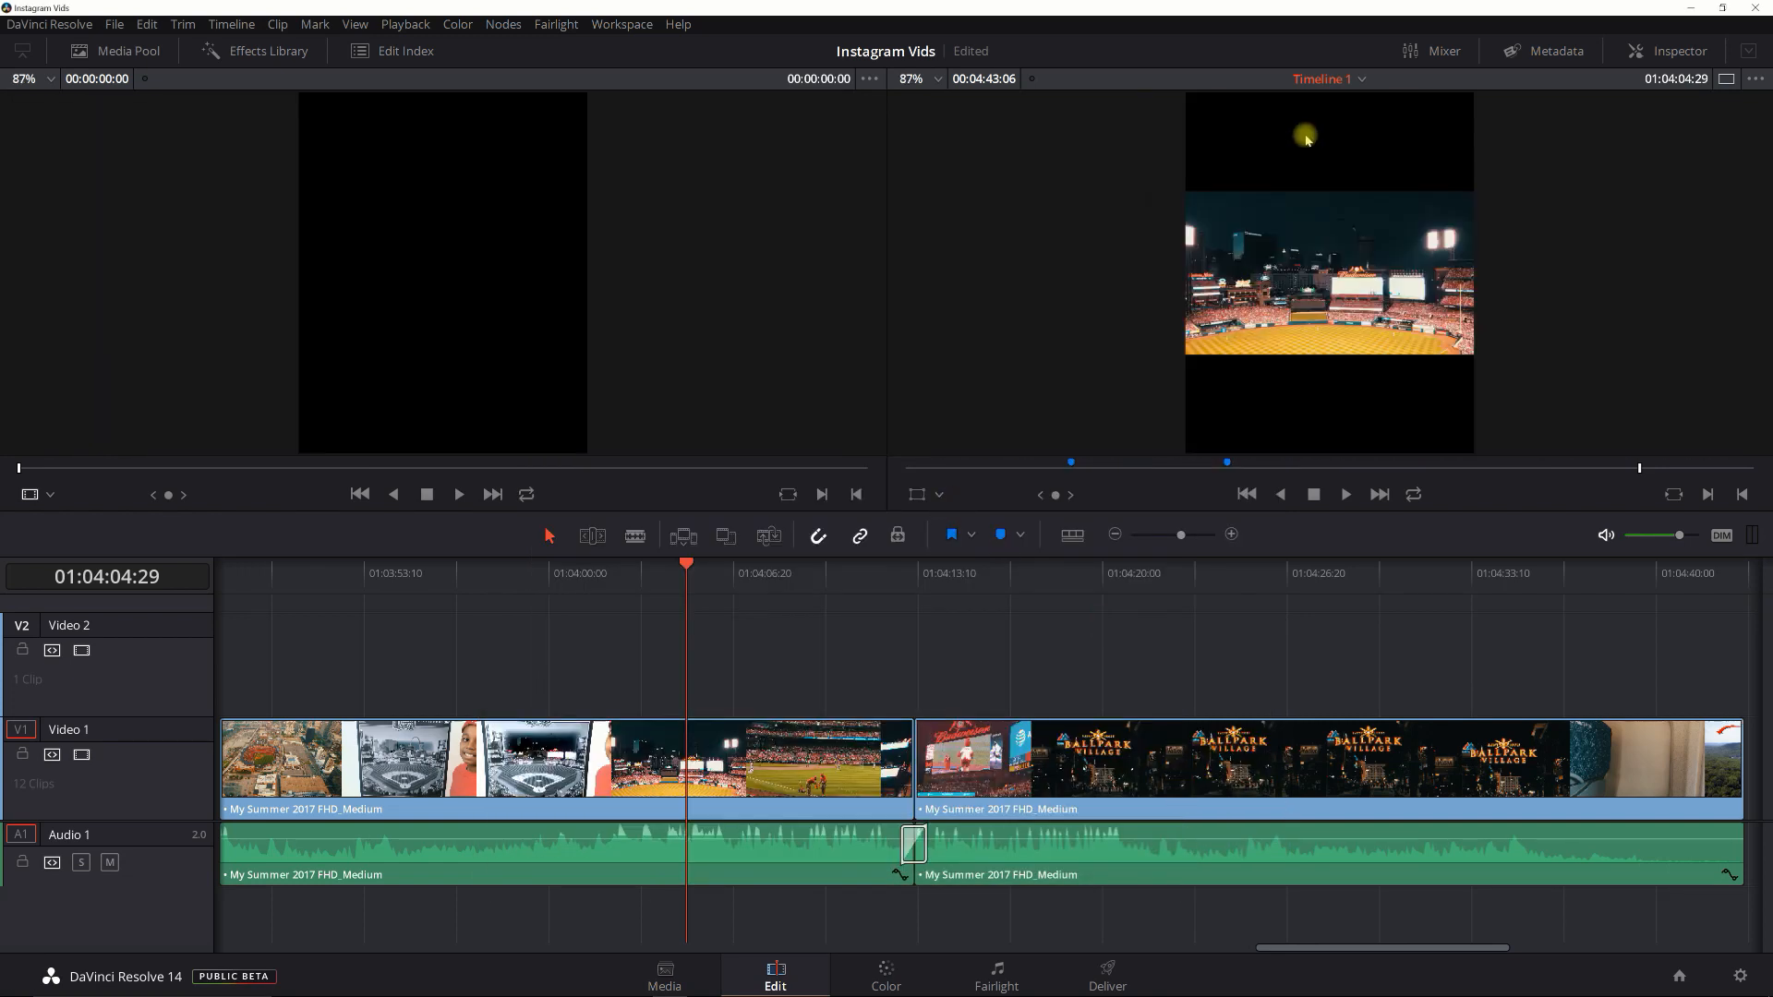
mouse_move(733, 960)
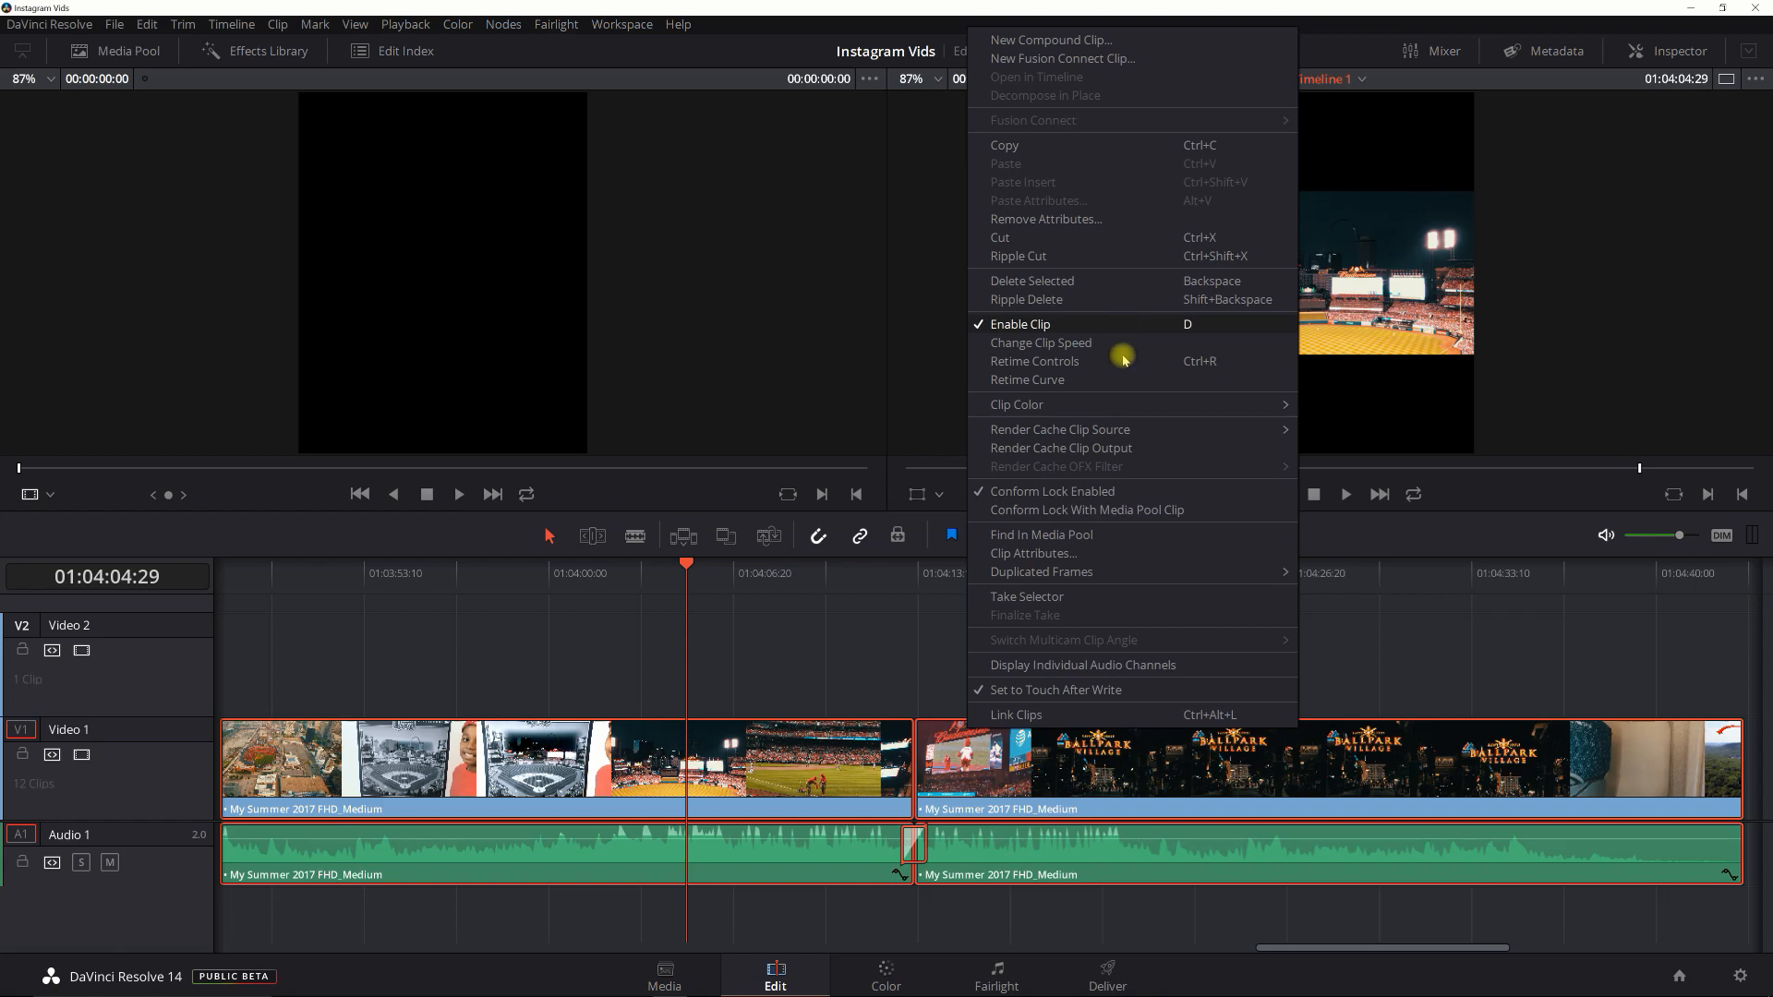
mouse_move(1038, 200)
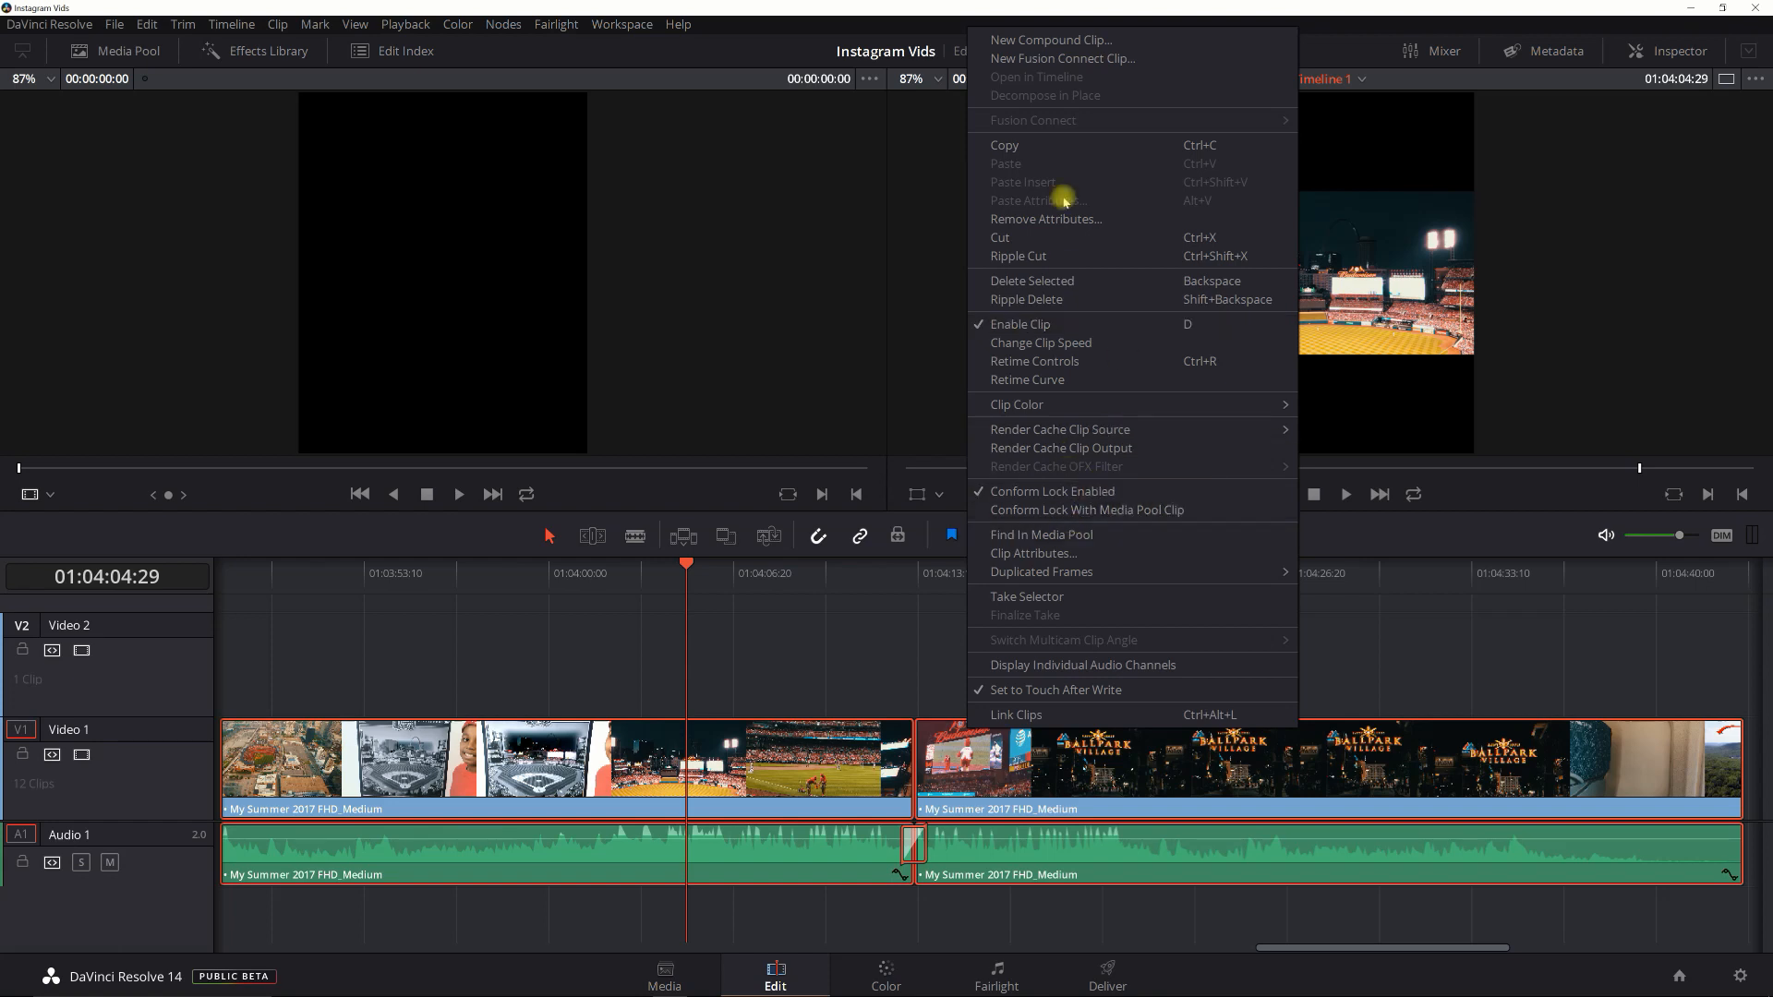
Step: Create Compound Clip 2 from all timeline clips and move to the Color page
left_click(1051, 38)
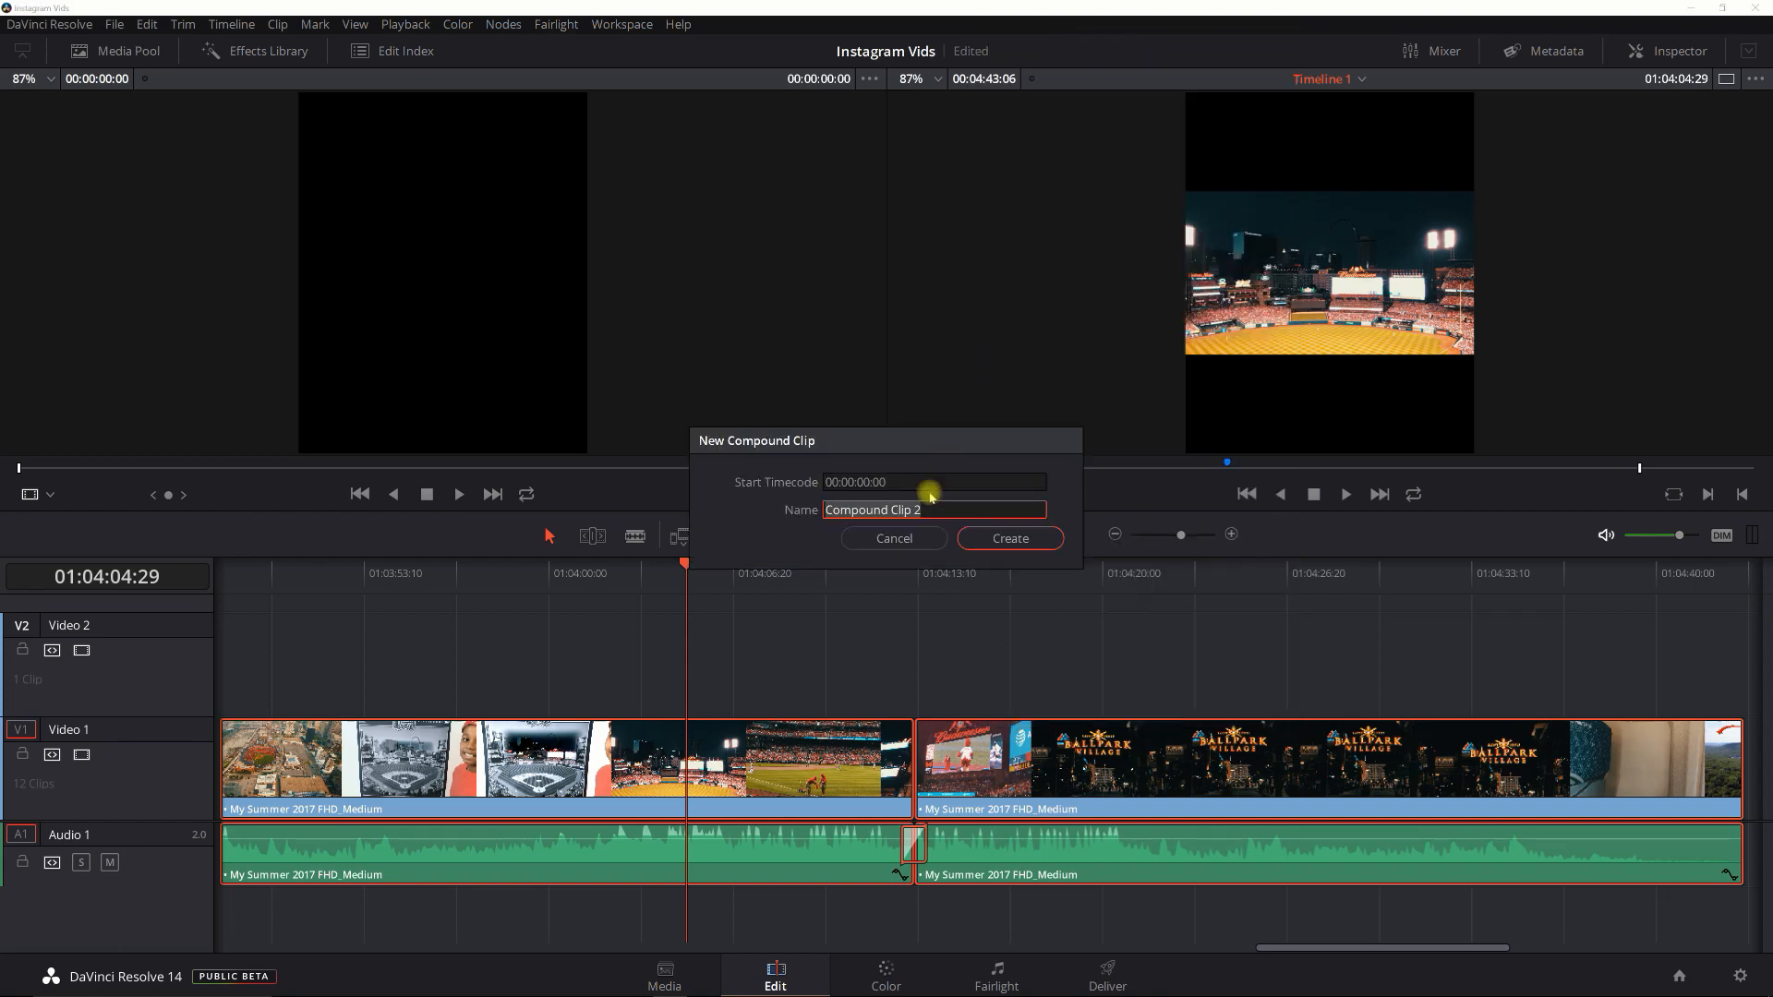
left_click(1009, 540)
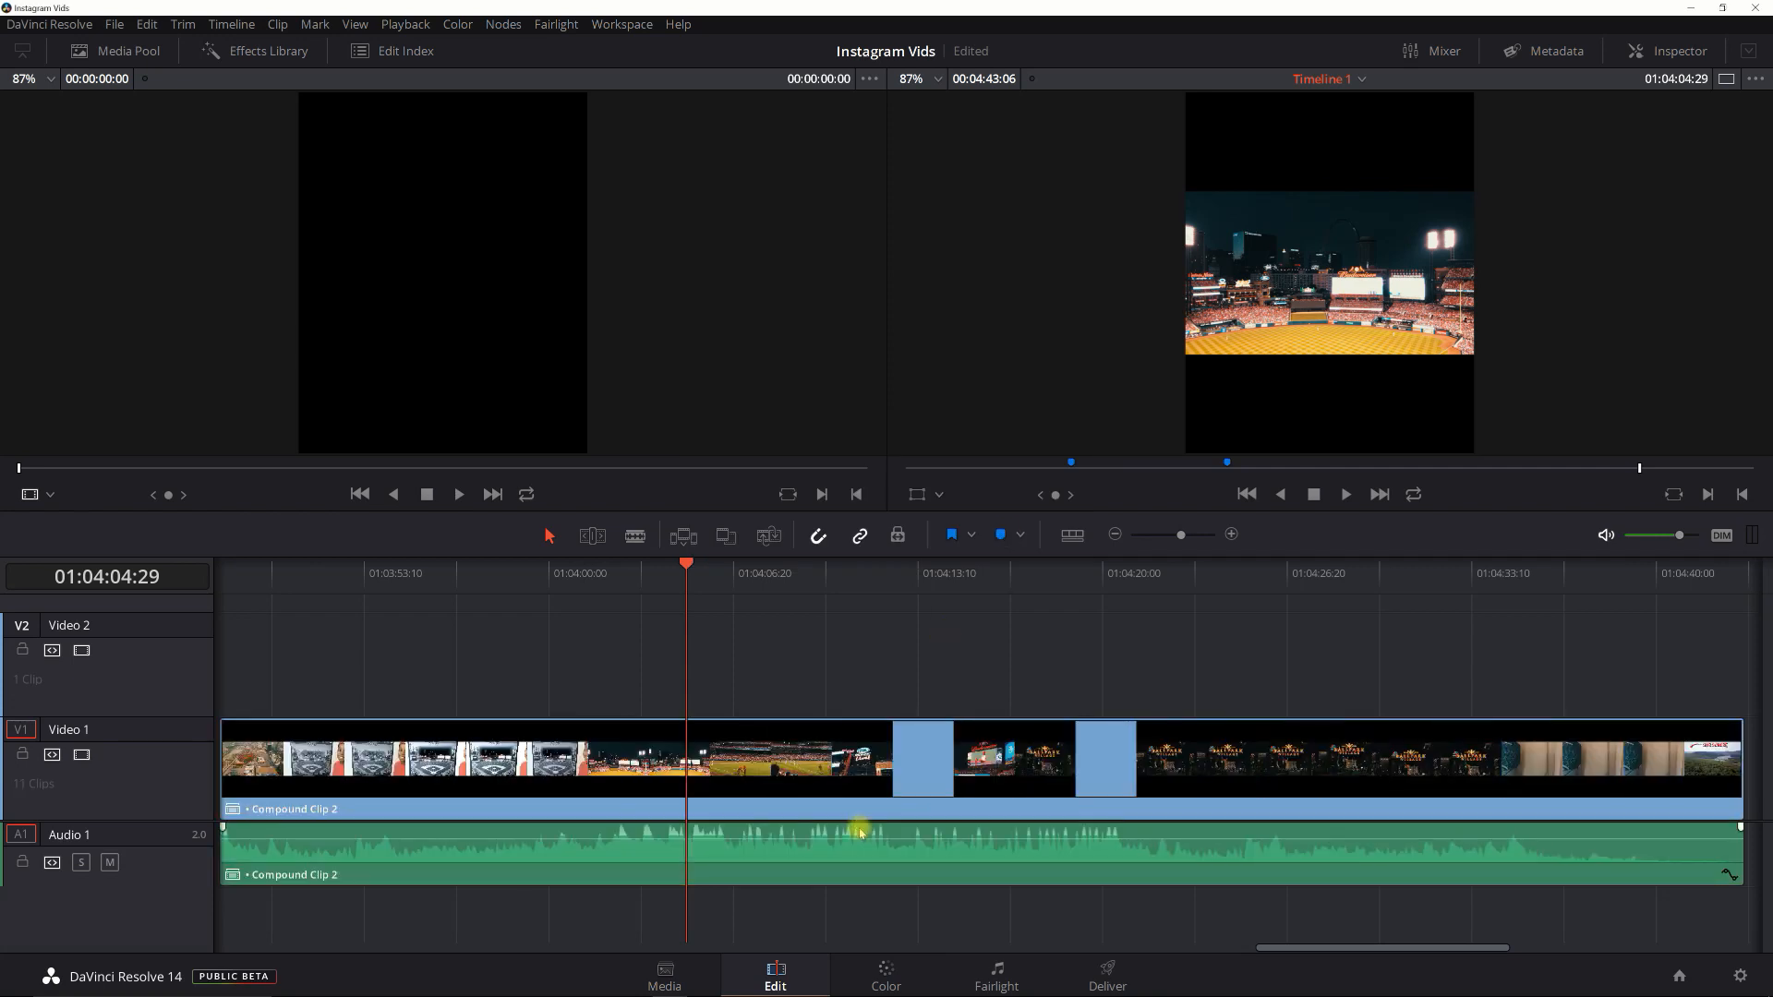
left_click(884, 975)
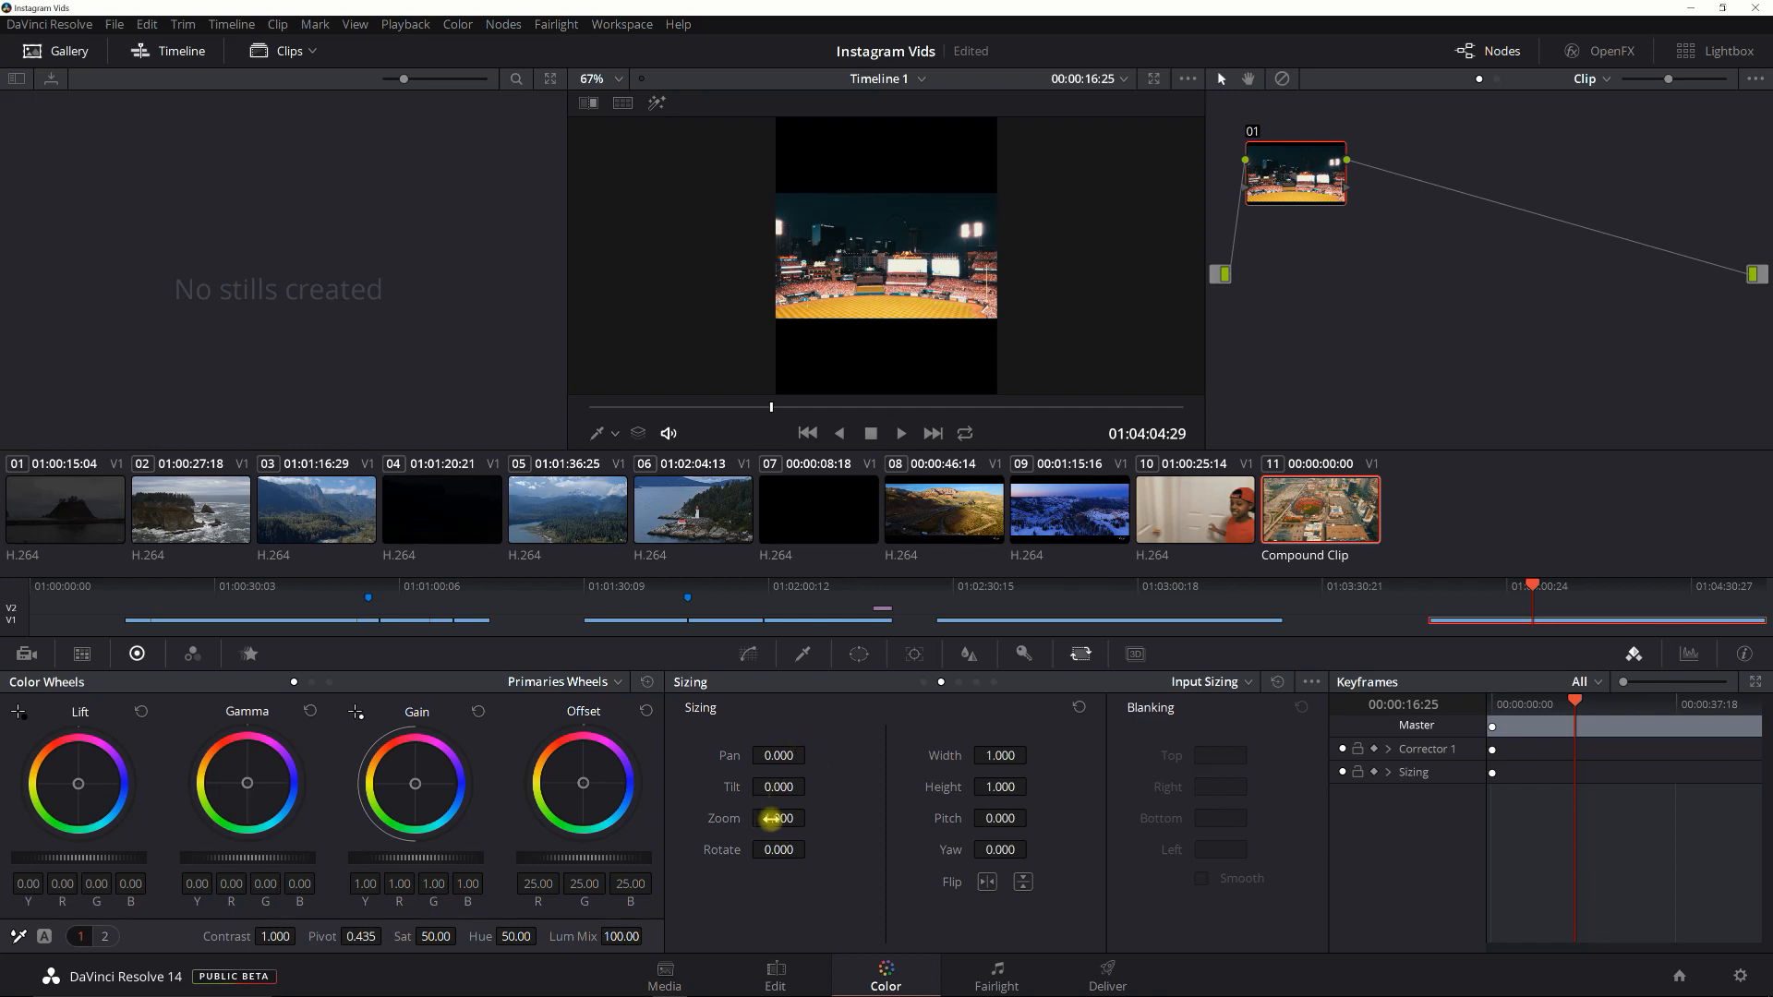
Step: Set Compound Clip 2's sizing zoom to 2.22 so footage fills the vertical frame
left_click(778, 819)
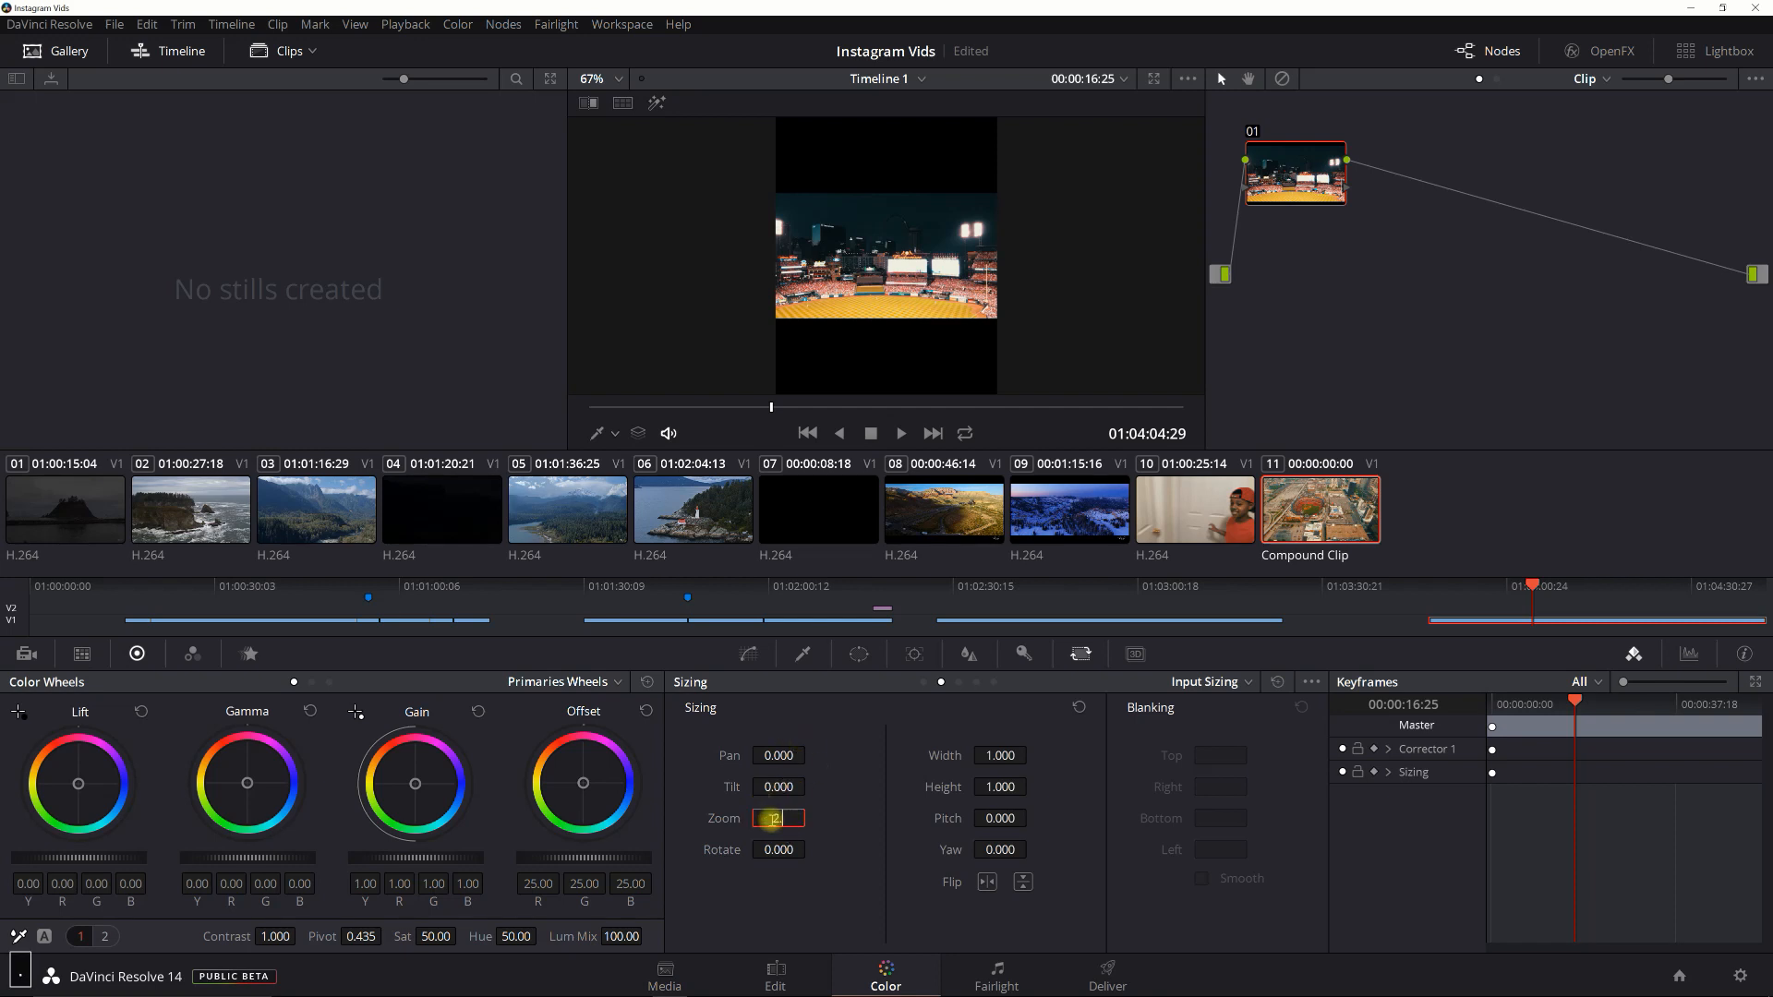
type("2.220")
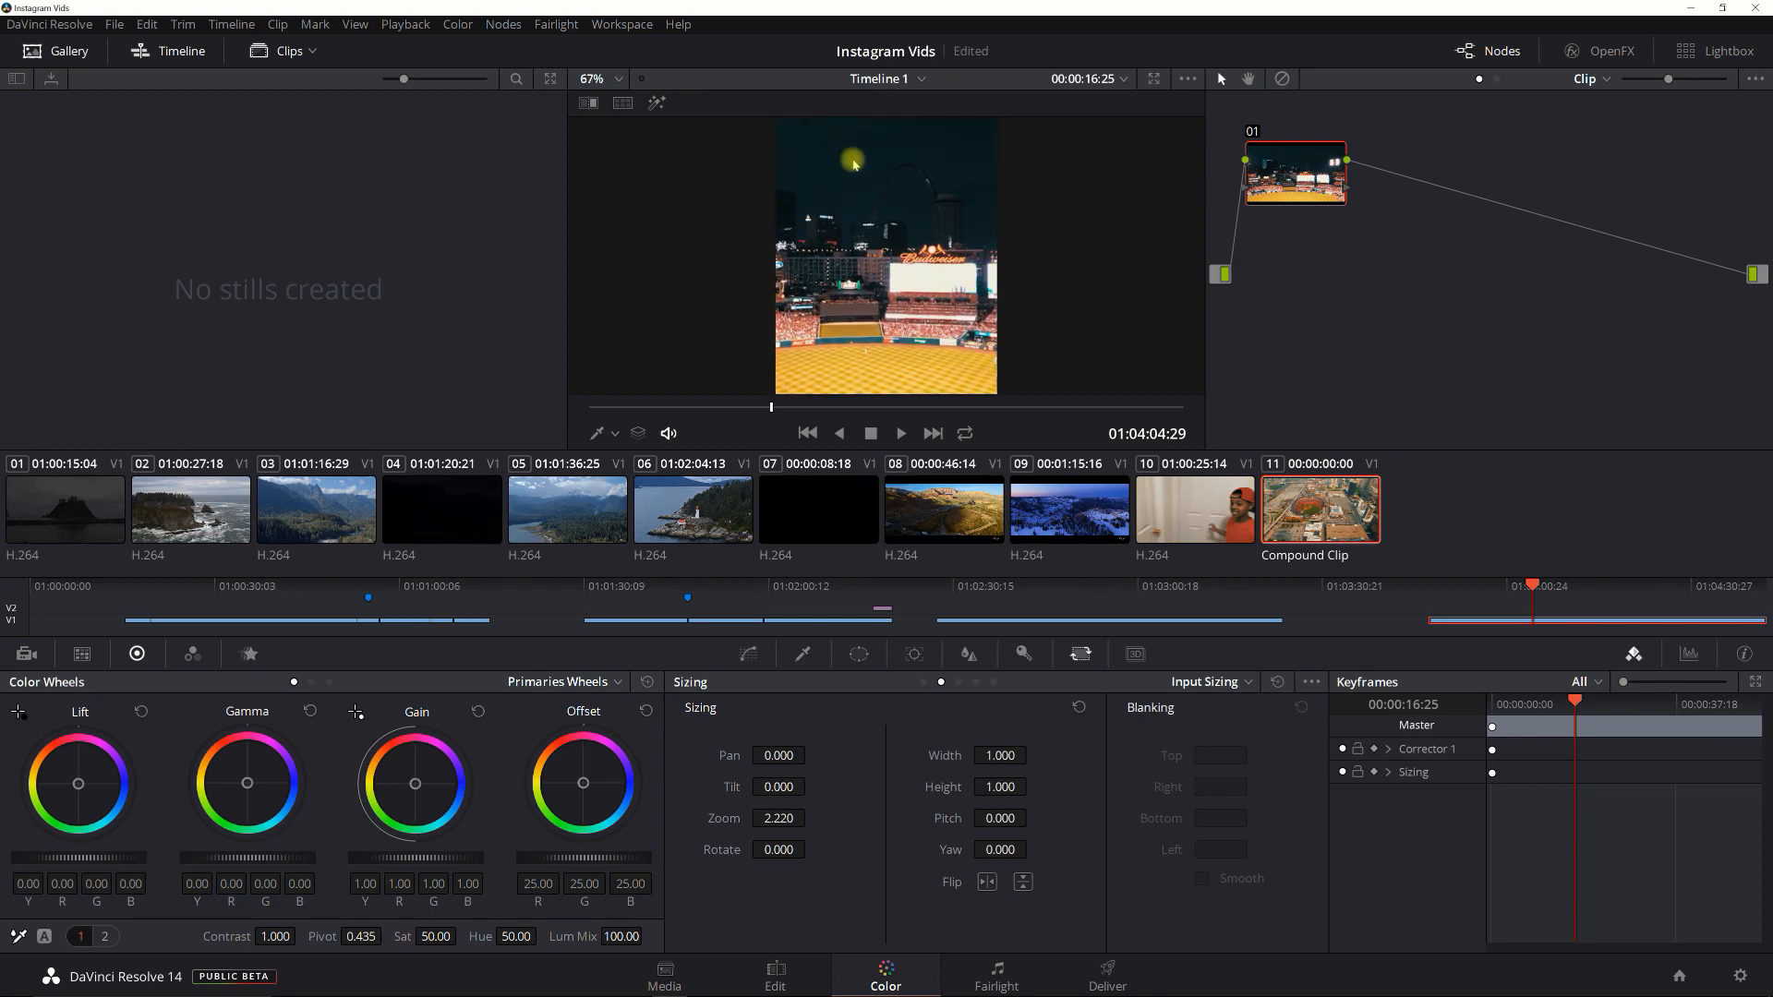
mouse_move(905, 183)
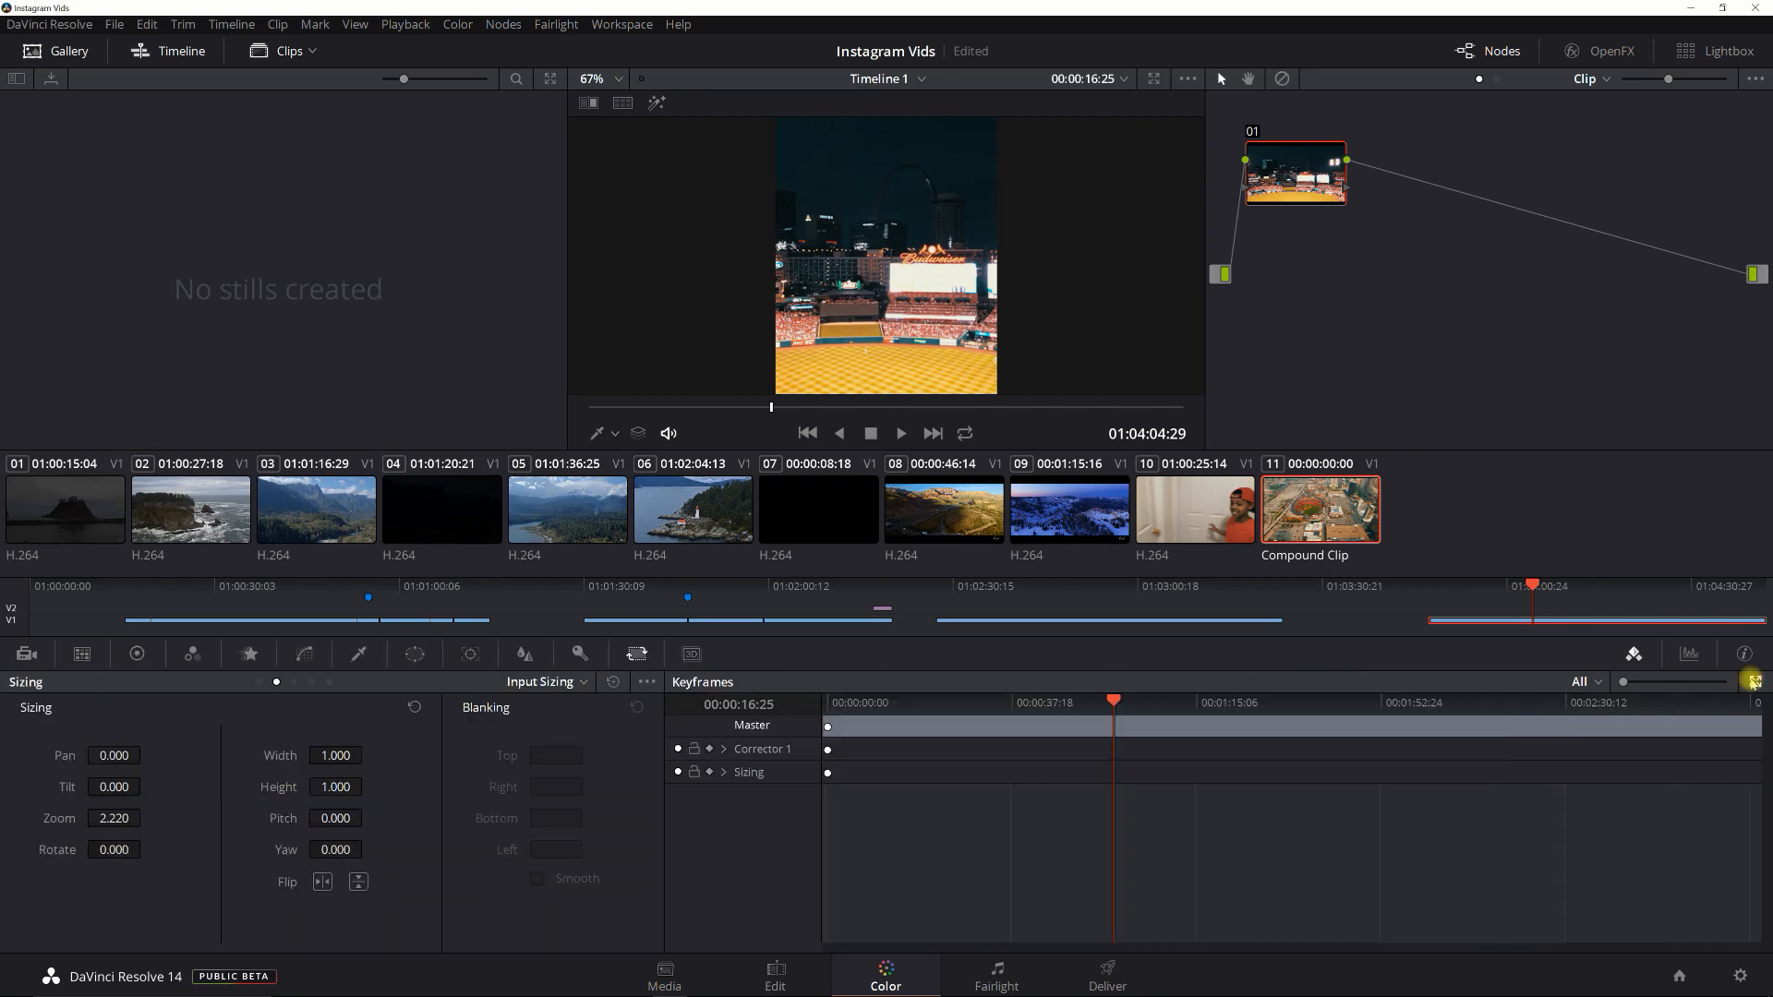
mouse_move(231, 738)
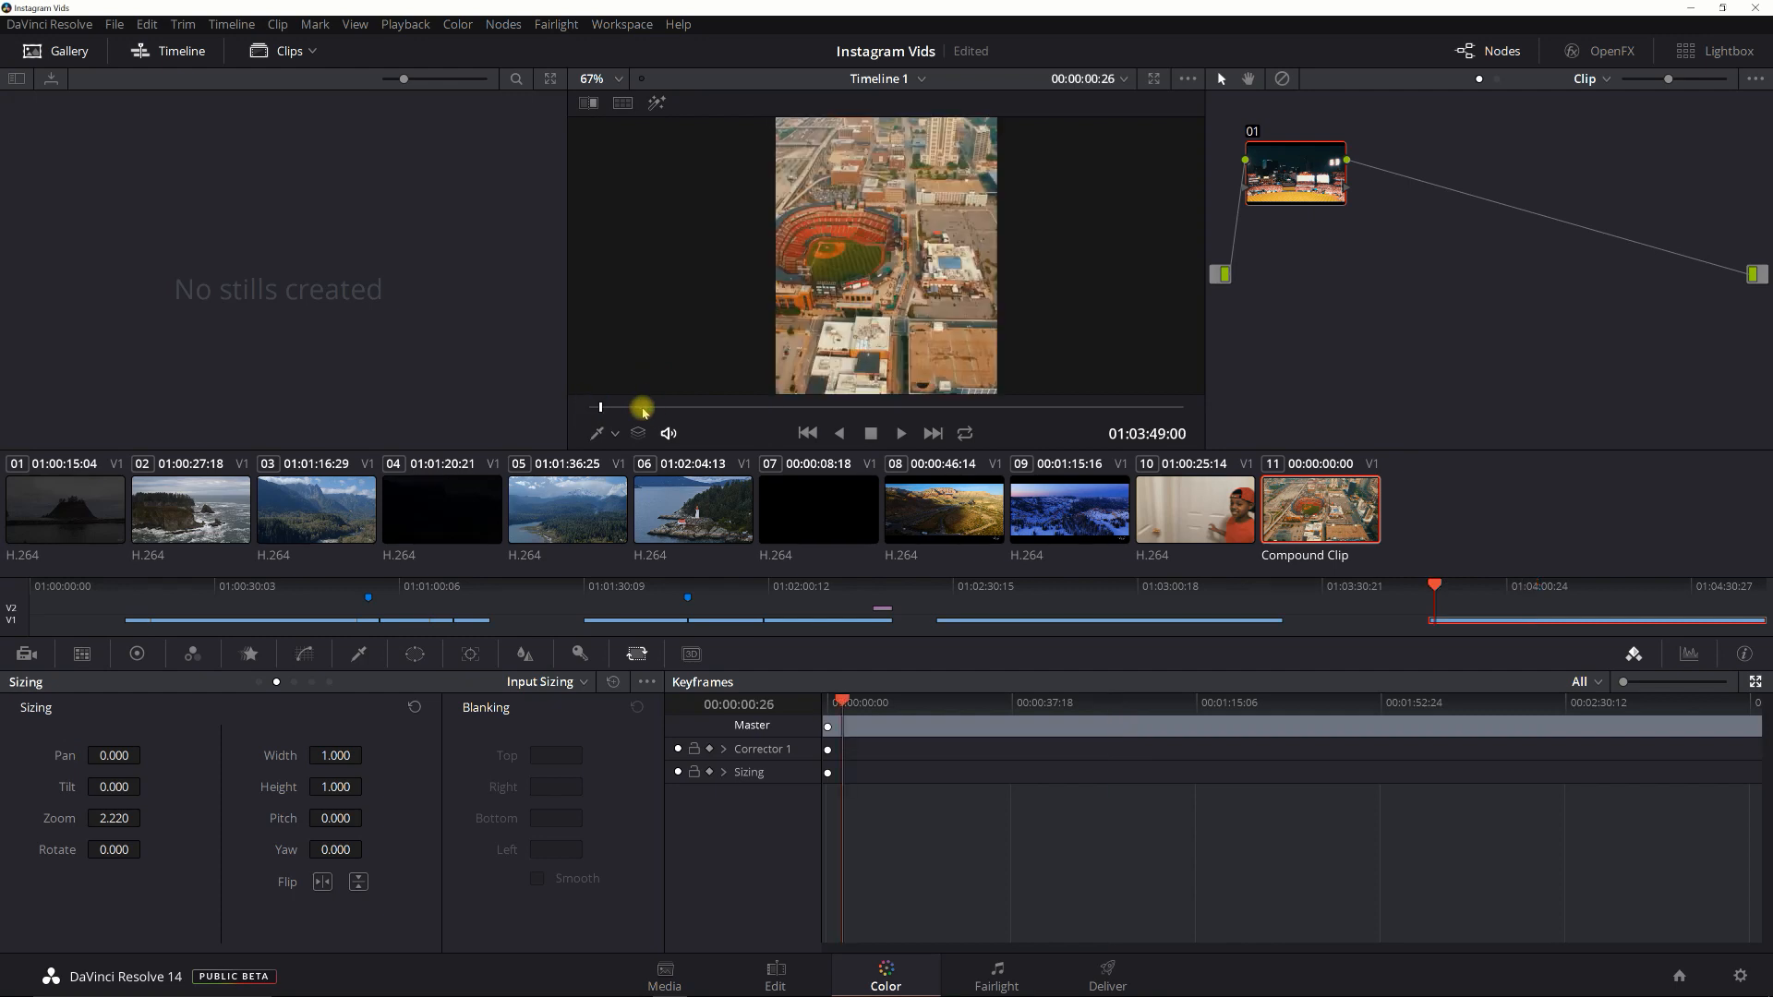
Step: Scrub through the clip's shots and adjust sizing pan to 19.5, checking framing from the start
left_click_drag(643, 407, 661, 407)
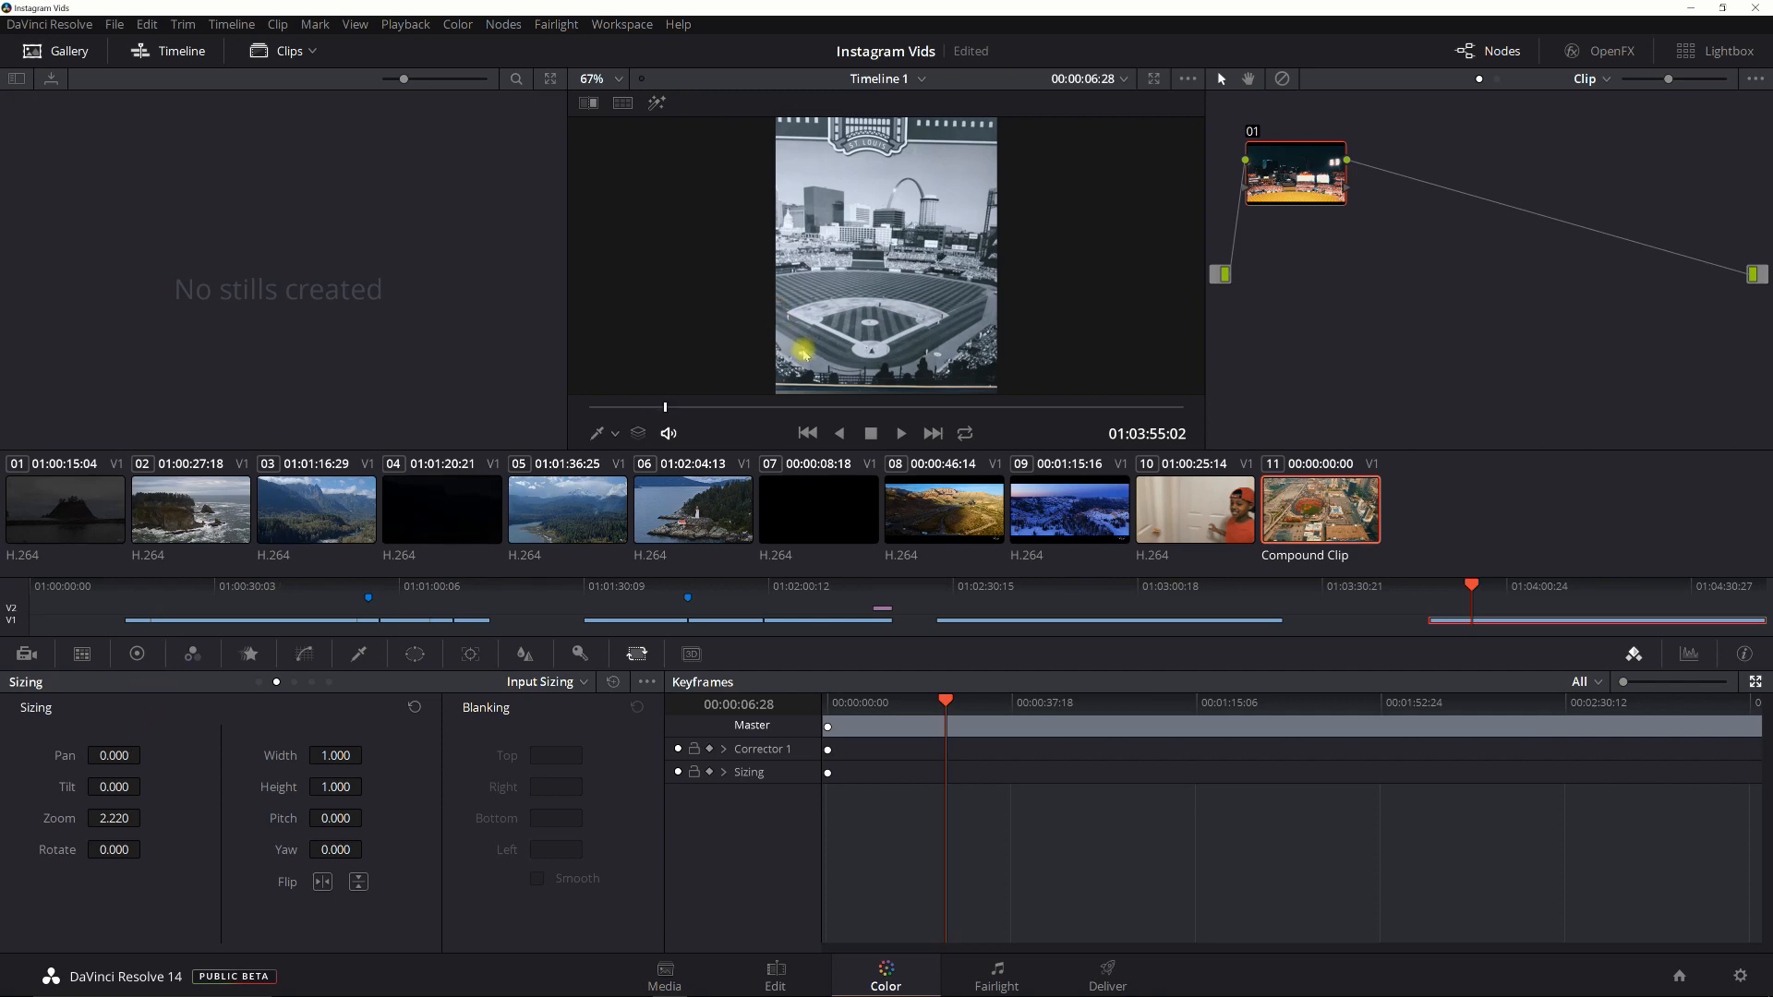
left_click_drag(667, 407, 729, 407)
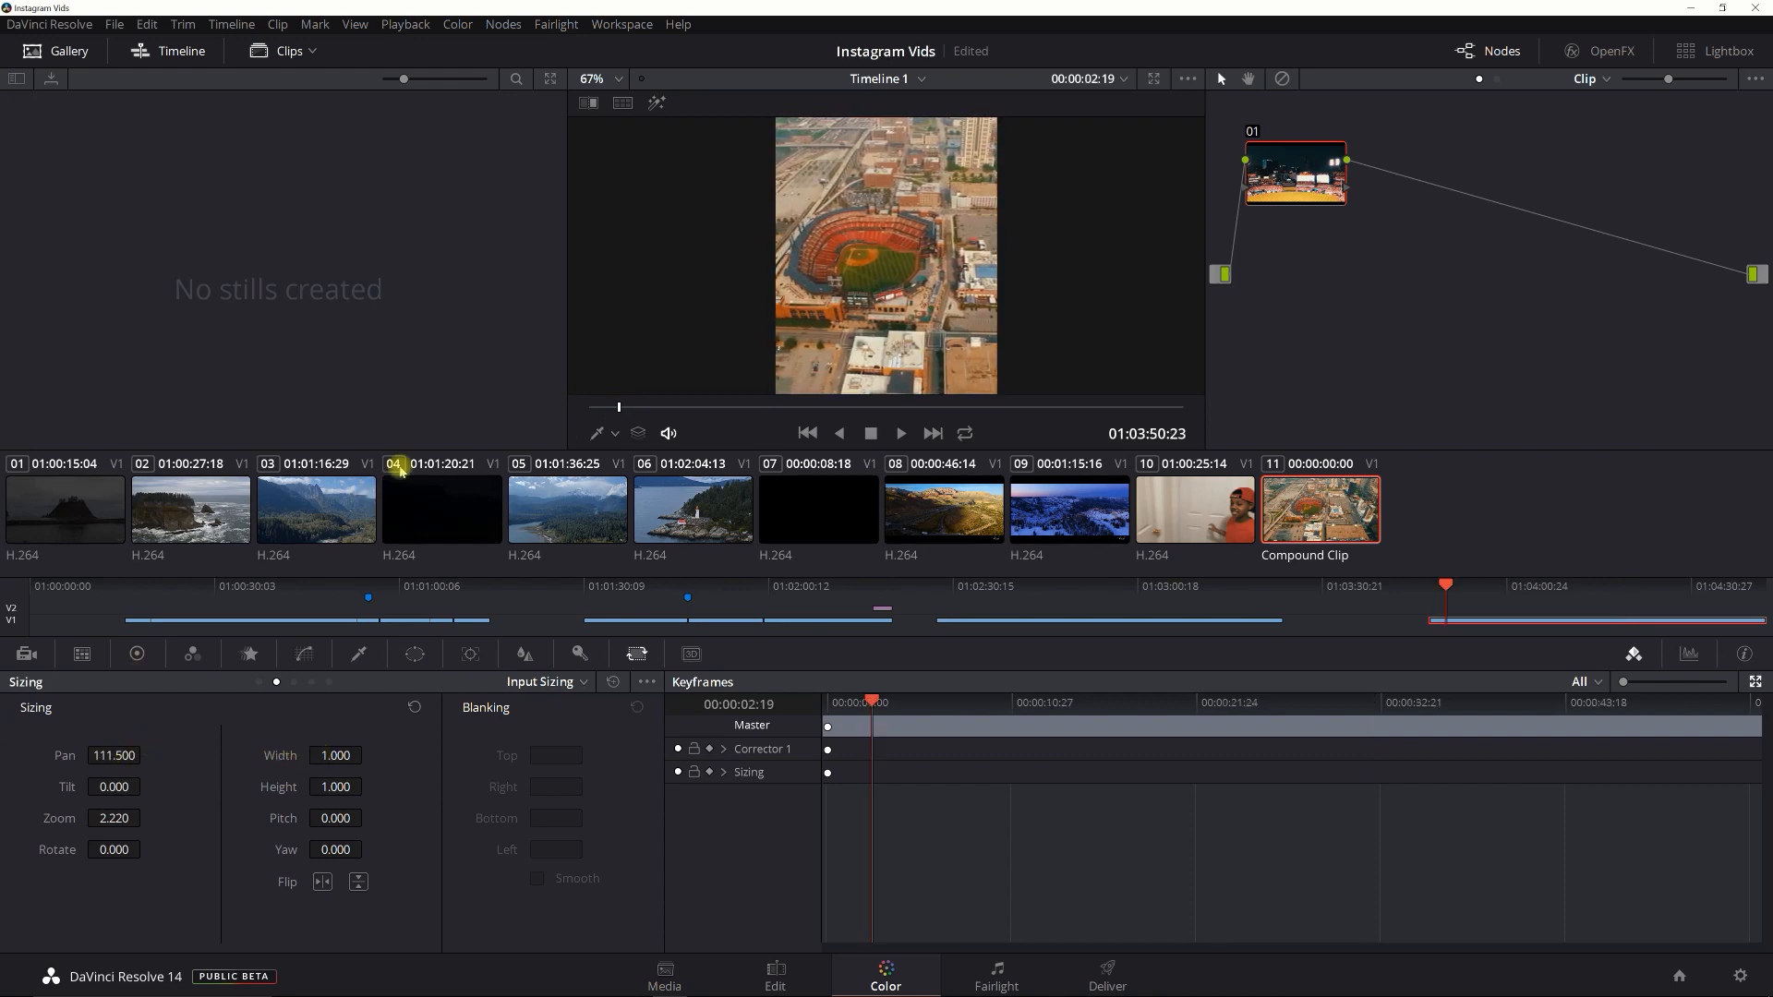
left_click_drag(618, 407, 650, 407)
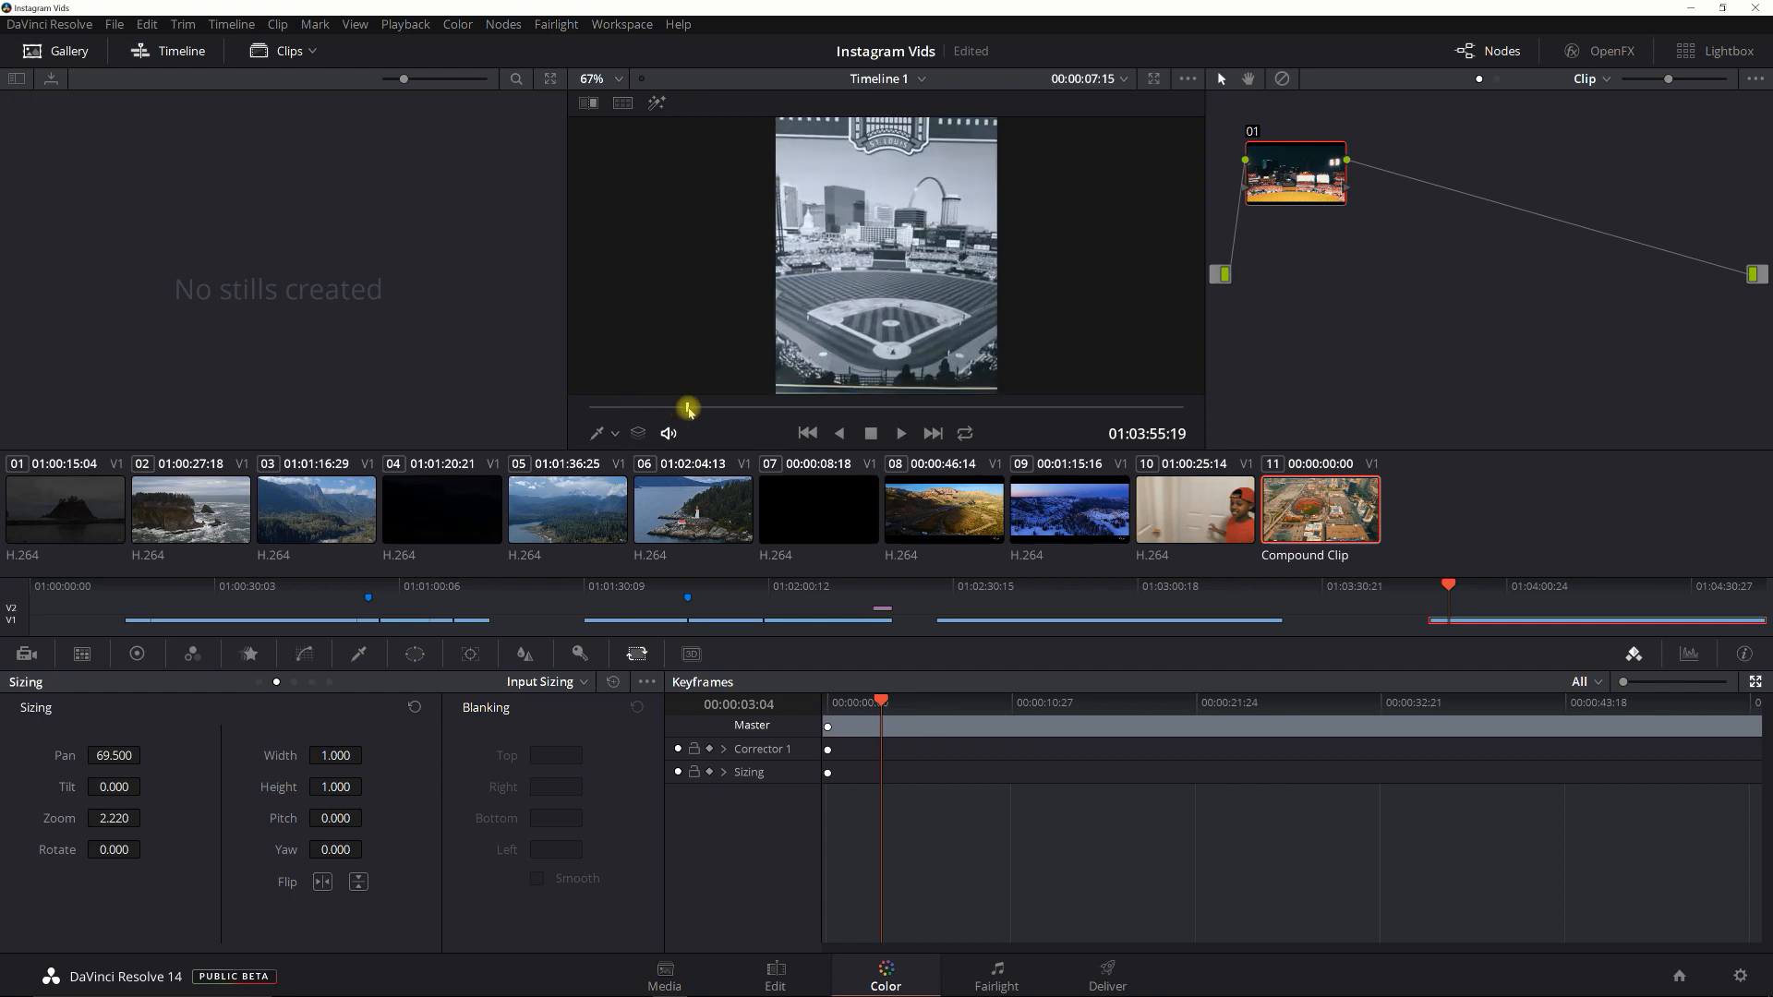
left_click_drag(687, 406, 824, 406)
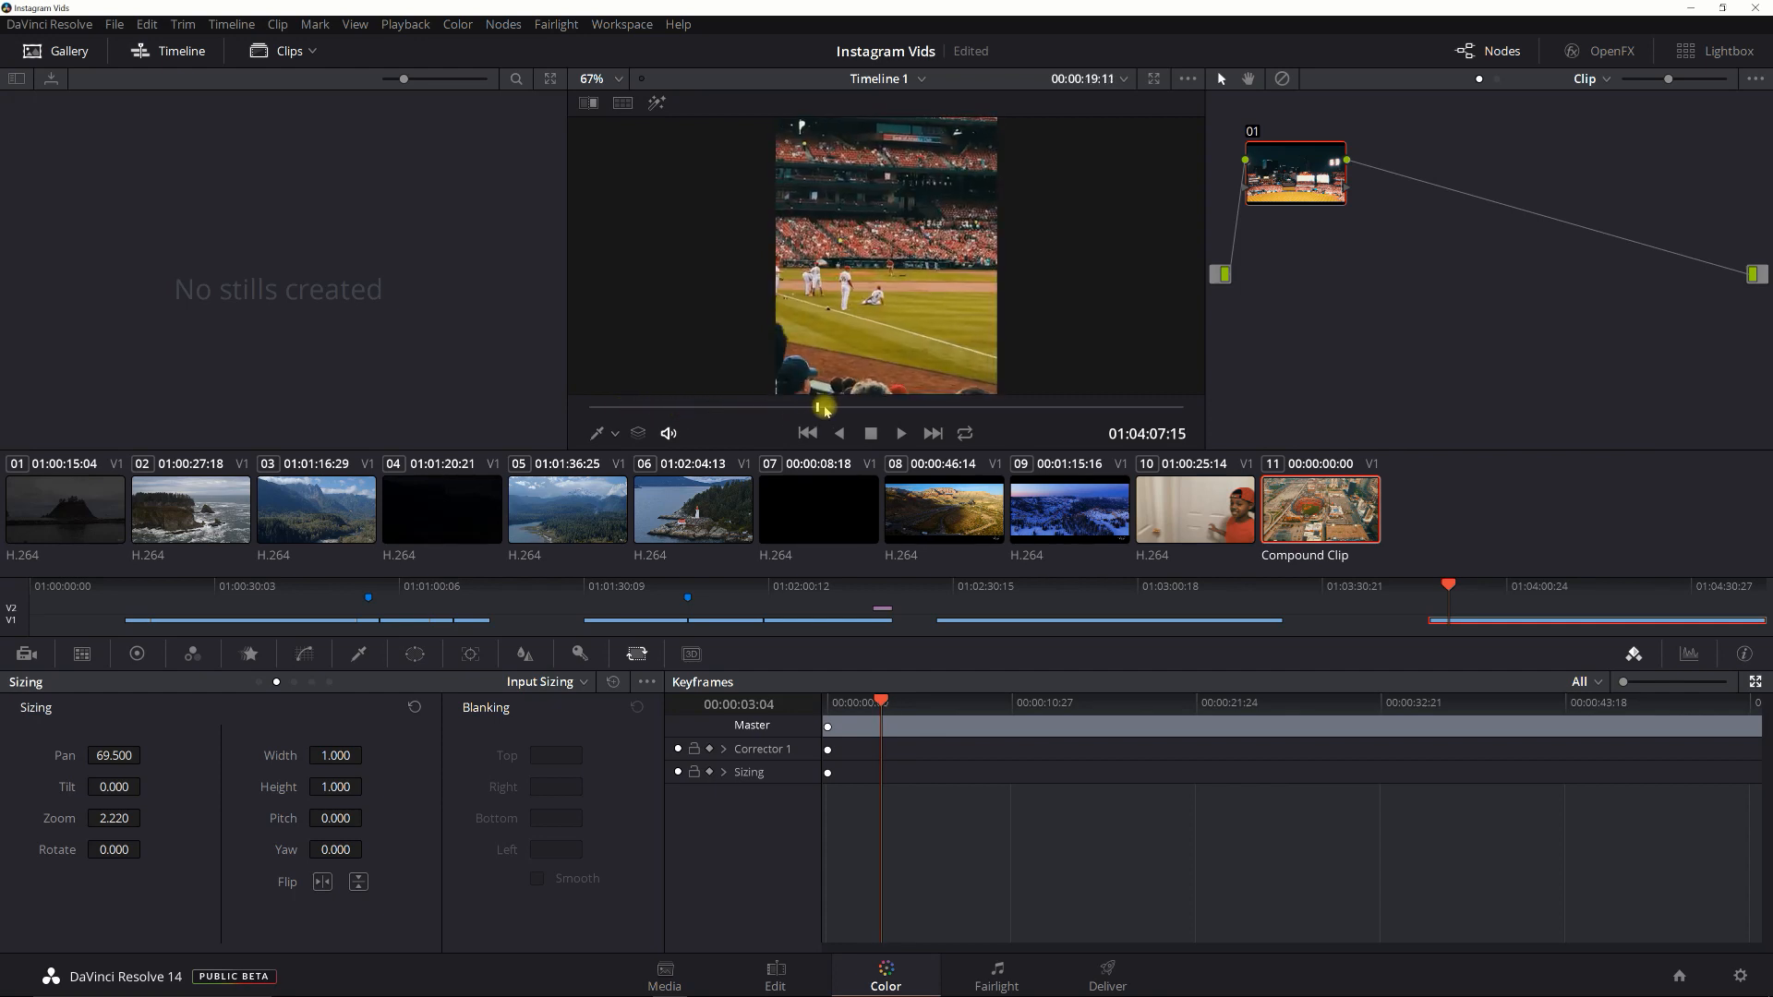
left_click_drag(824, 409, 1001, 408)
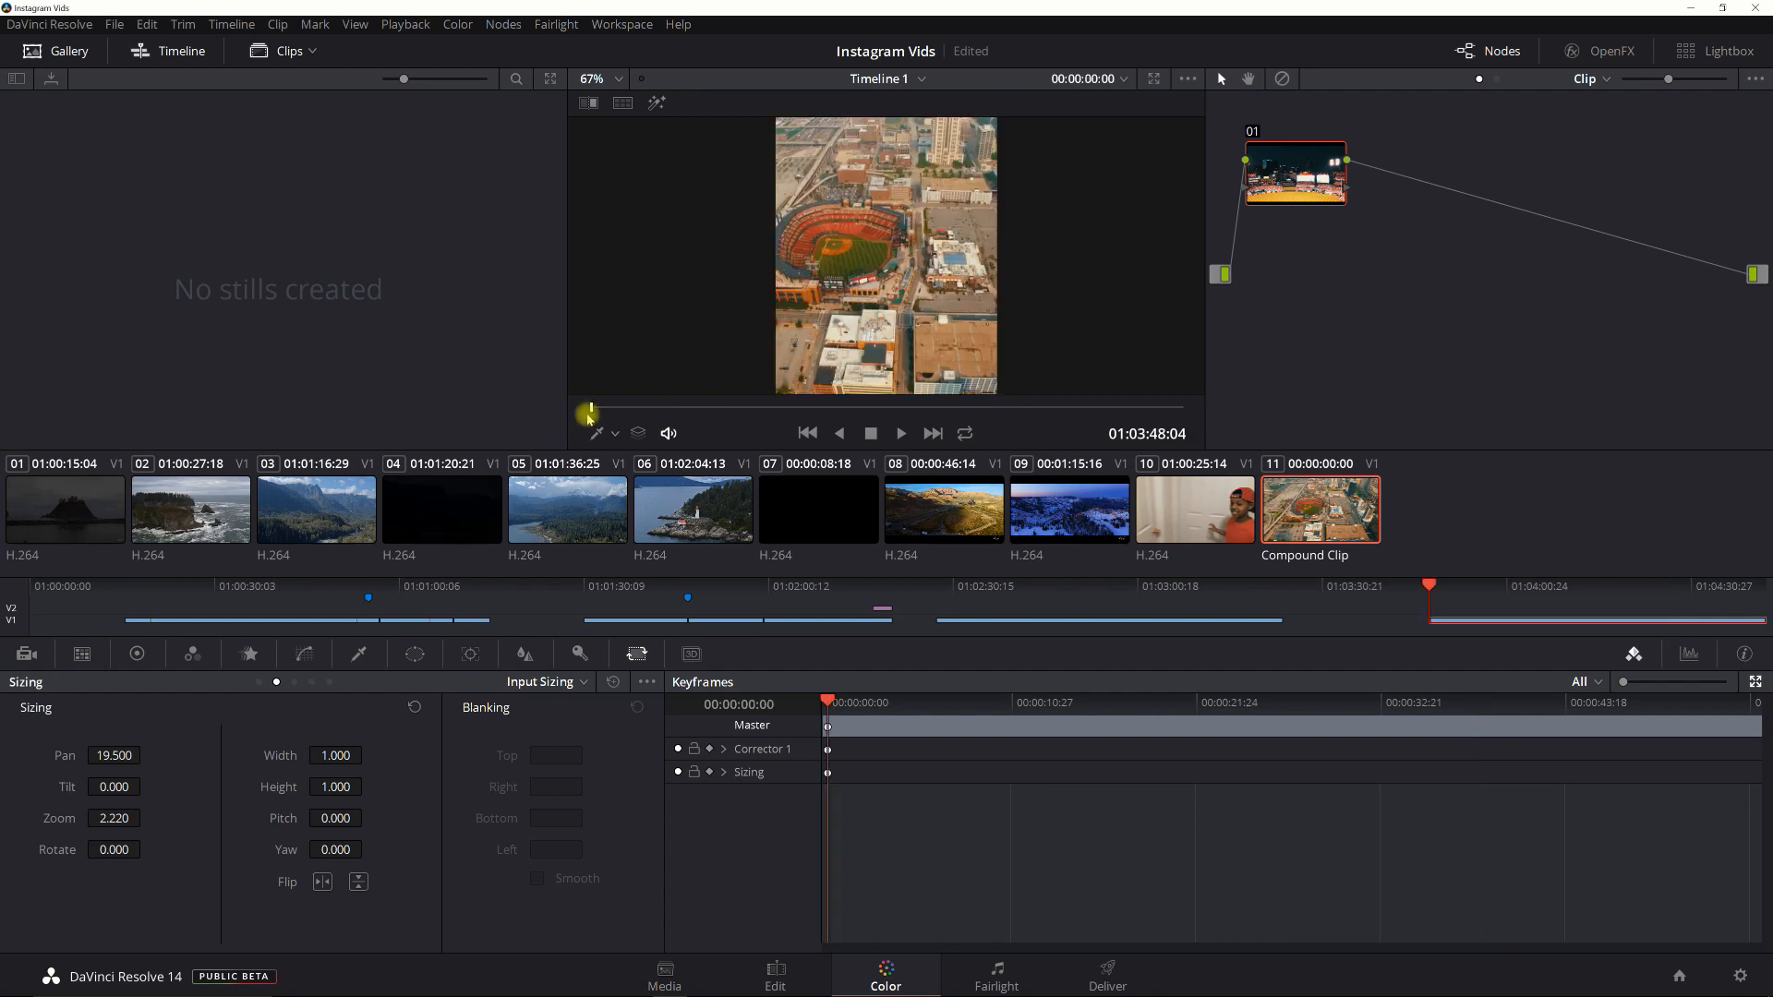
left_click_drag(586, 408, 709, 408)
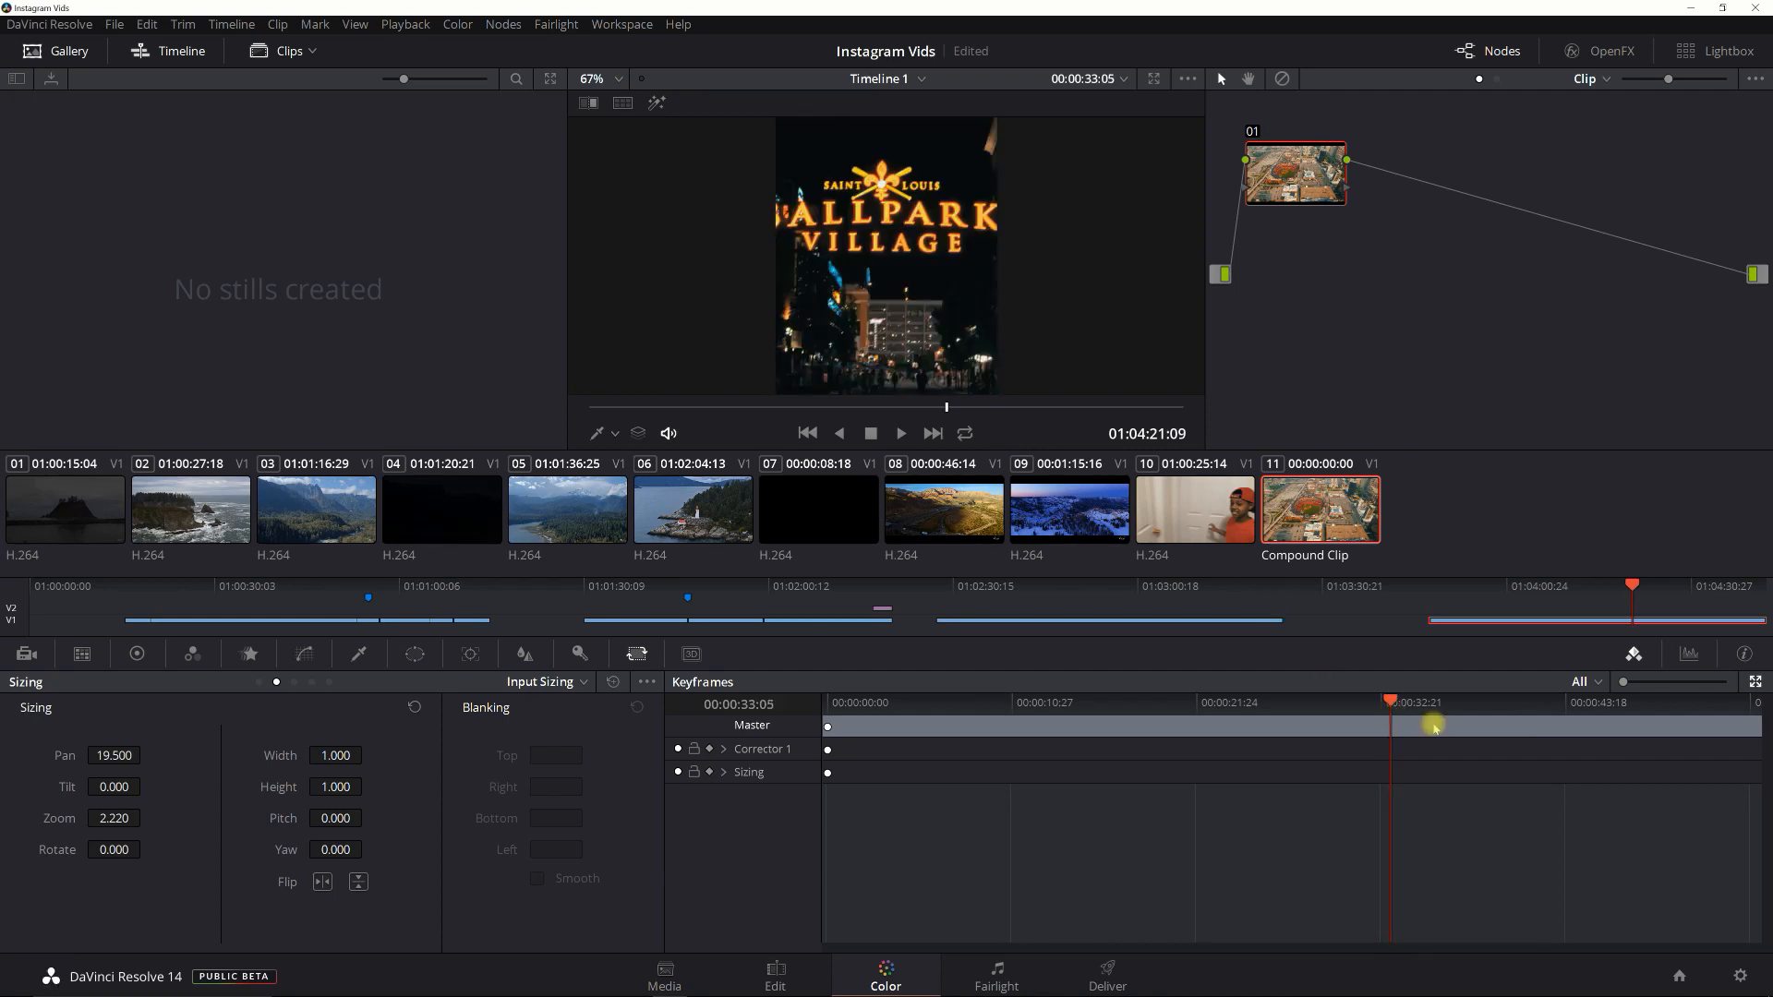
Step: Add a static sizing keyframe near 33 seconds and pan the Ballpark Village shot to 38.5
right_click(1433, 726)
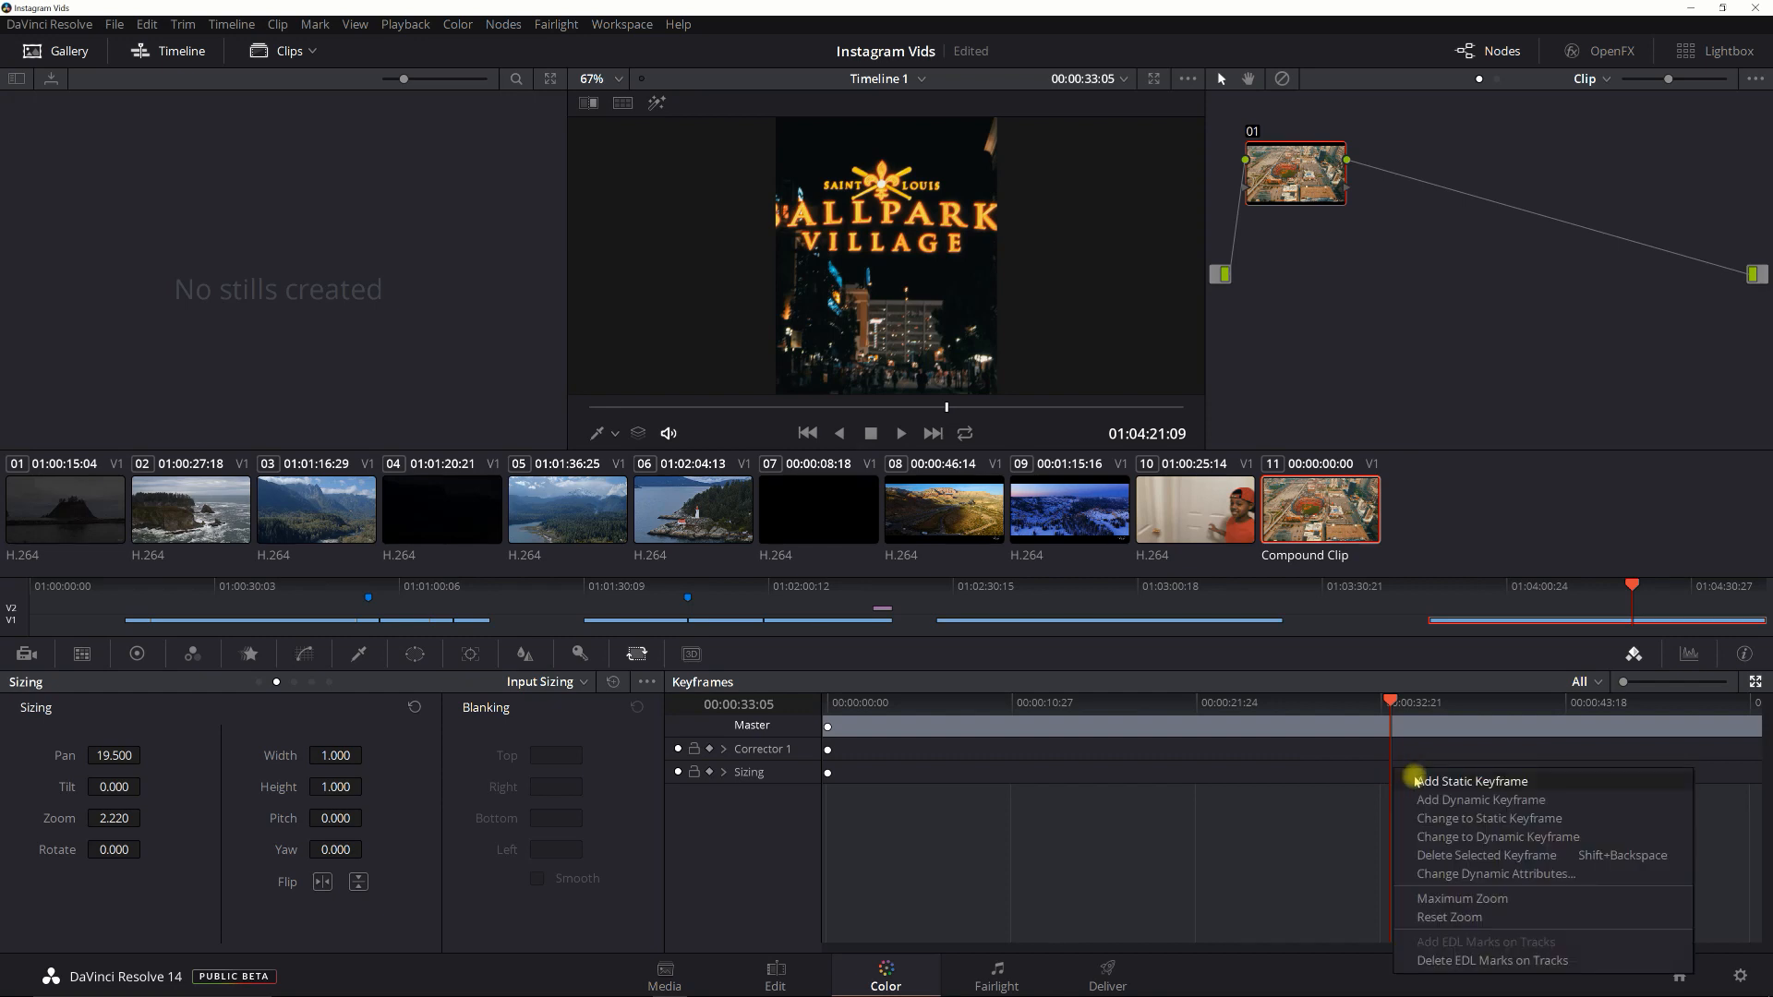
left_click(1471, 779)
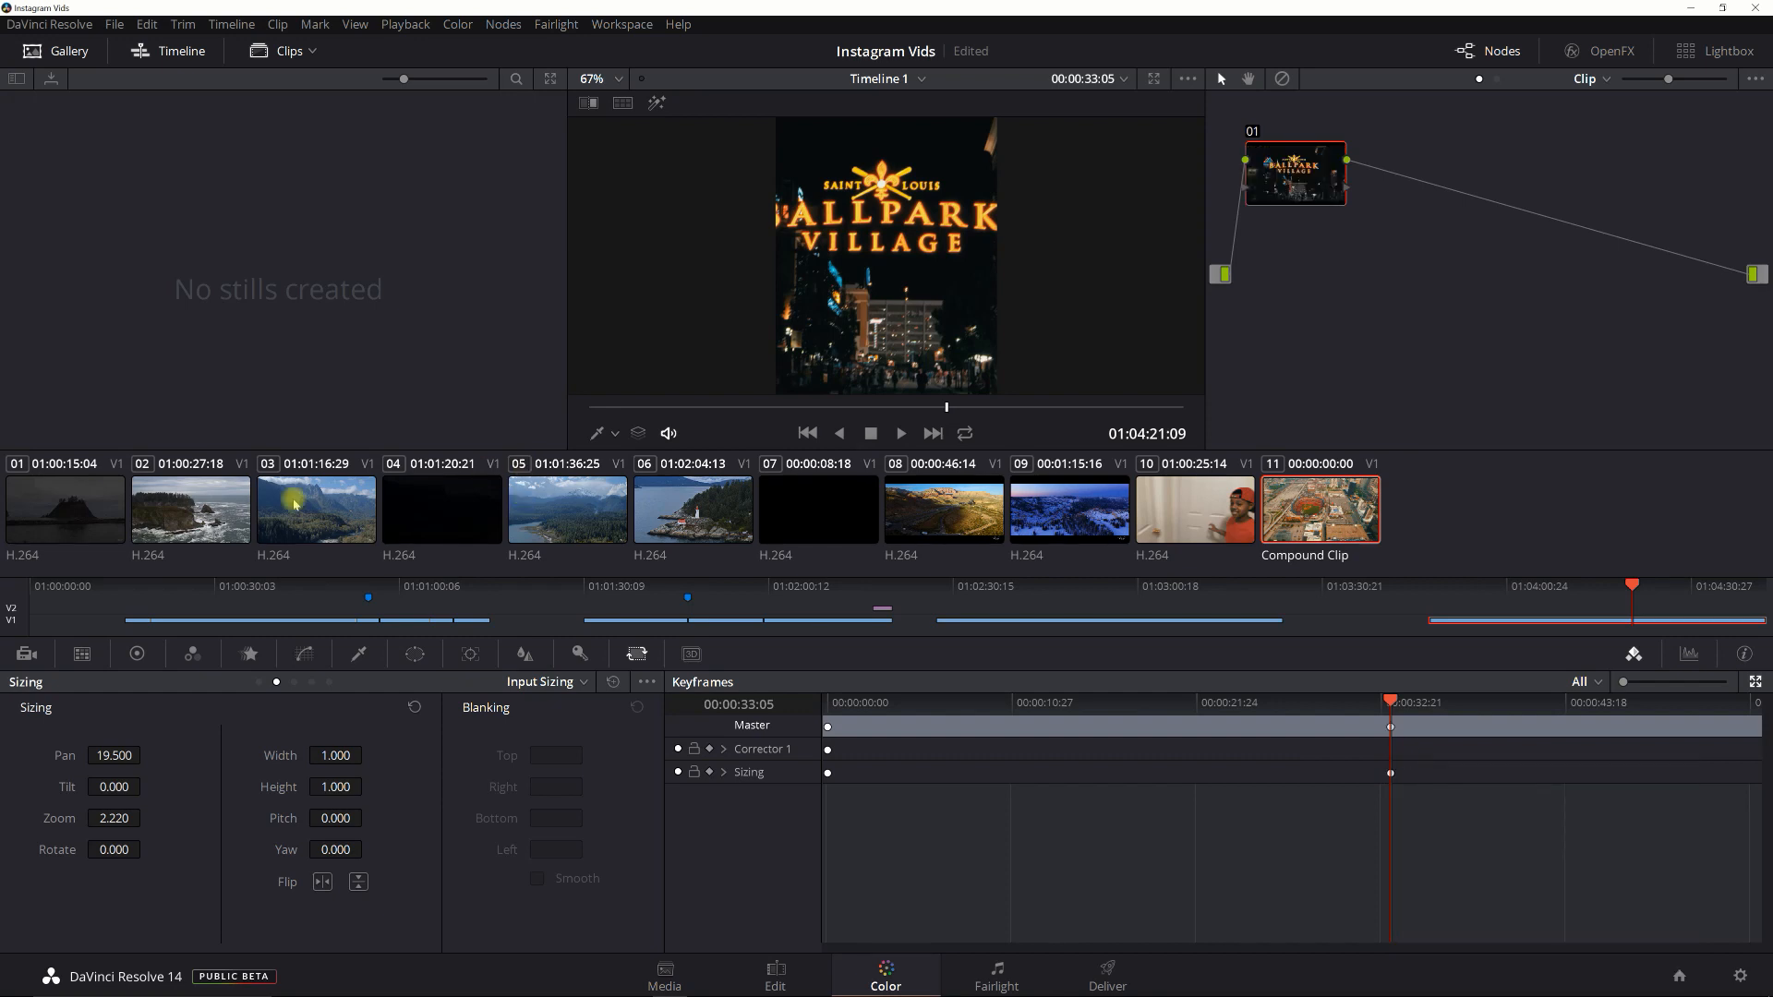
left_click_drag(113, 755, 153, 756)
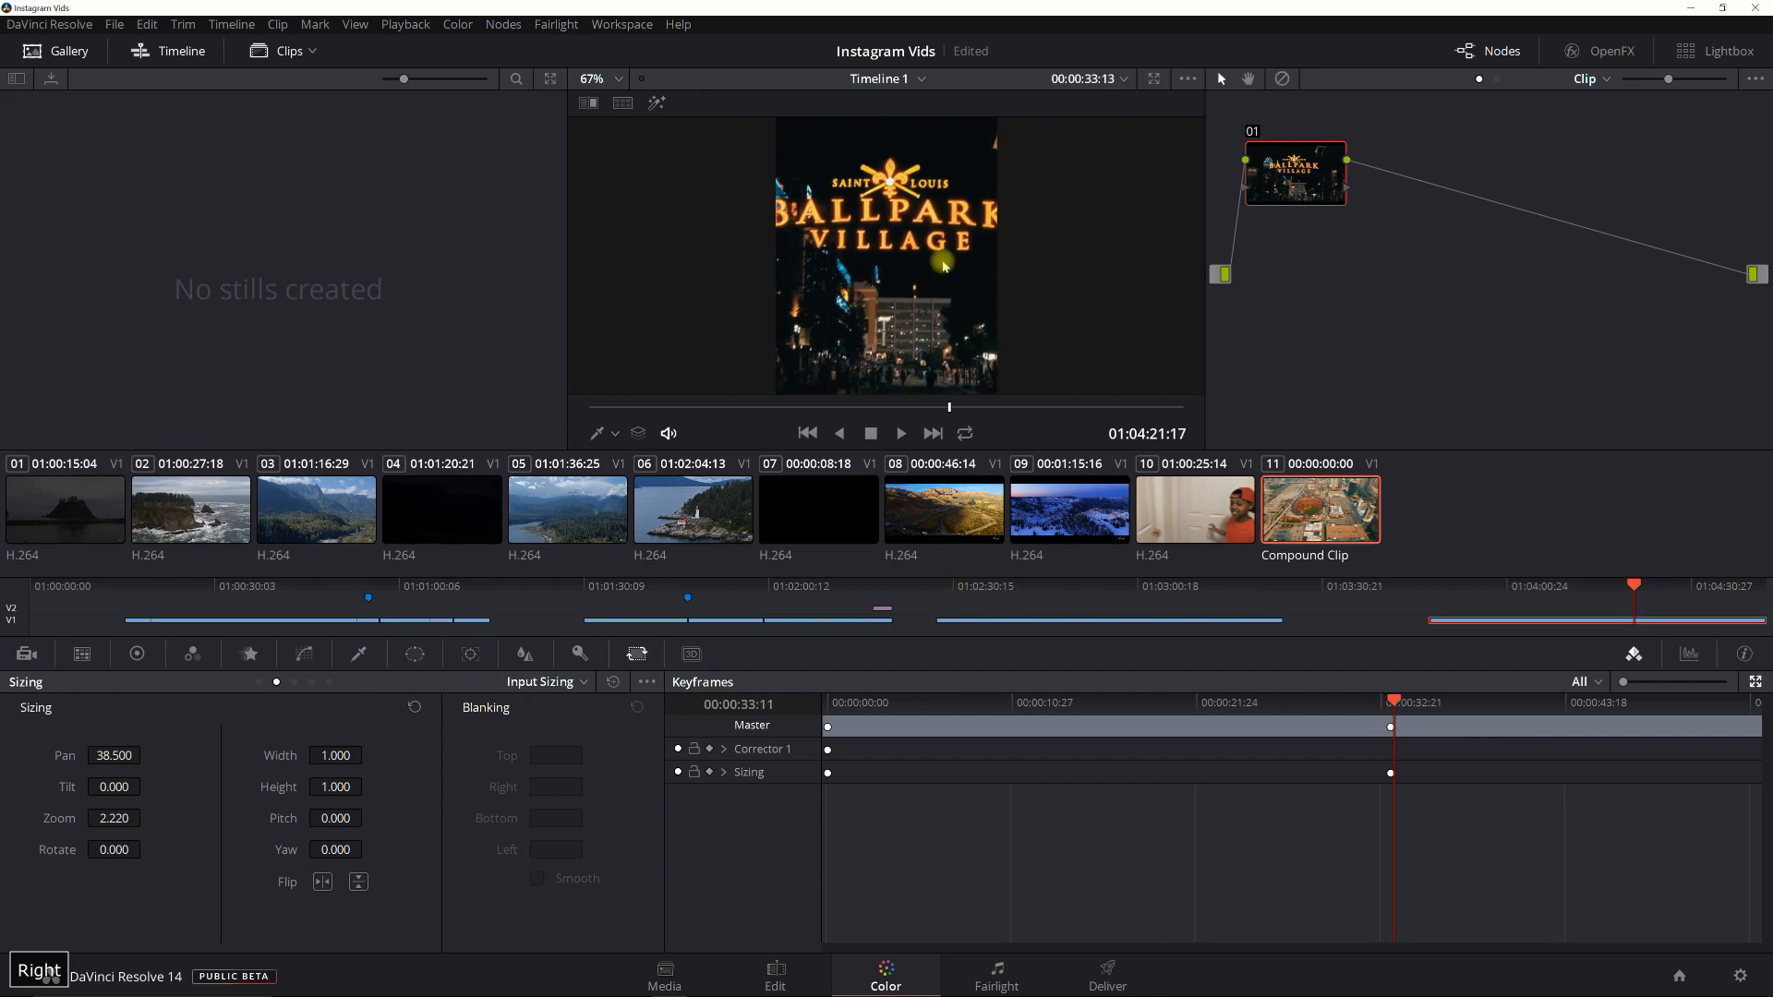
left_click(1417, 706)
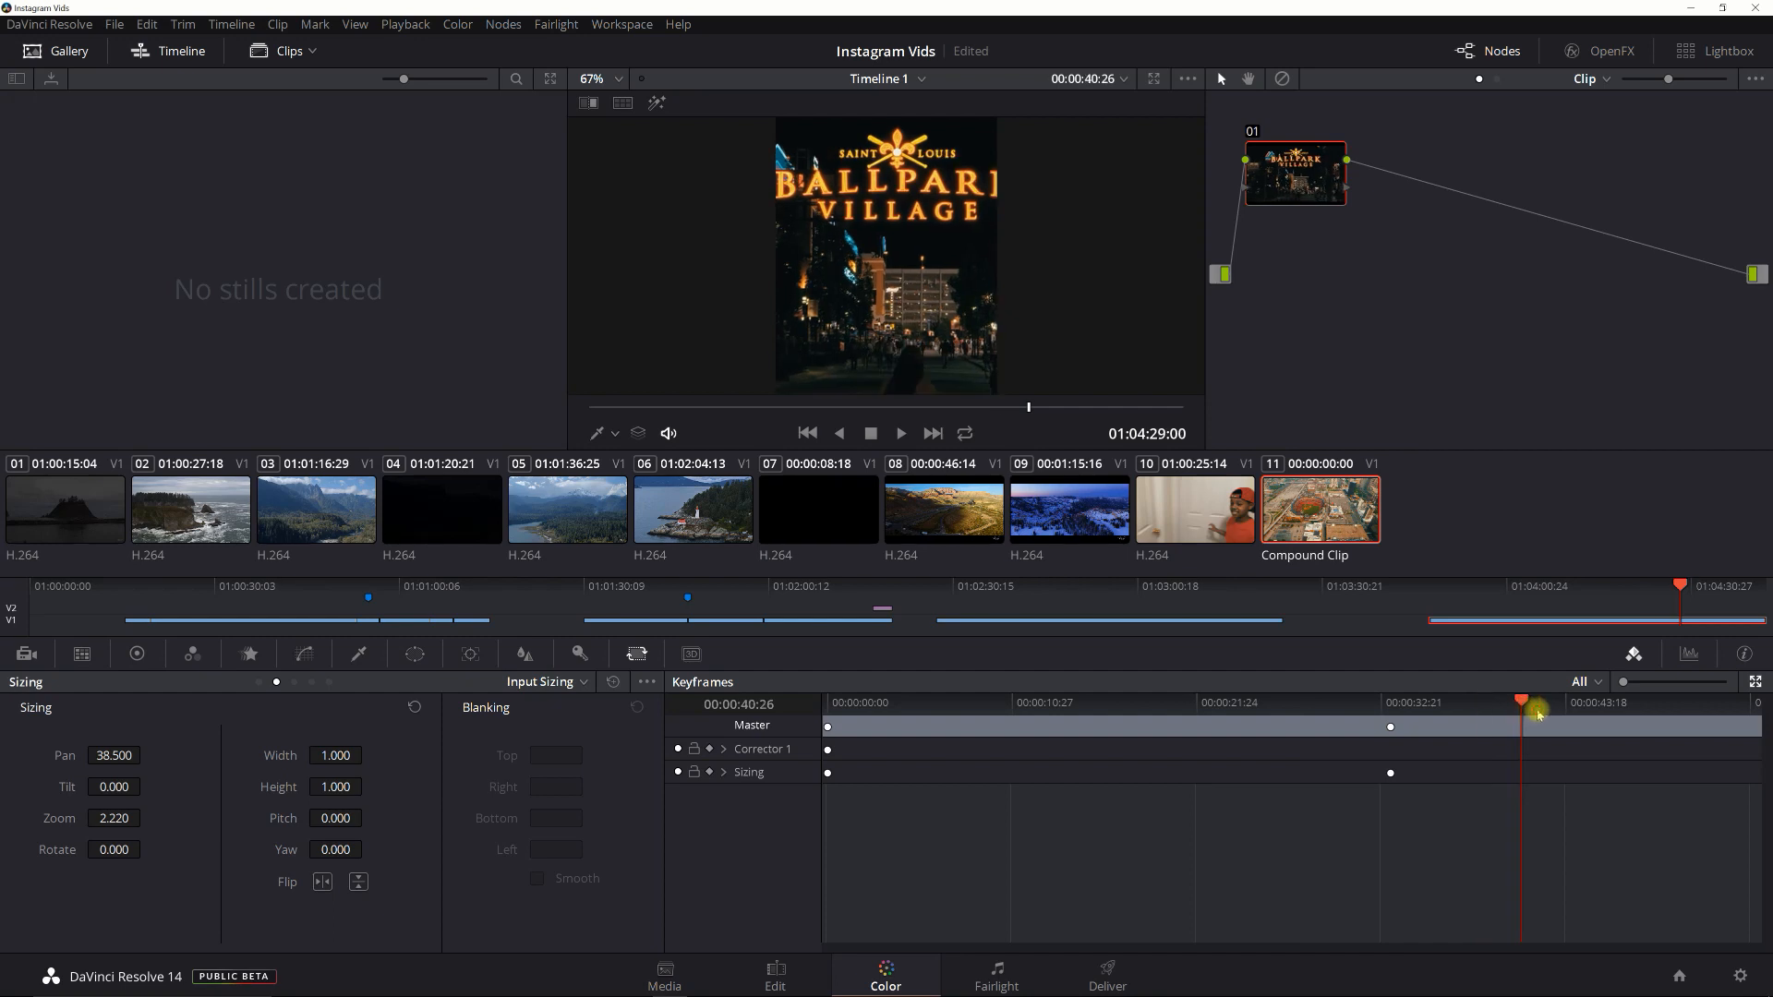
Step: Scrub the playhead ahead to about 00:00:51:02 on the close-up wall shot
left_click(1596, 721)
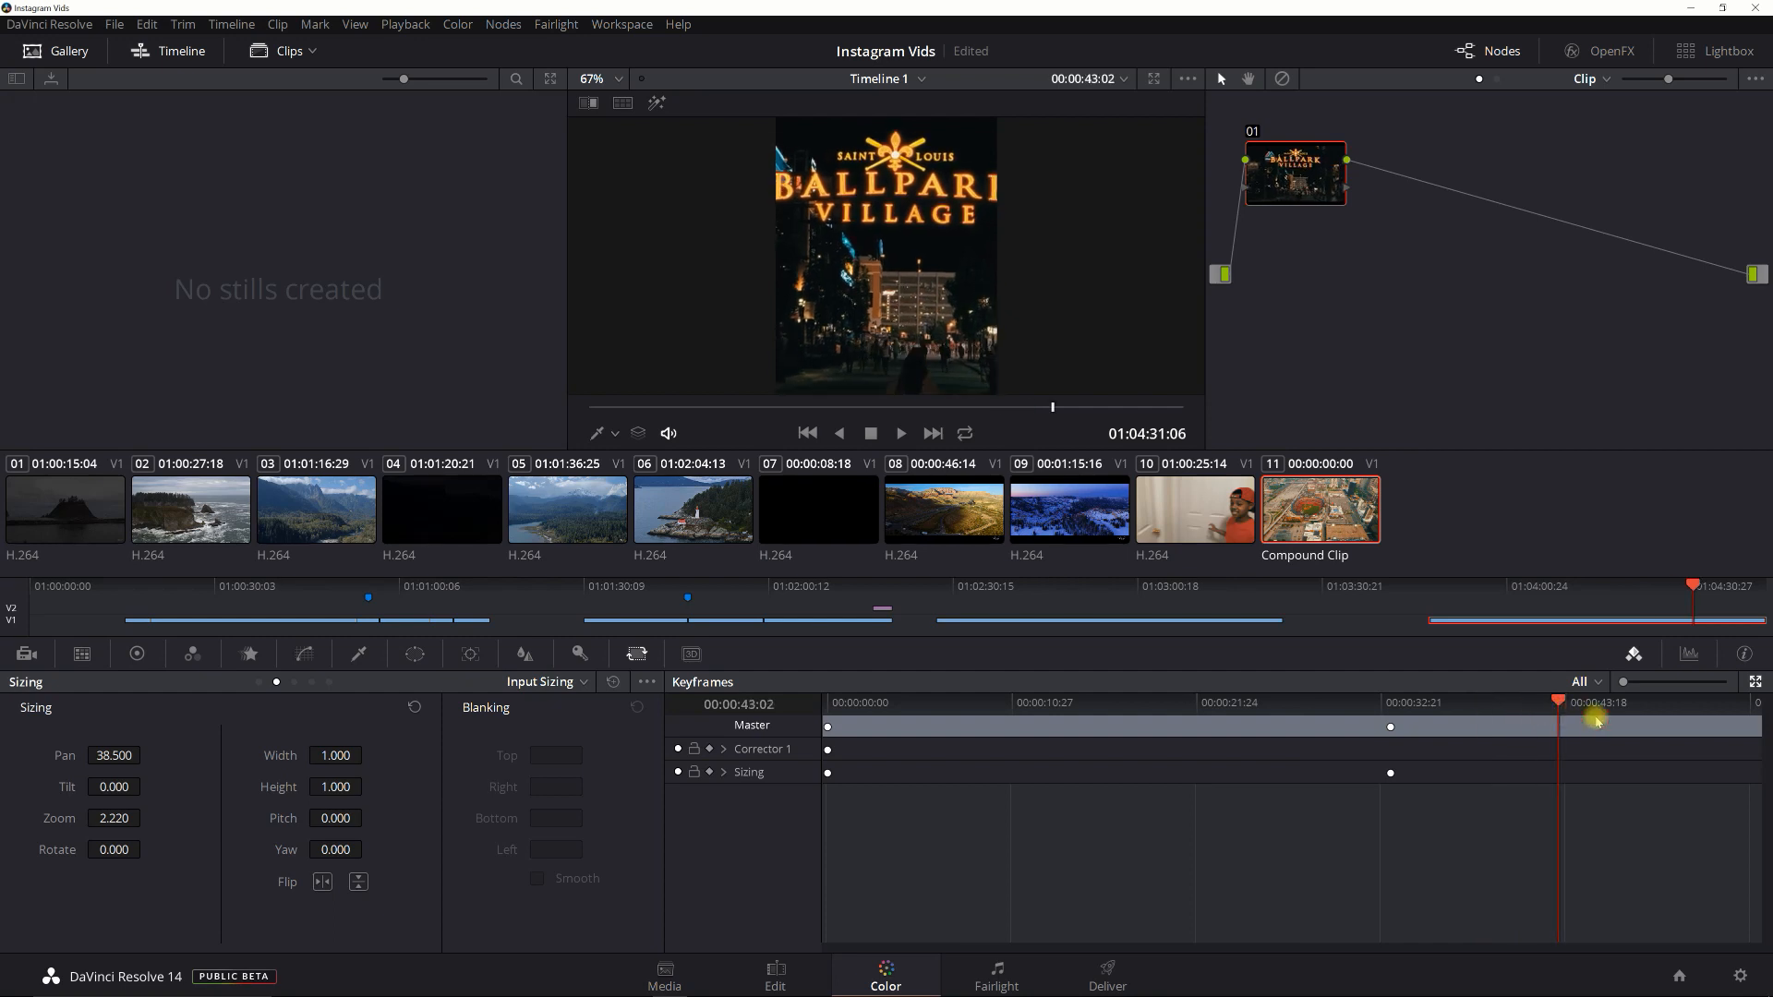
left_click_drag(1594, 713, 1646, 713)
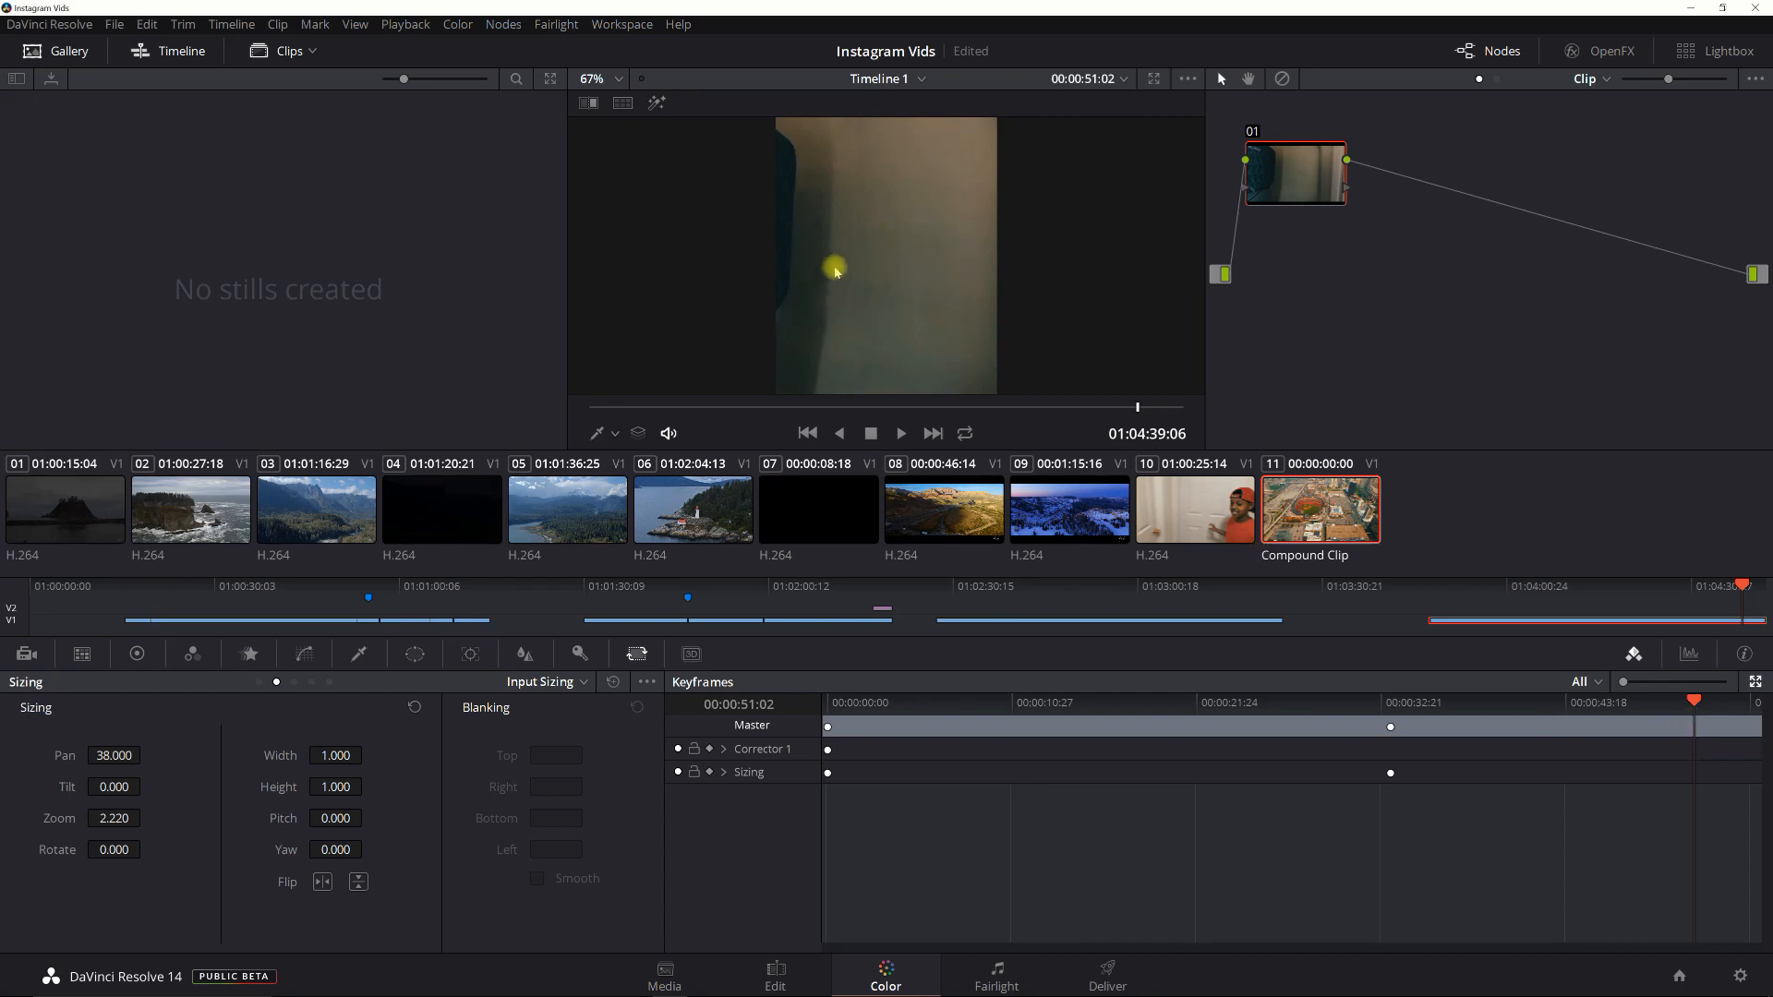
mouse_move(879, 366)
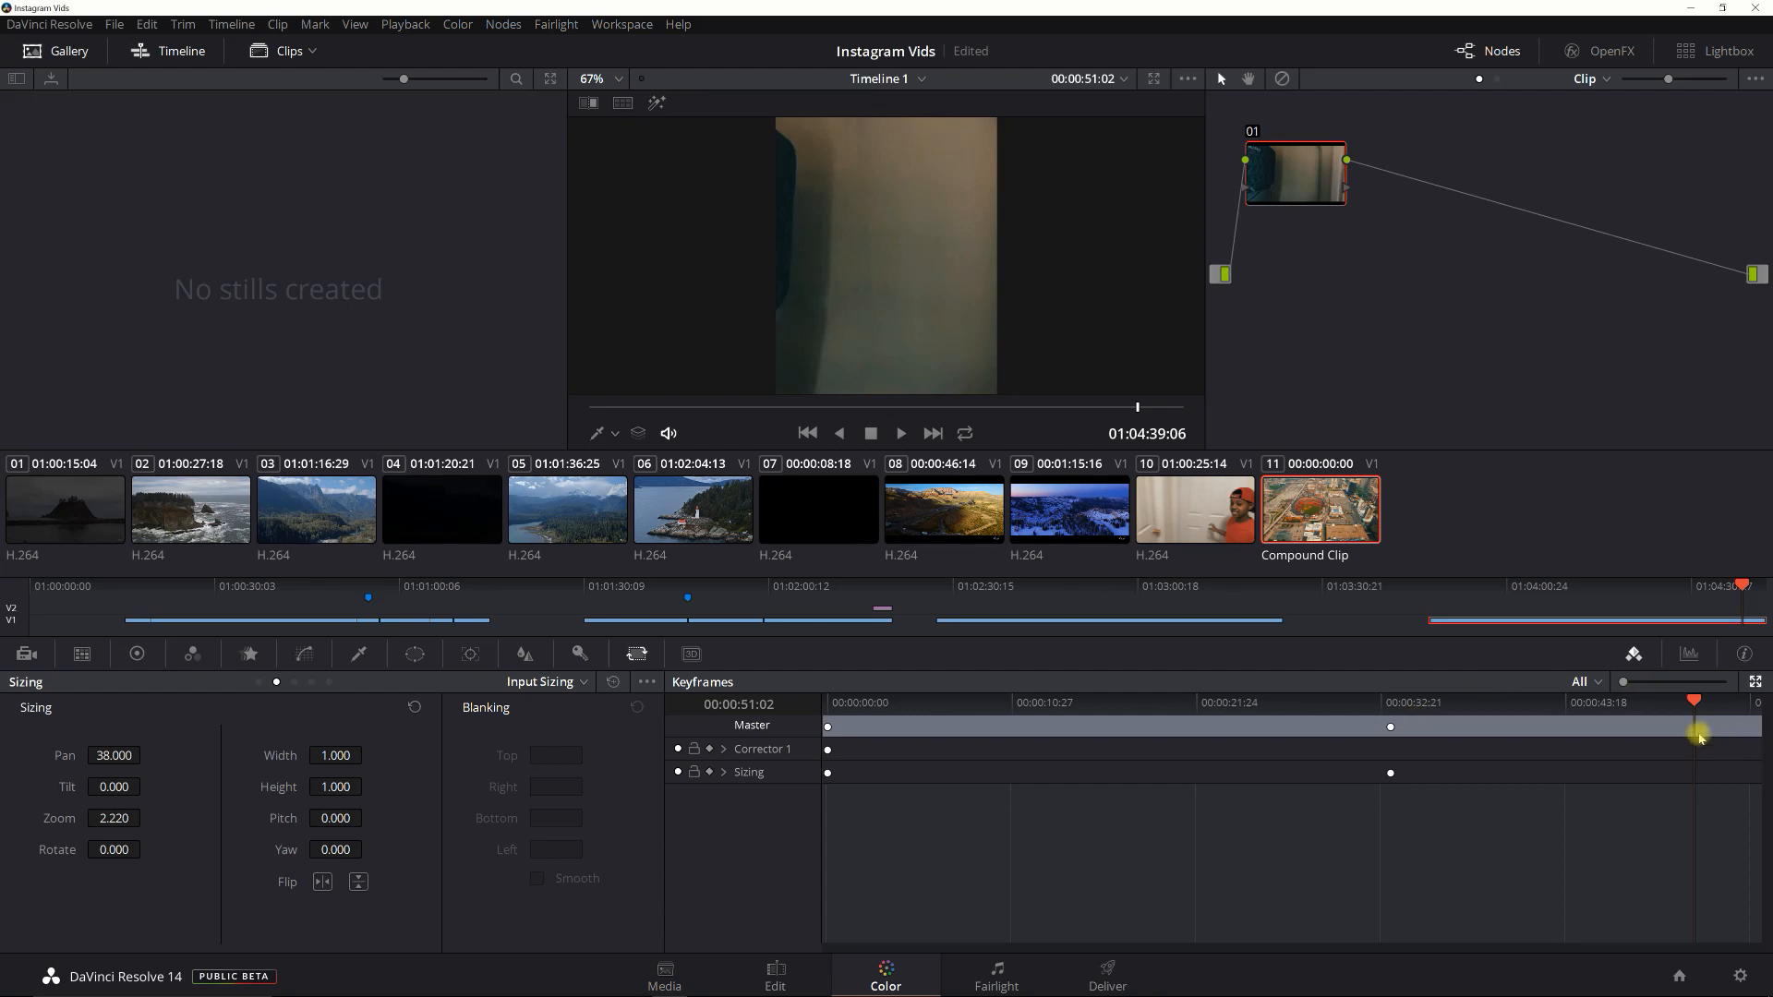
Step: Add a static keyframe on the wall shot near 51 seconds and change its interpolation type
right_click(1698, 737)
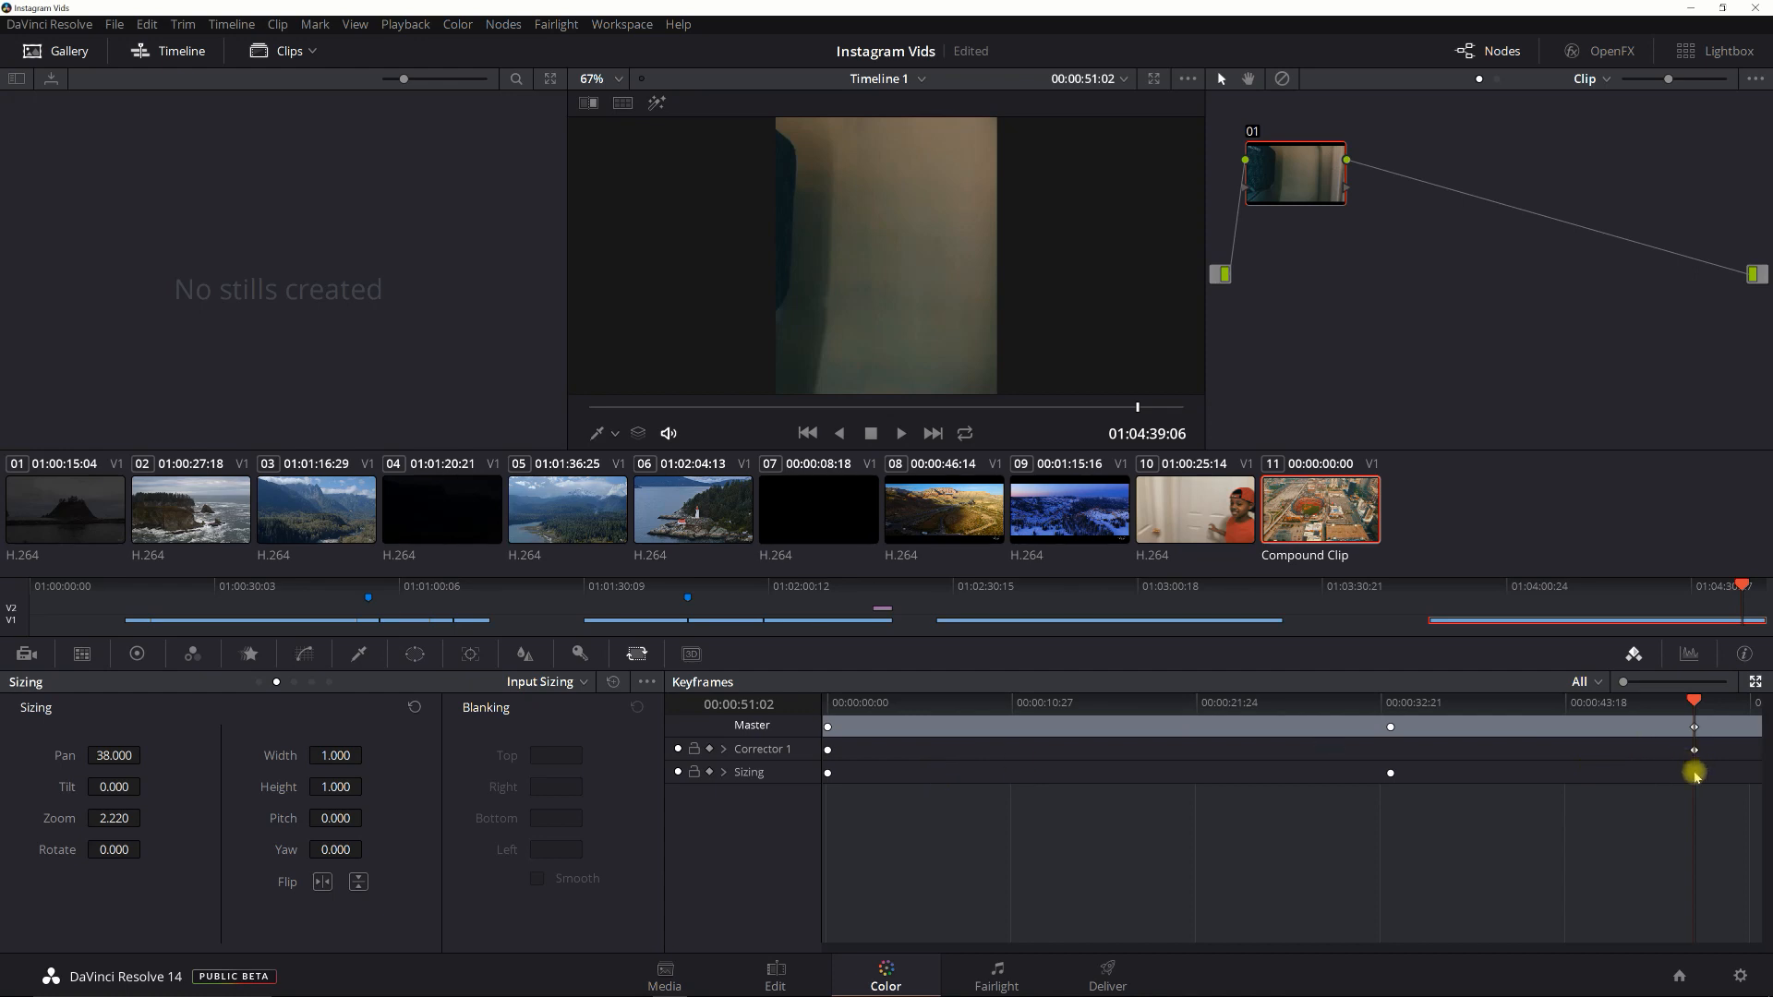
right_click(1694, 774)
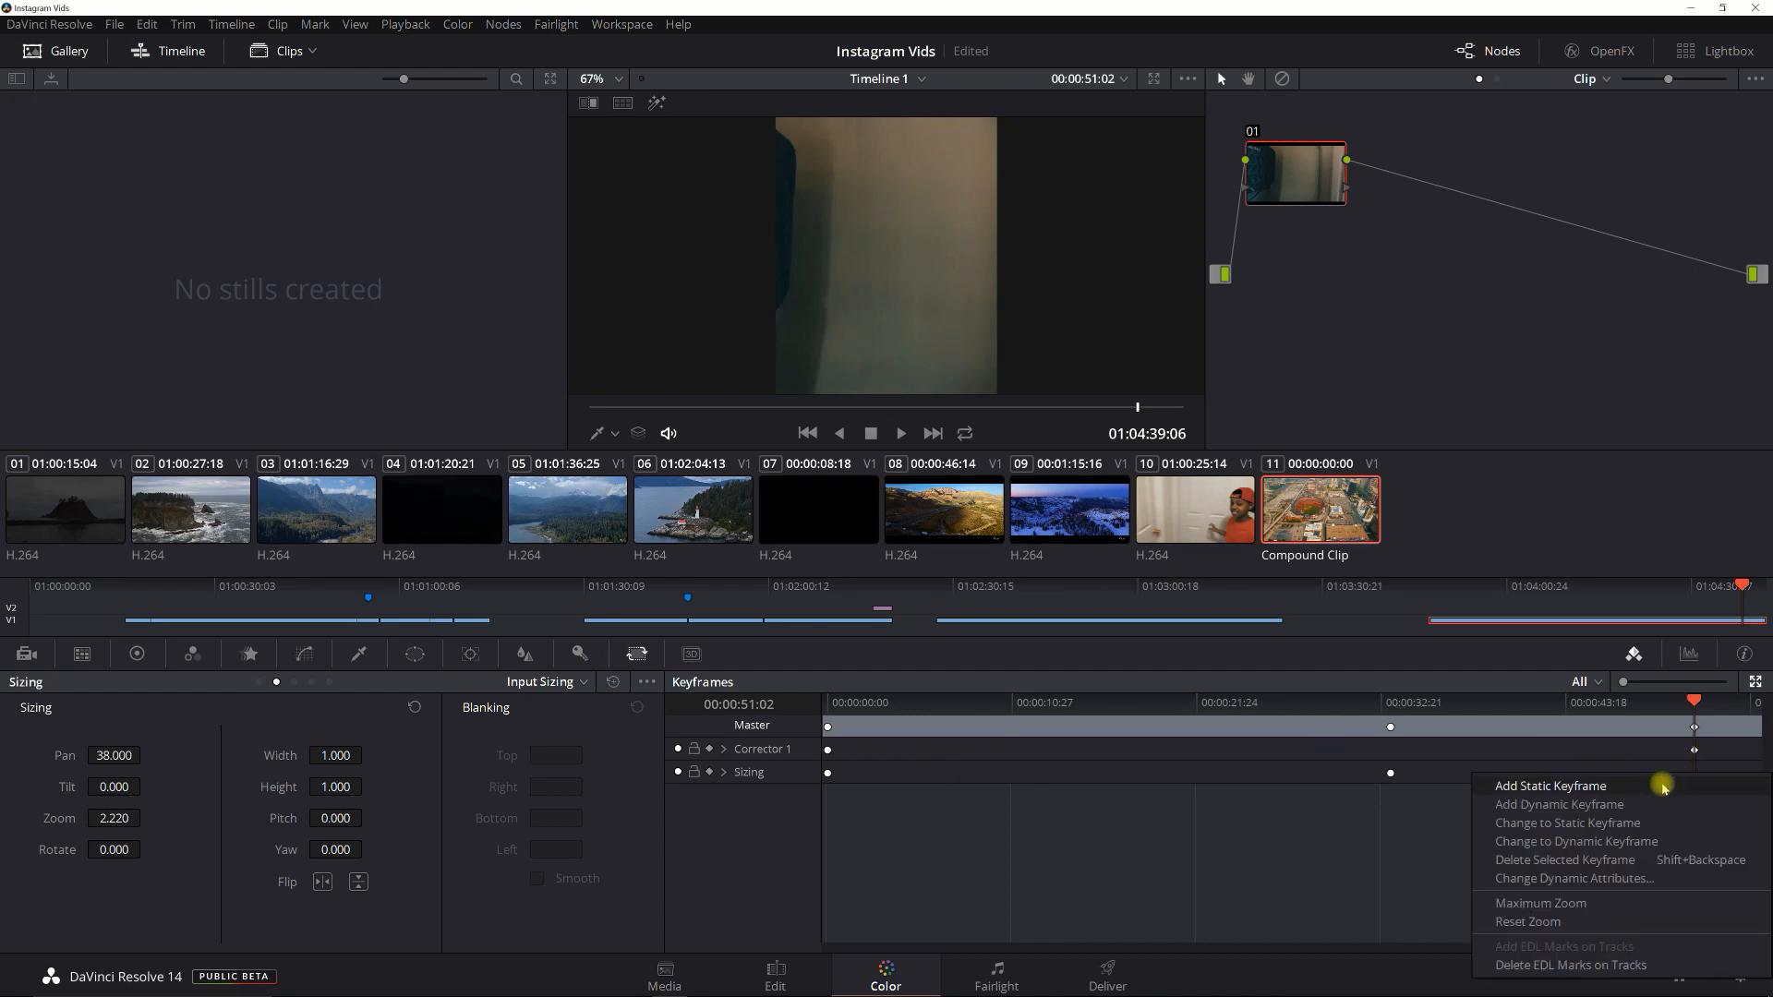
left_click(1551, 787)
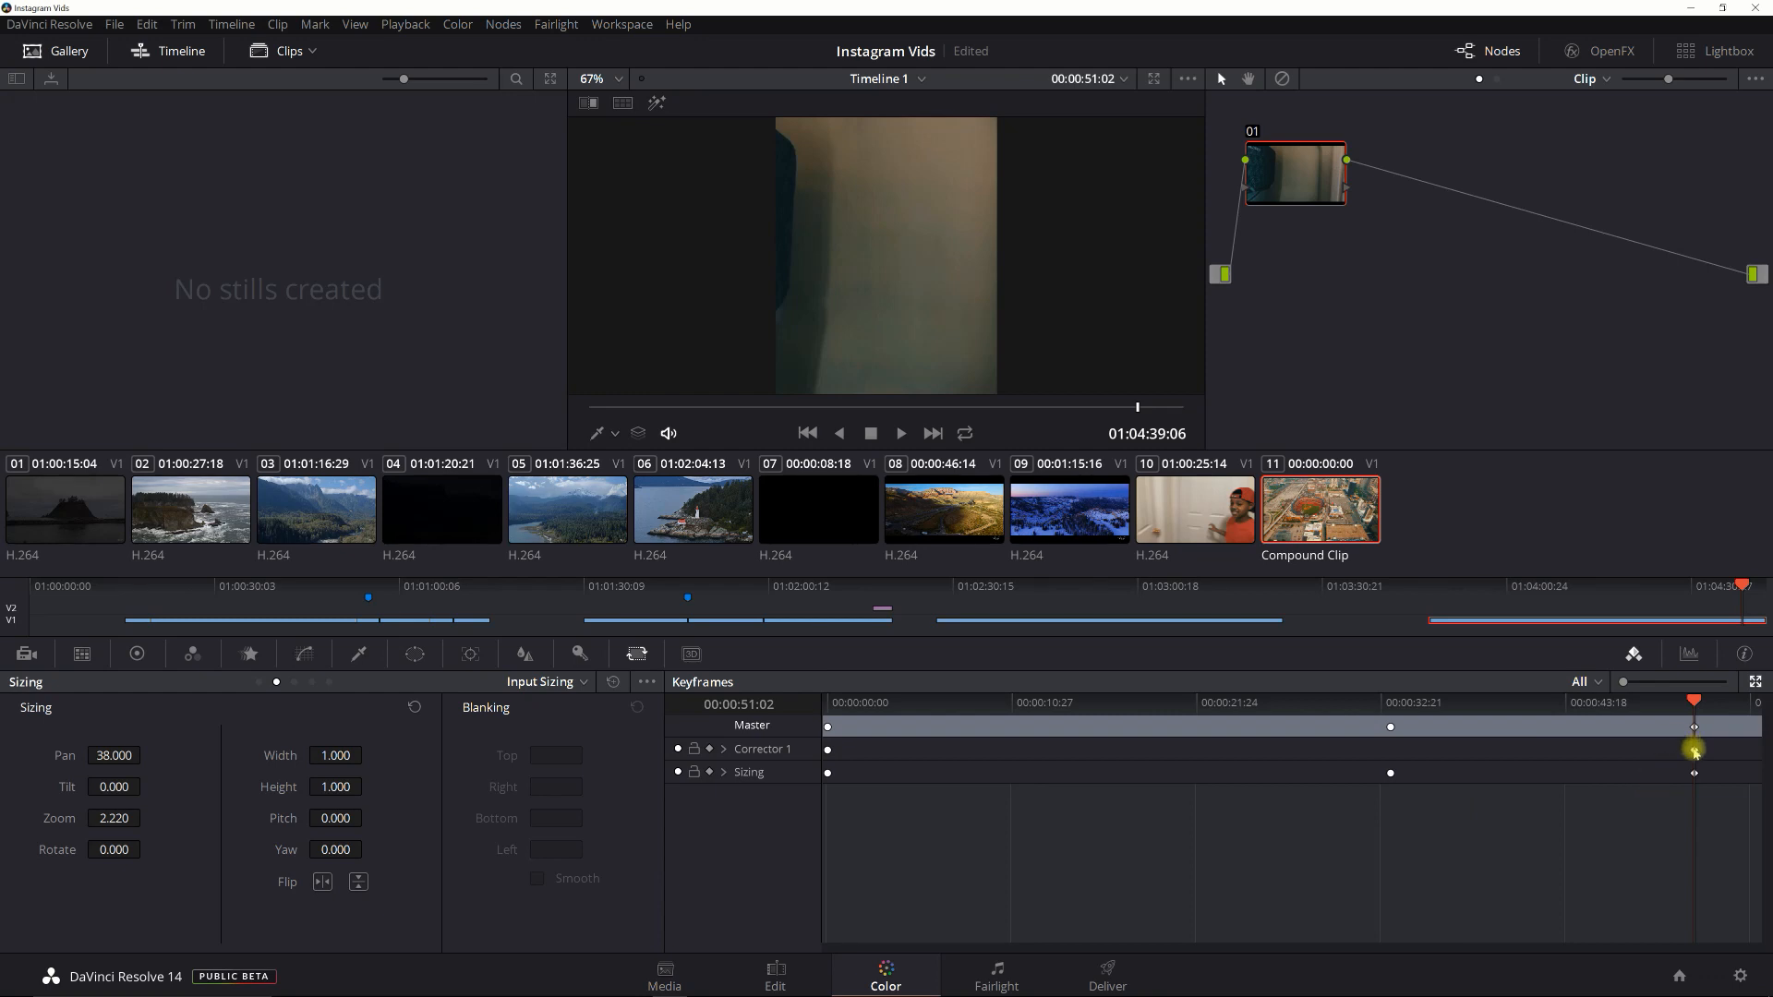
right_click(1696, 752)
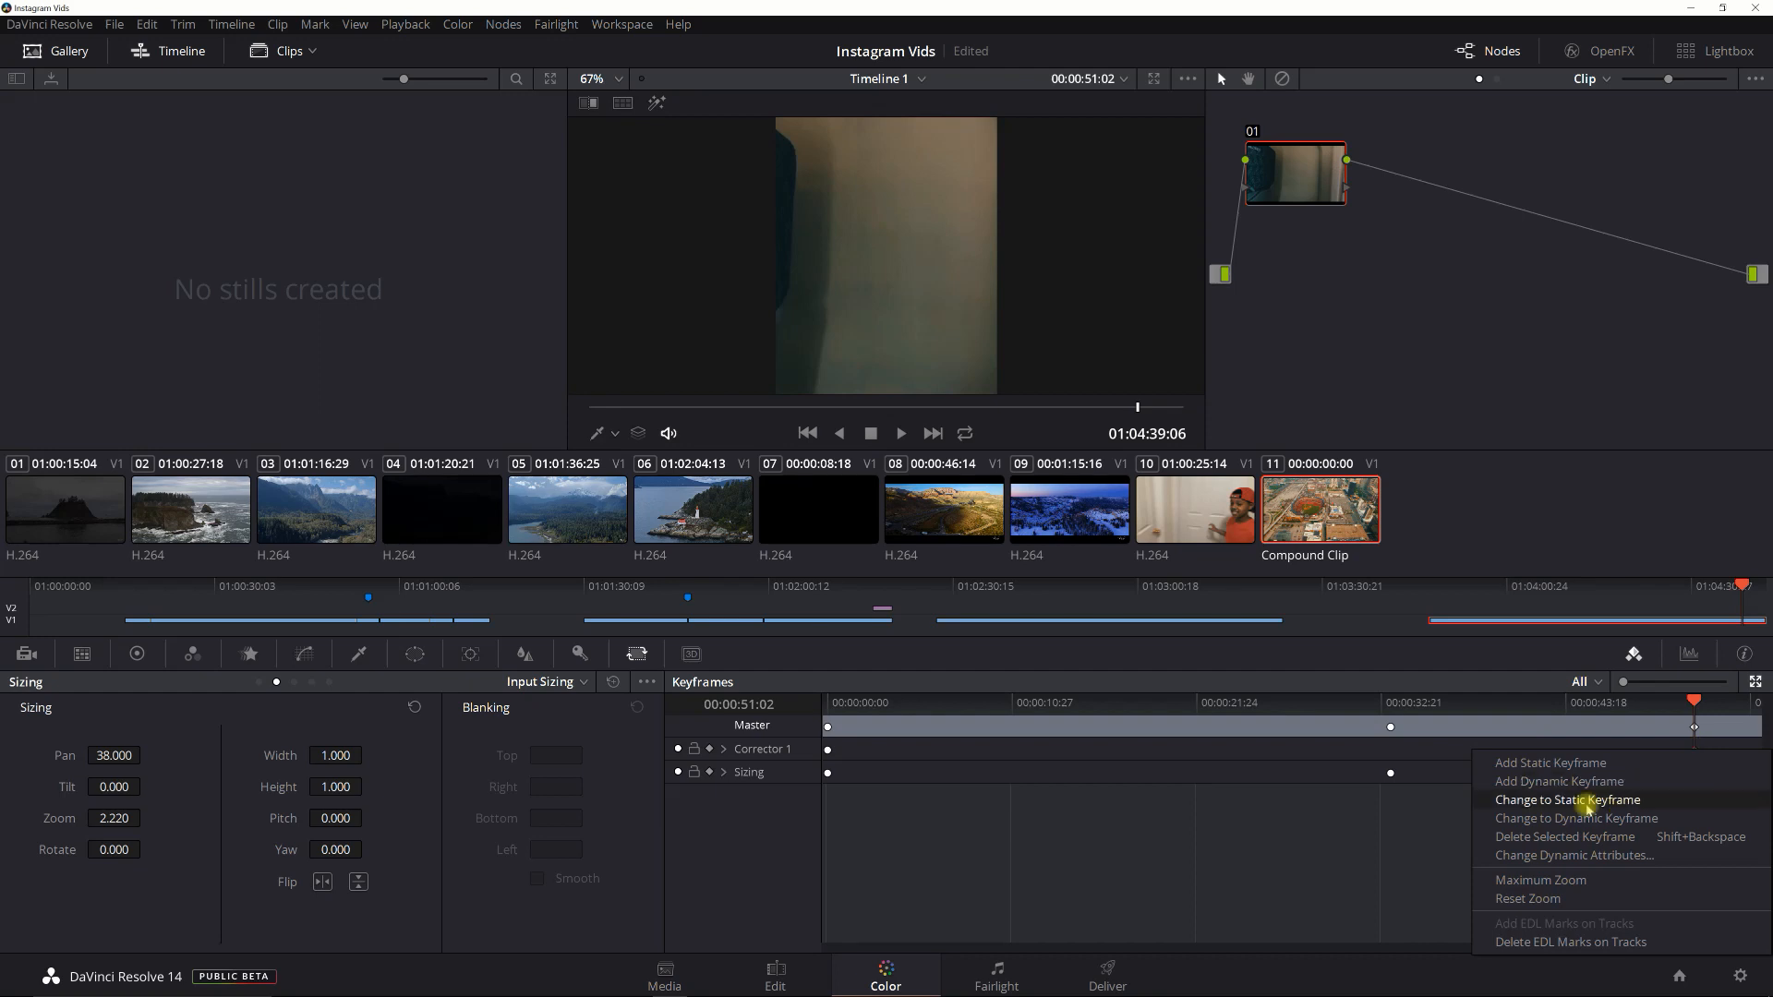
left_click(1574, 800)
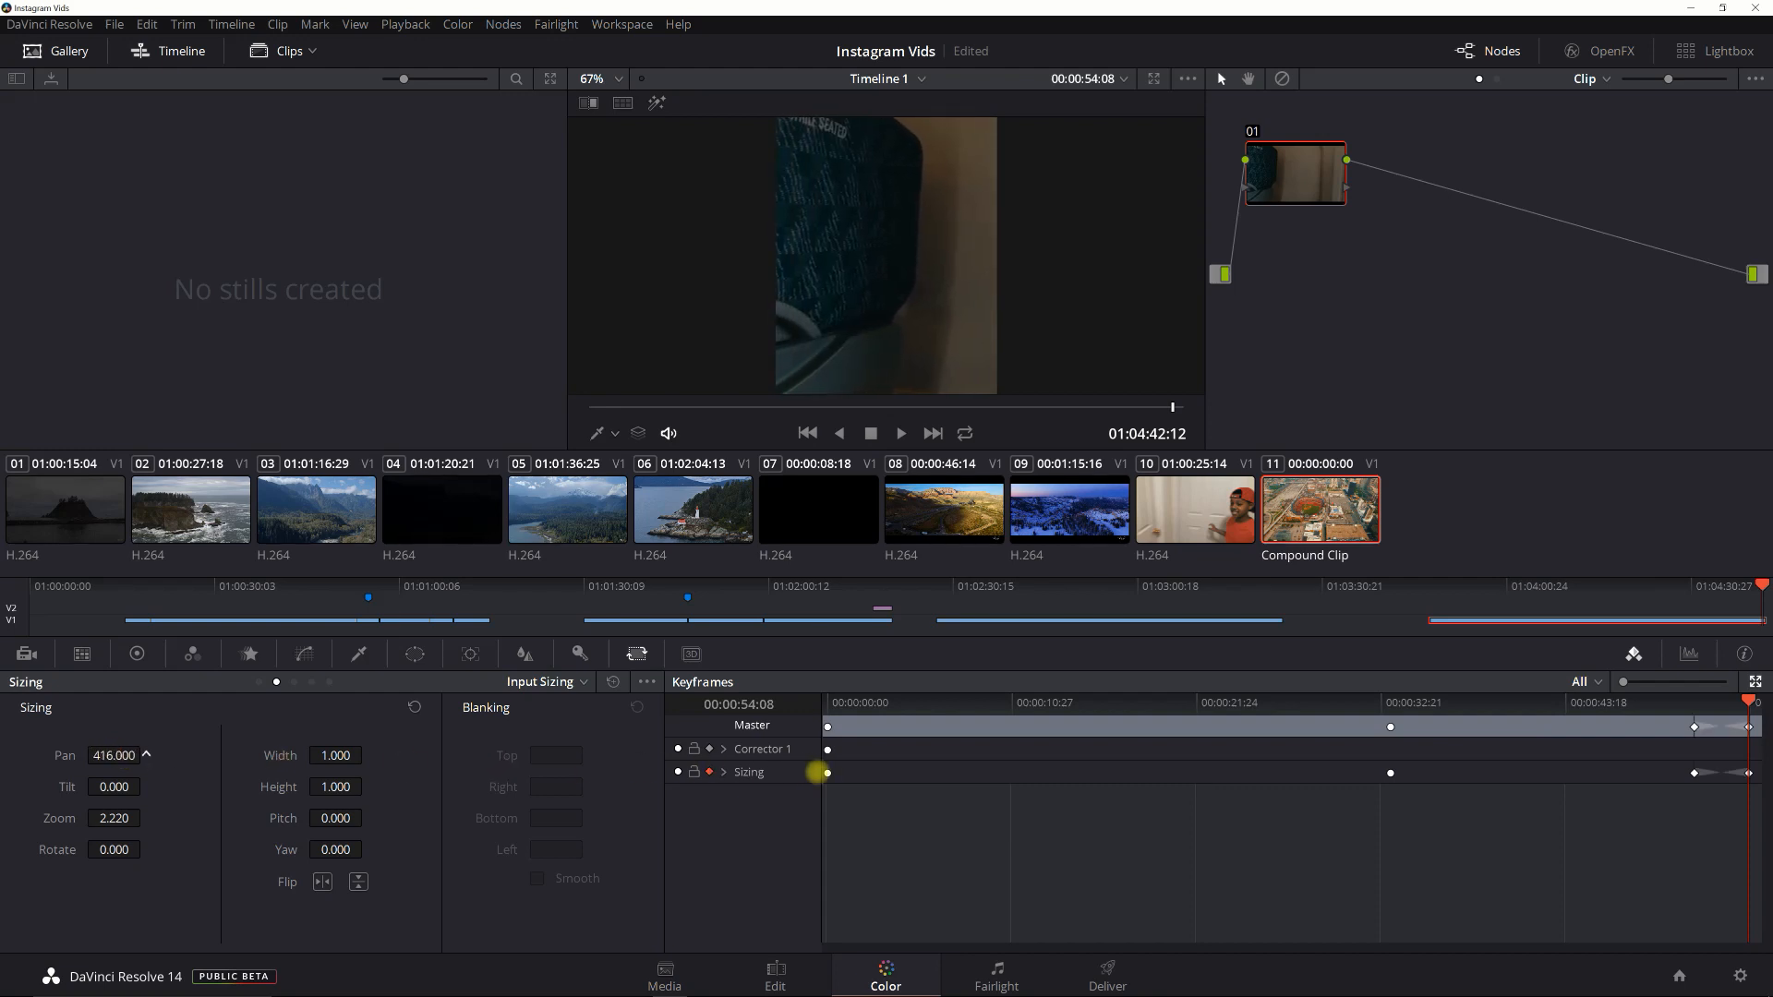
left_click_drag(828, 774, 879, 778)
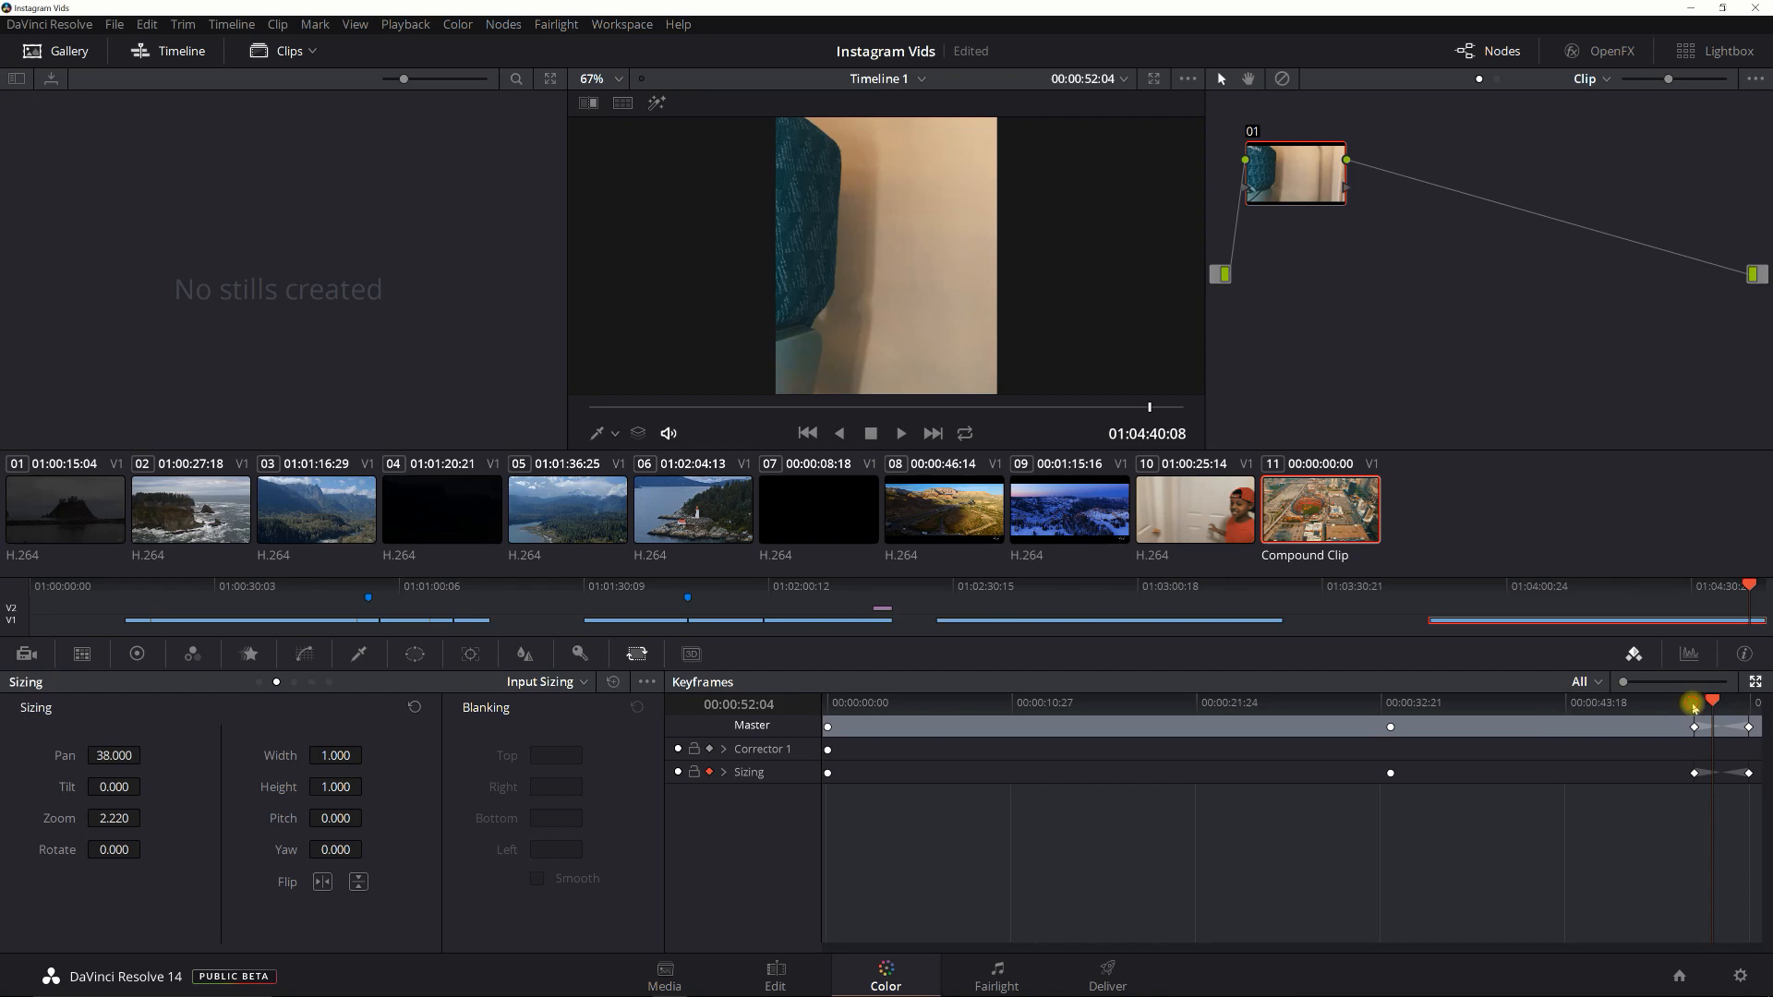
key("Space")
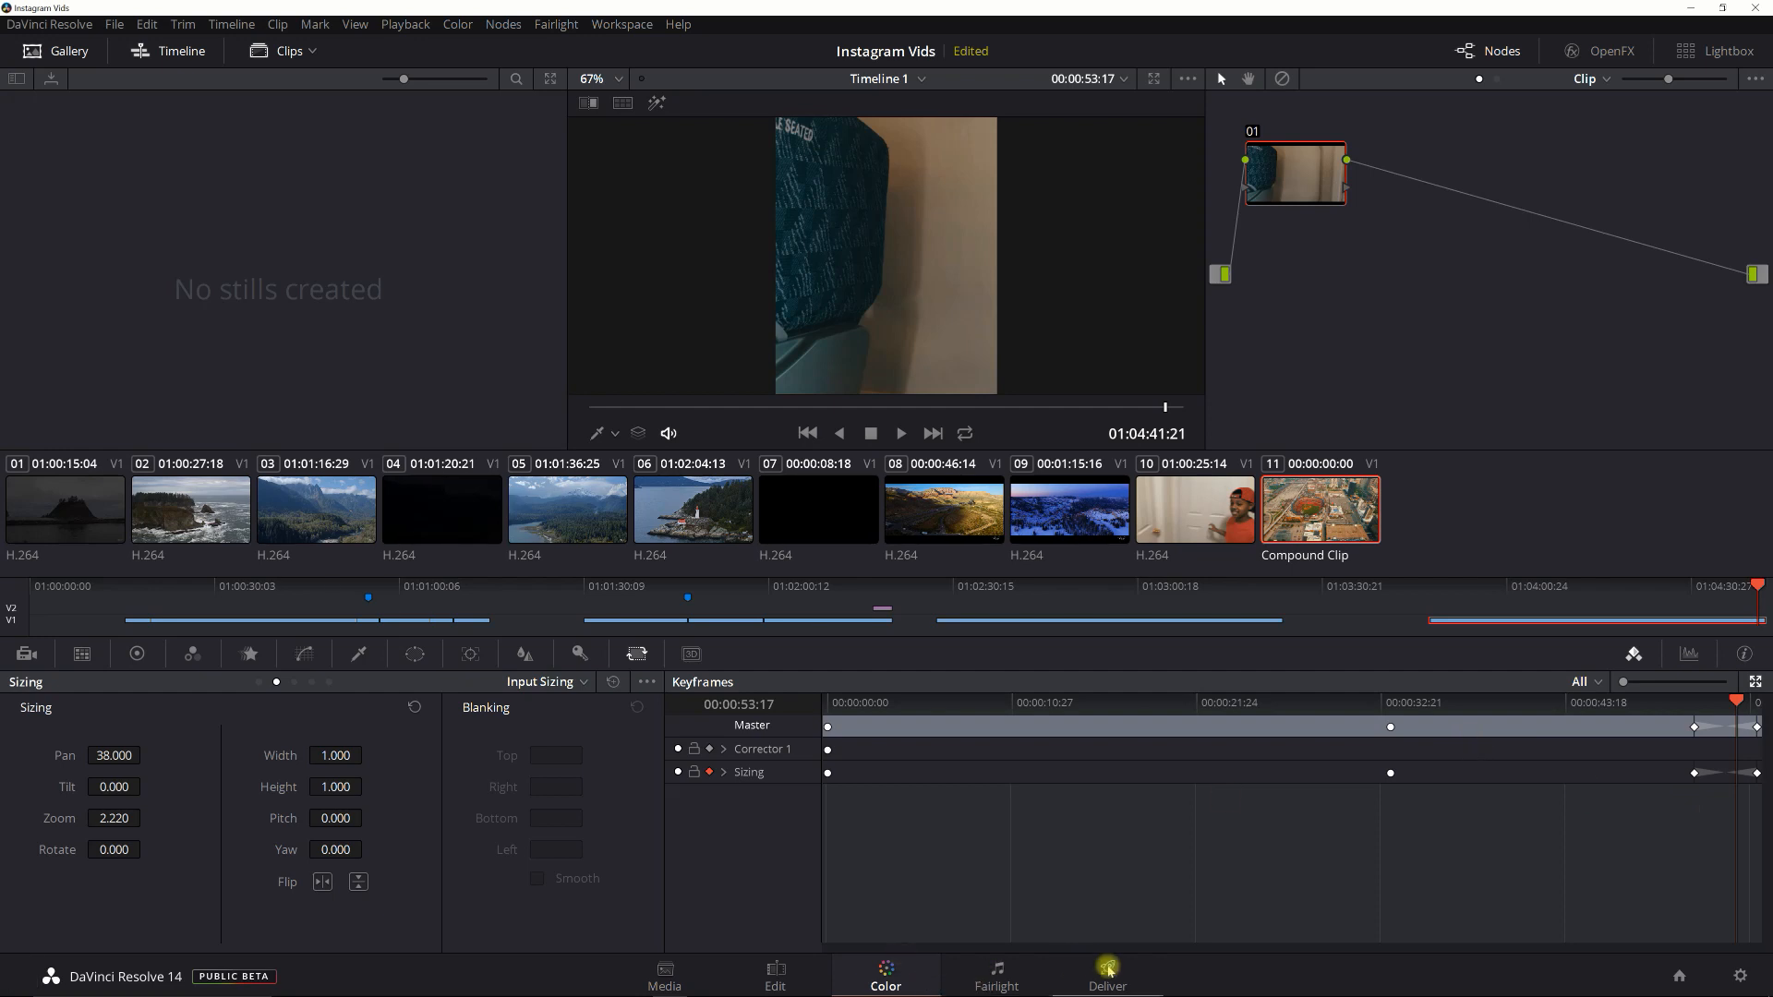
Step: On the Deliver page review the QuickTime H.264 720x900, 29.97 fps video settings and the file naming options
left_click(1109, 980)
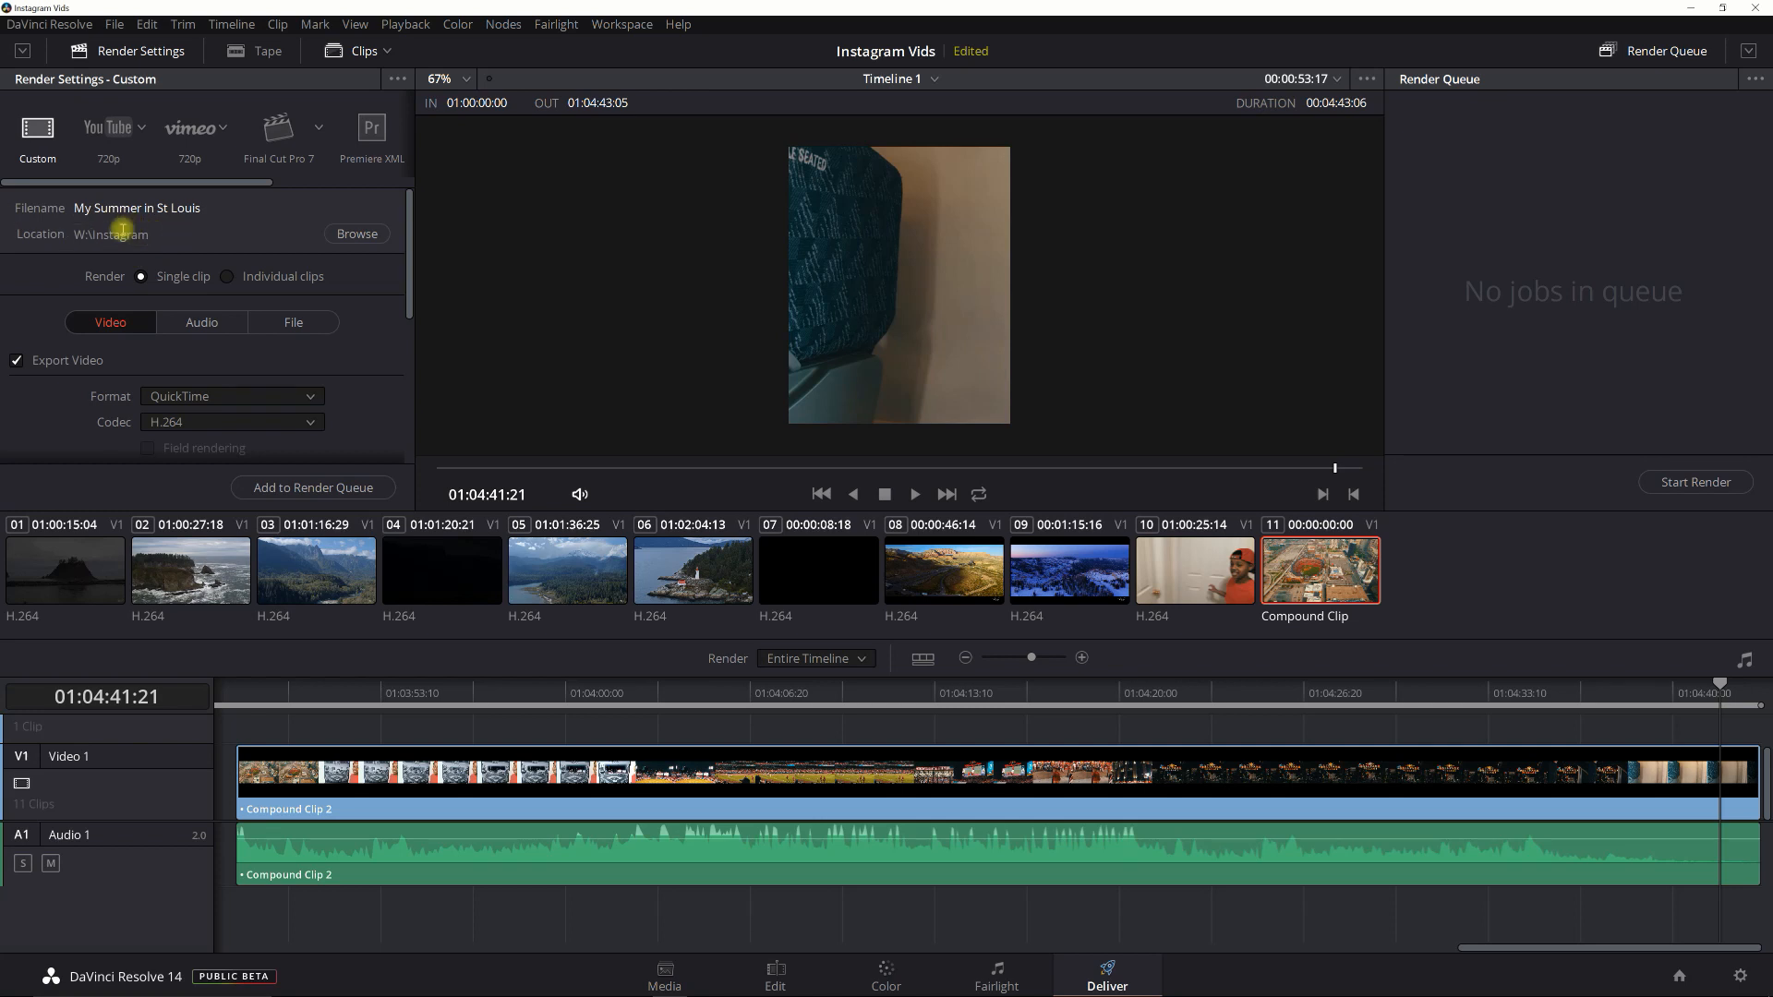
mouse_move(202, 308)
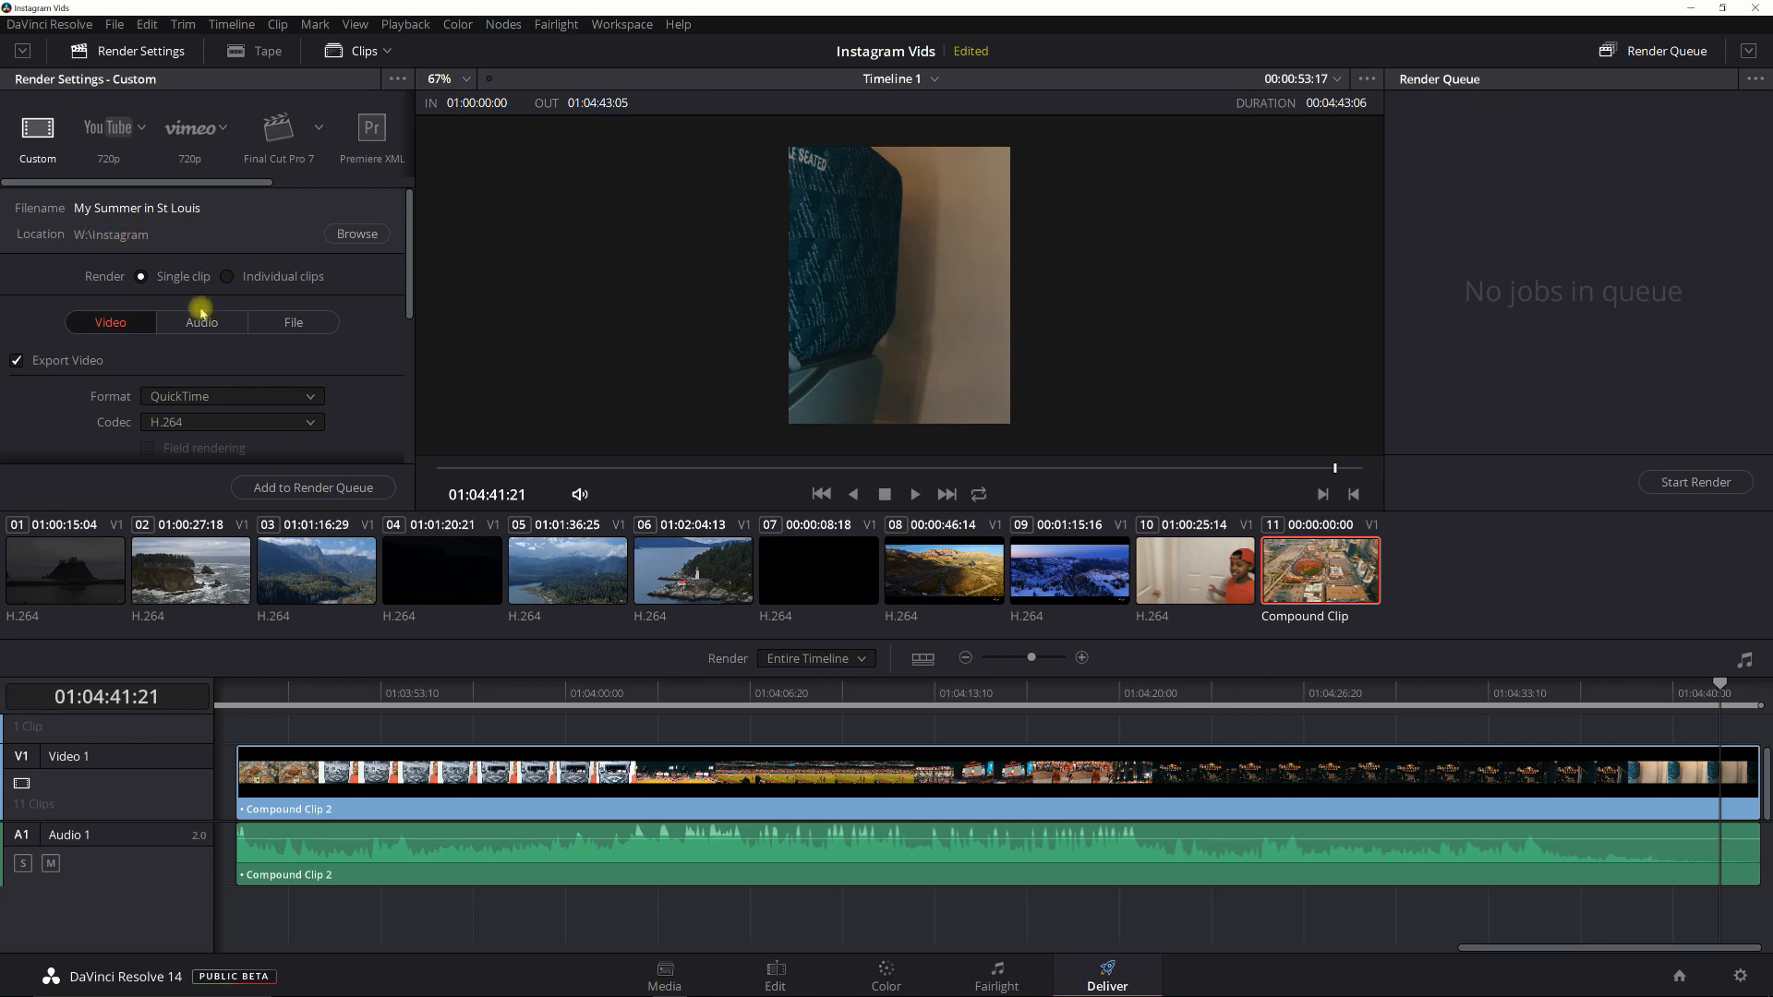
left_click(109, 321)
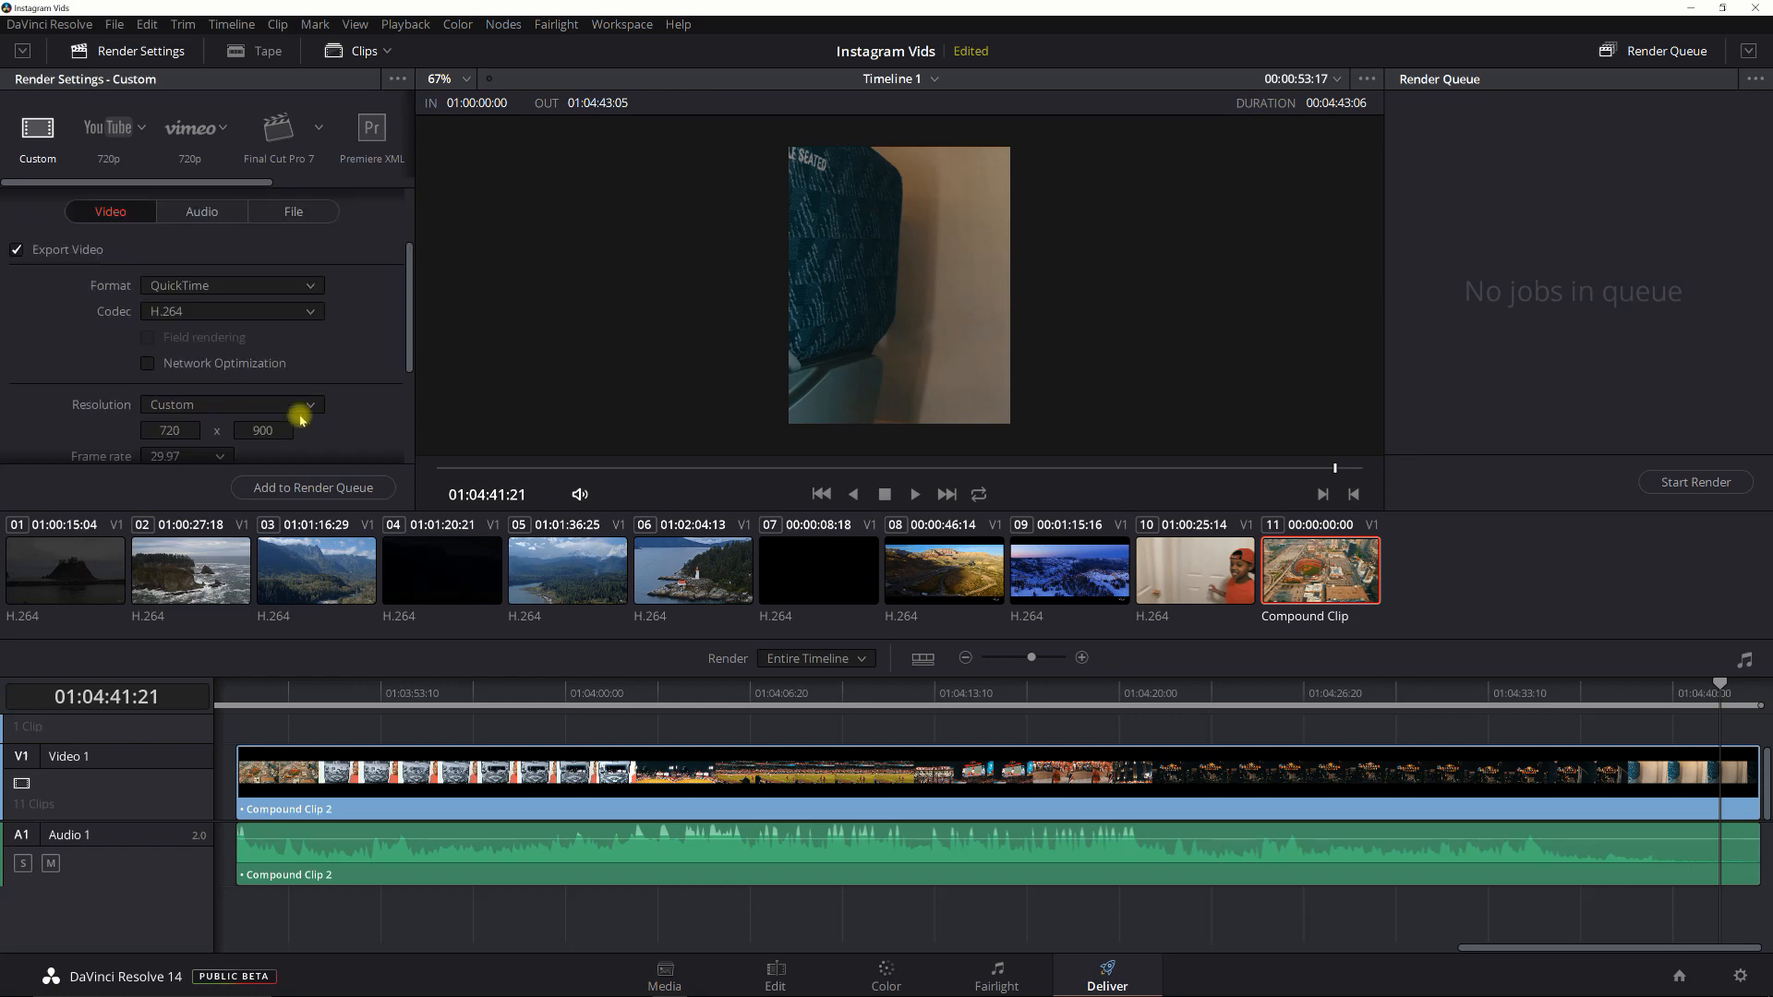
scroll("down", 3)
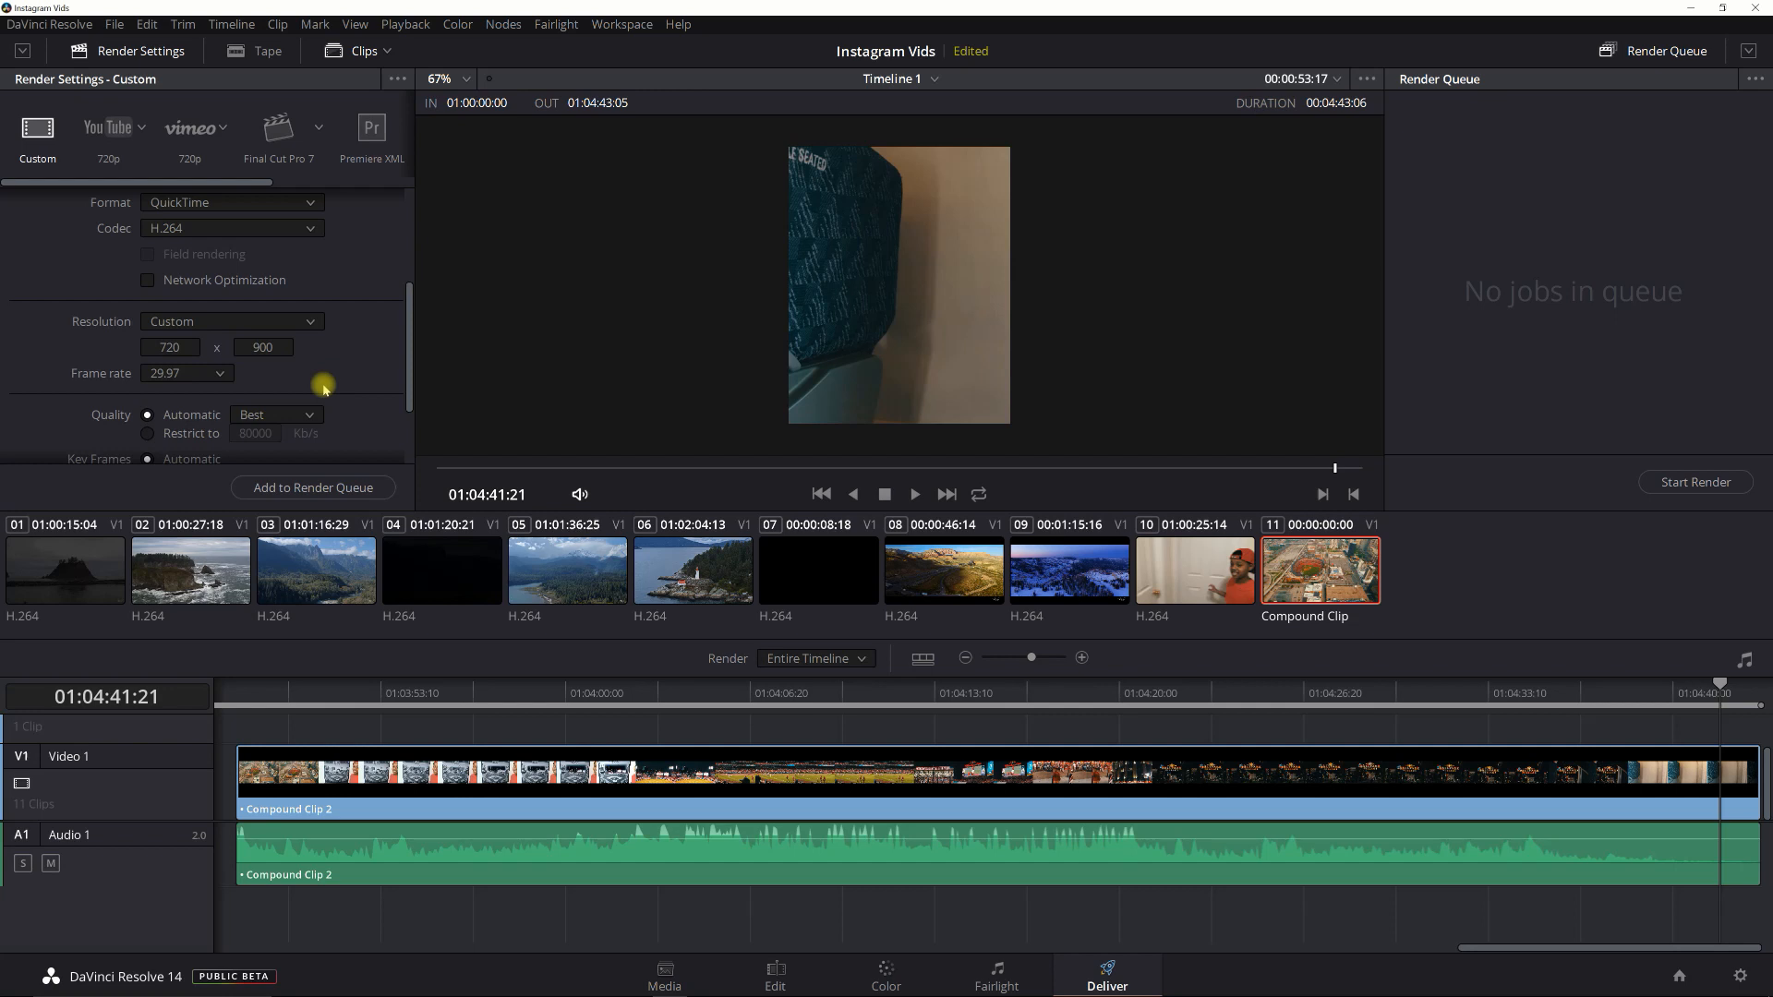
scroll("down", 3)
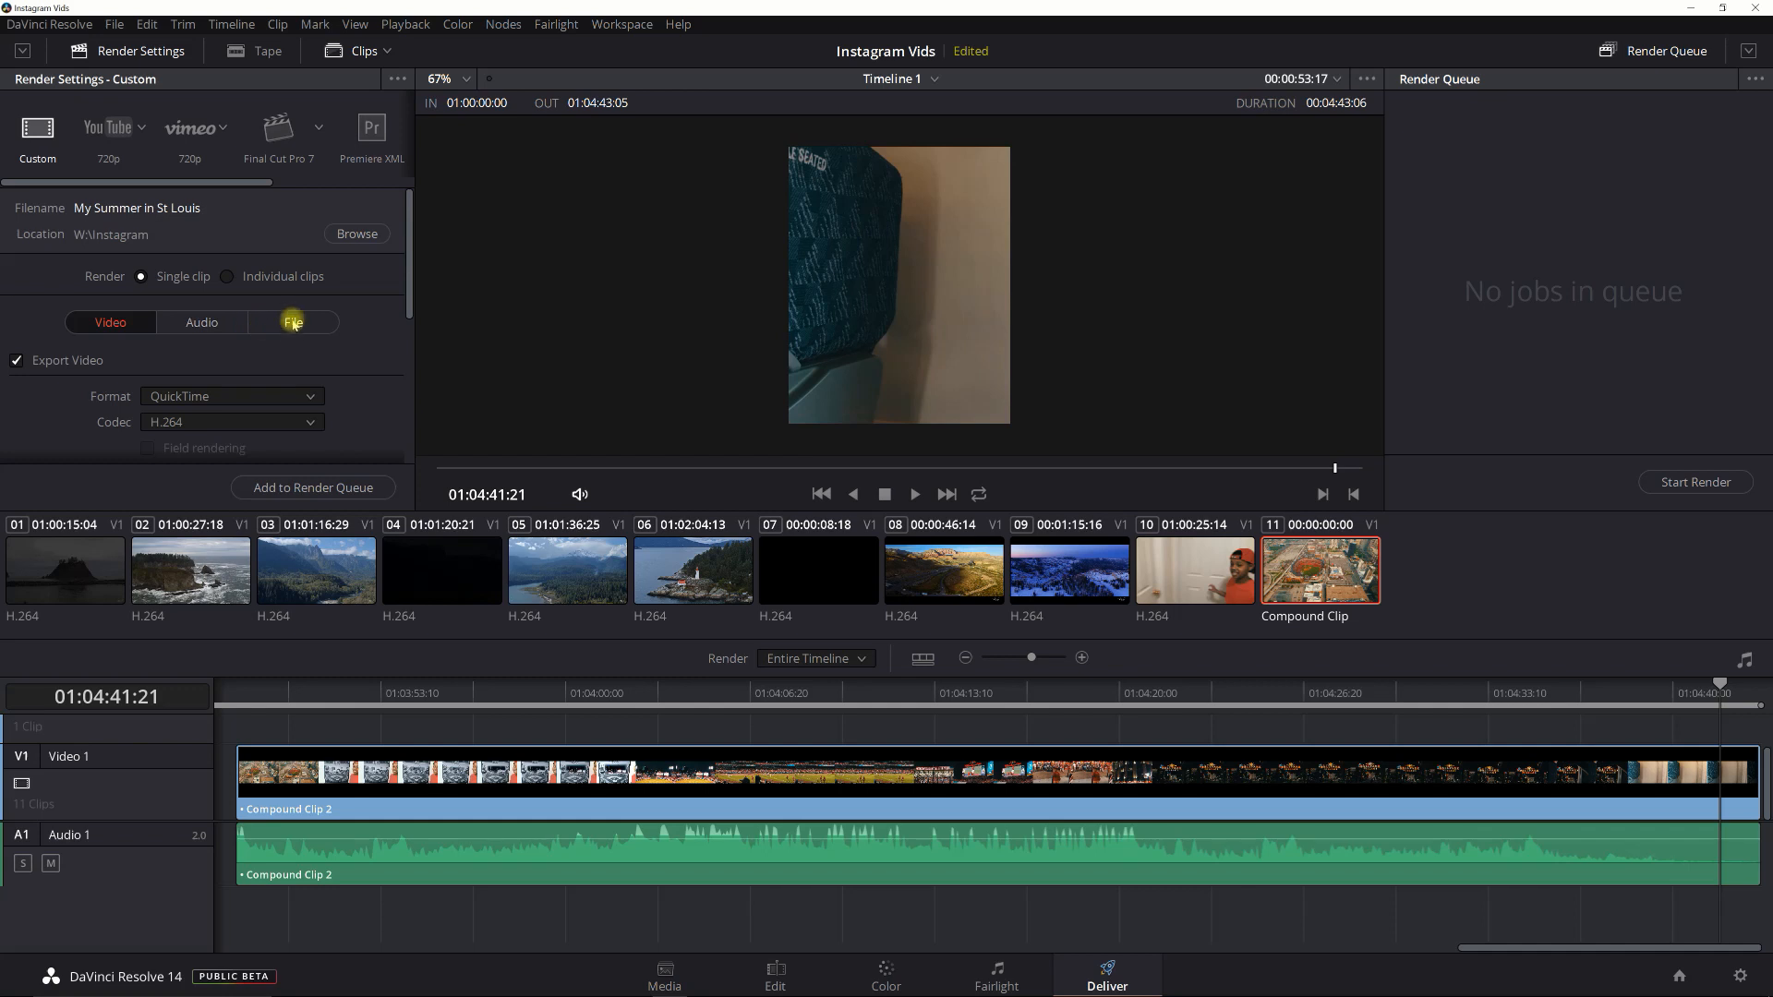
left_click(292, 322)
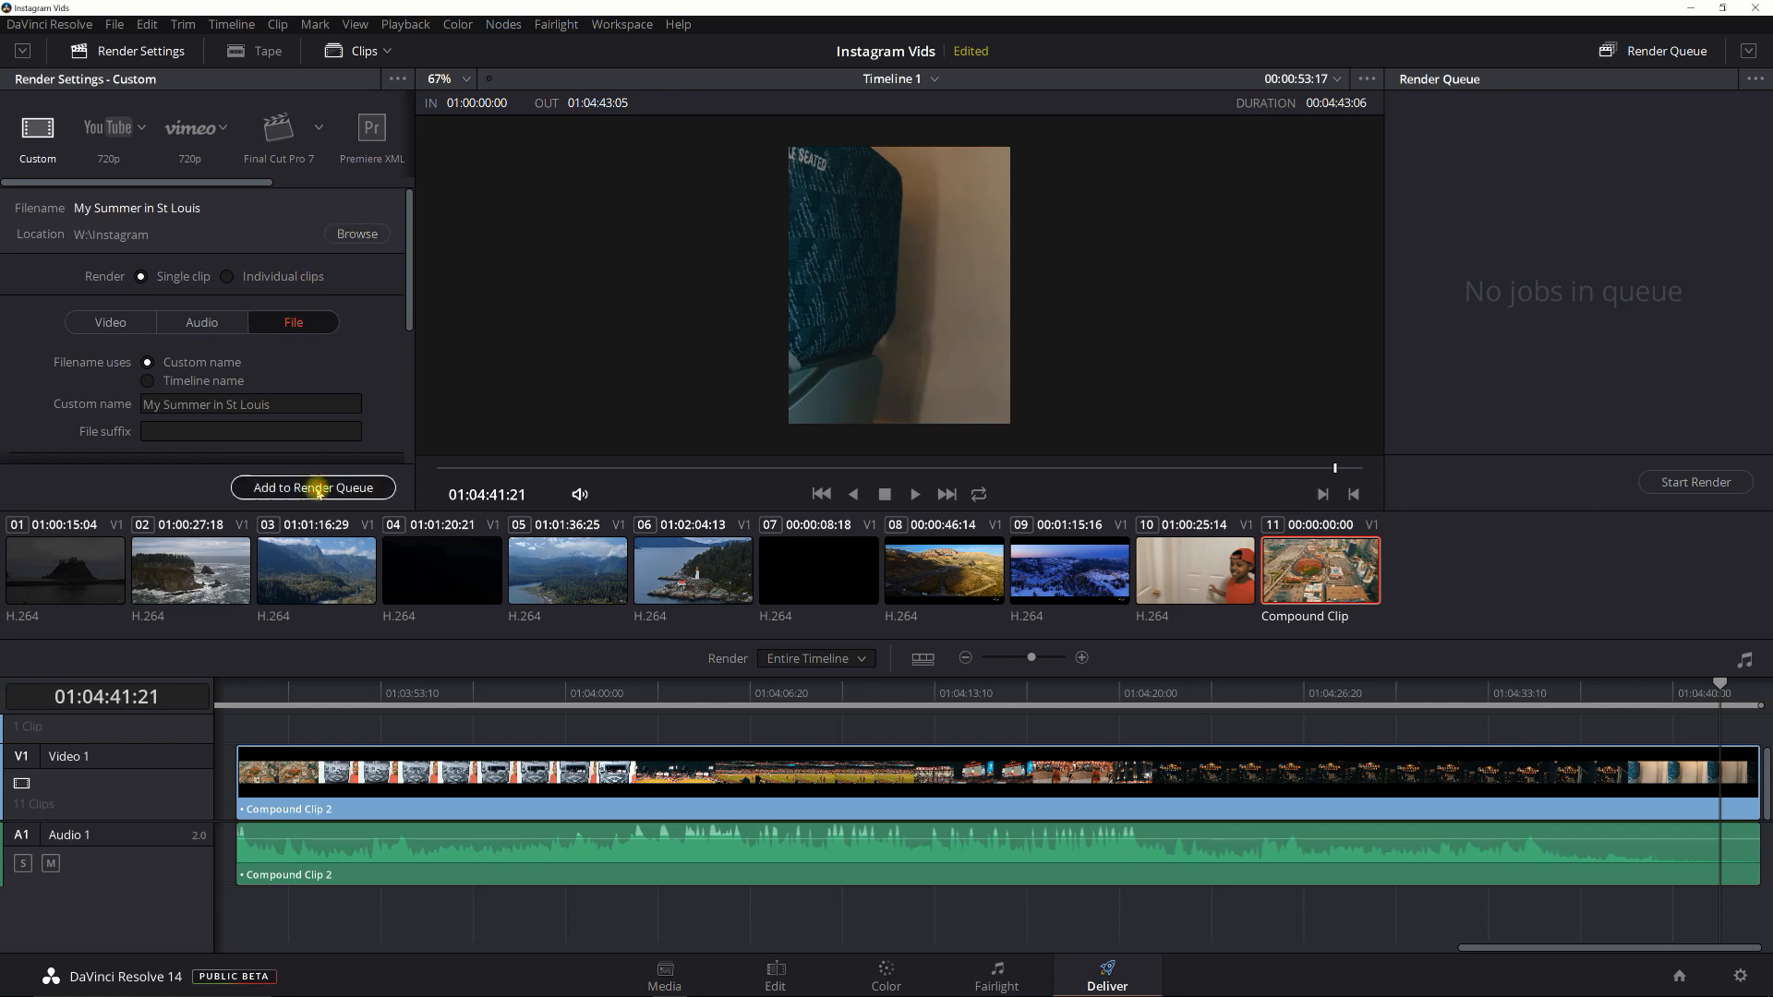
Step: Add Instagram Vids Timeline 1 to the render queue as Job 1 and render it
left_click(313, 487)
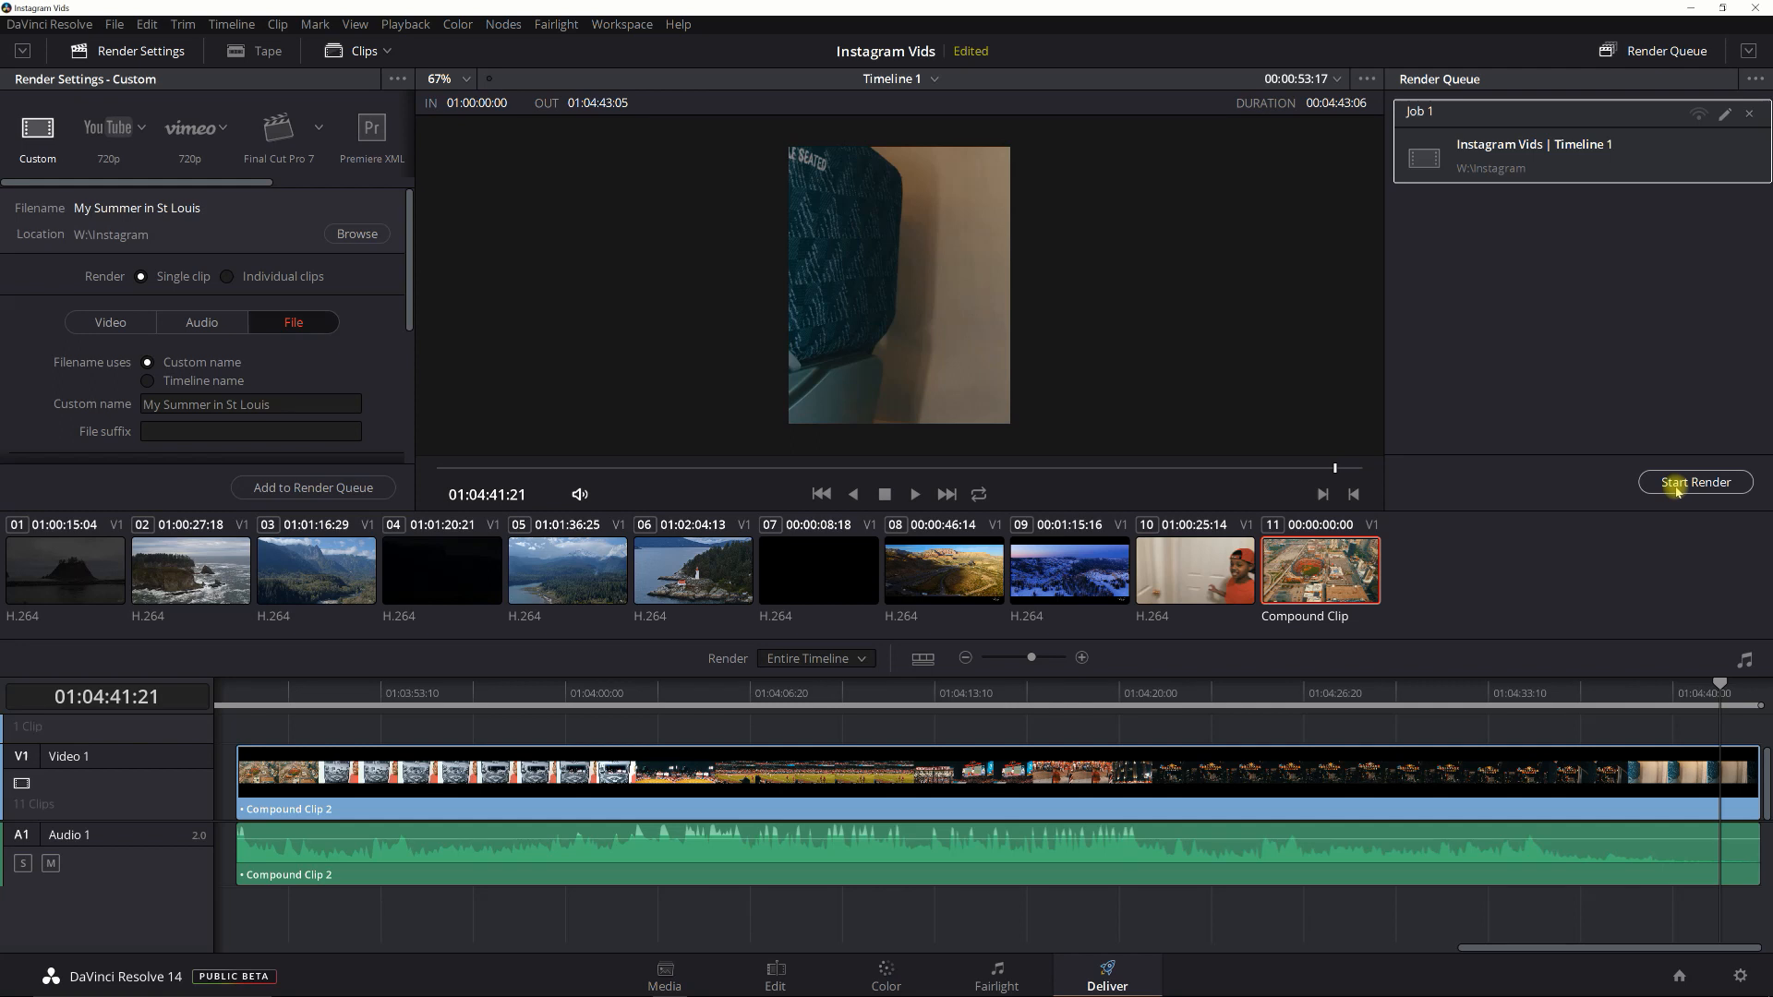
left_click(1695, 483)
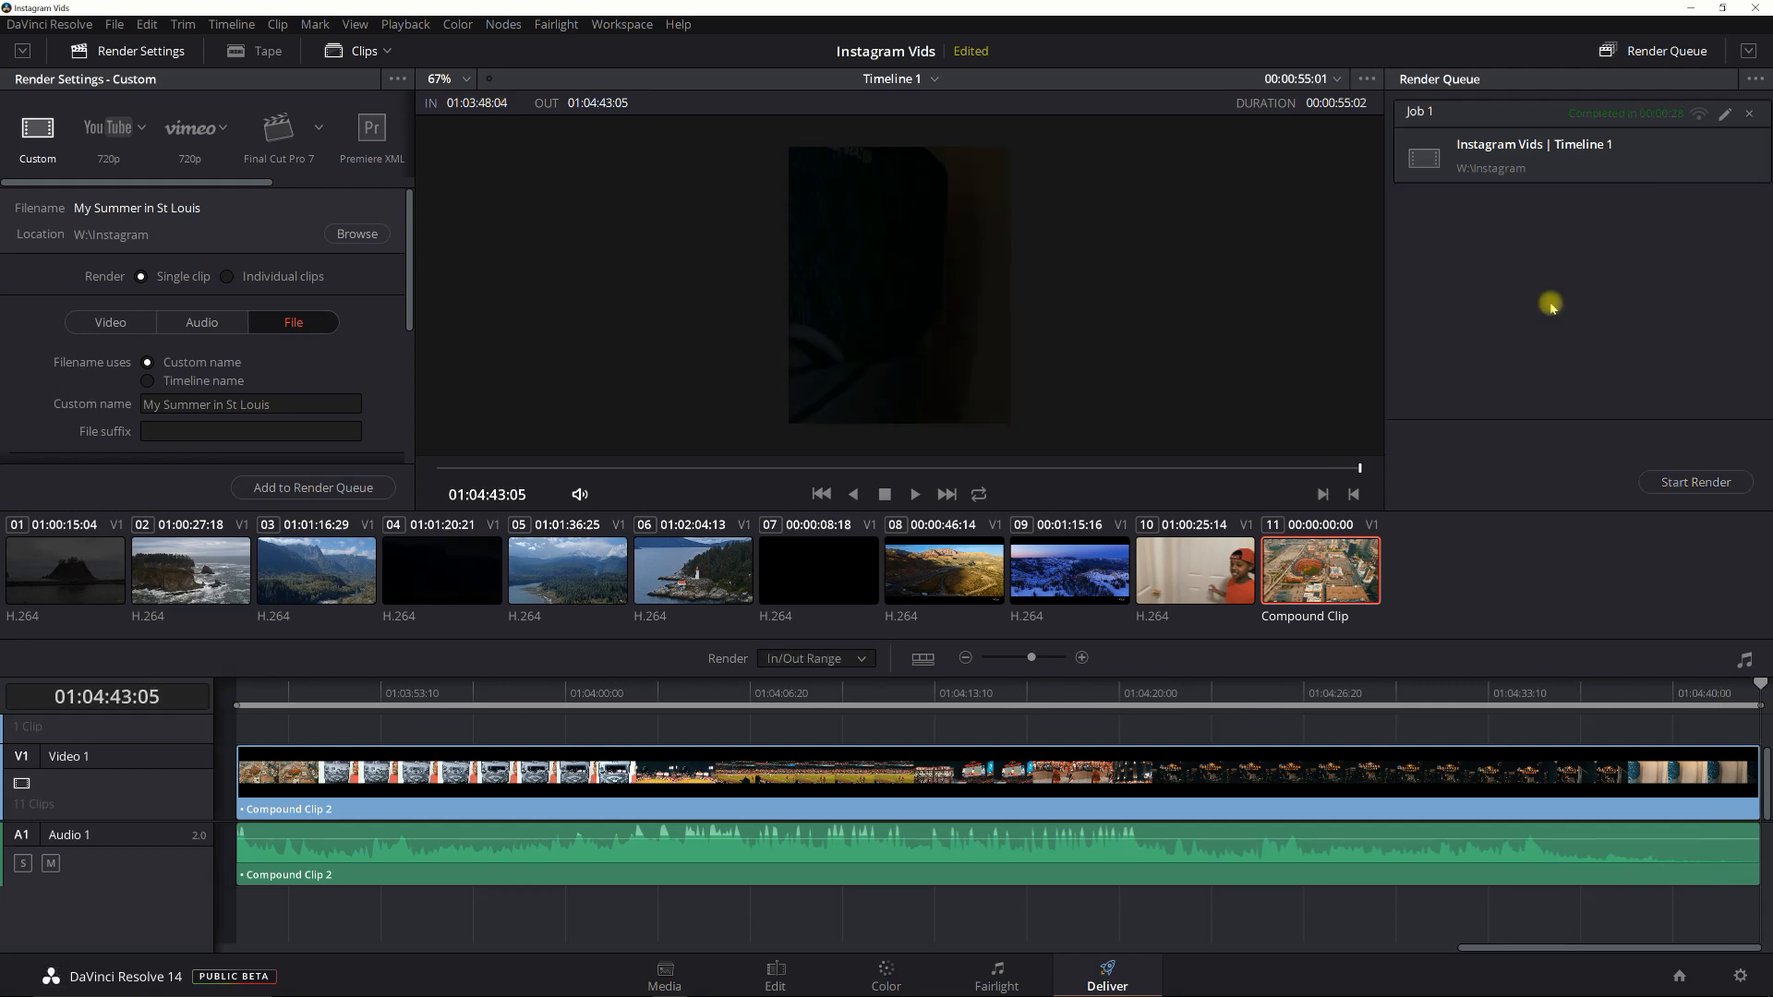
mouse_move(1525, 169)
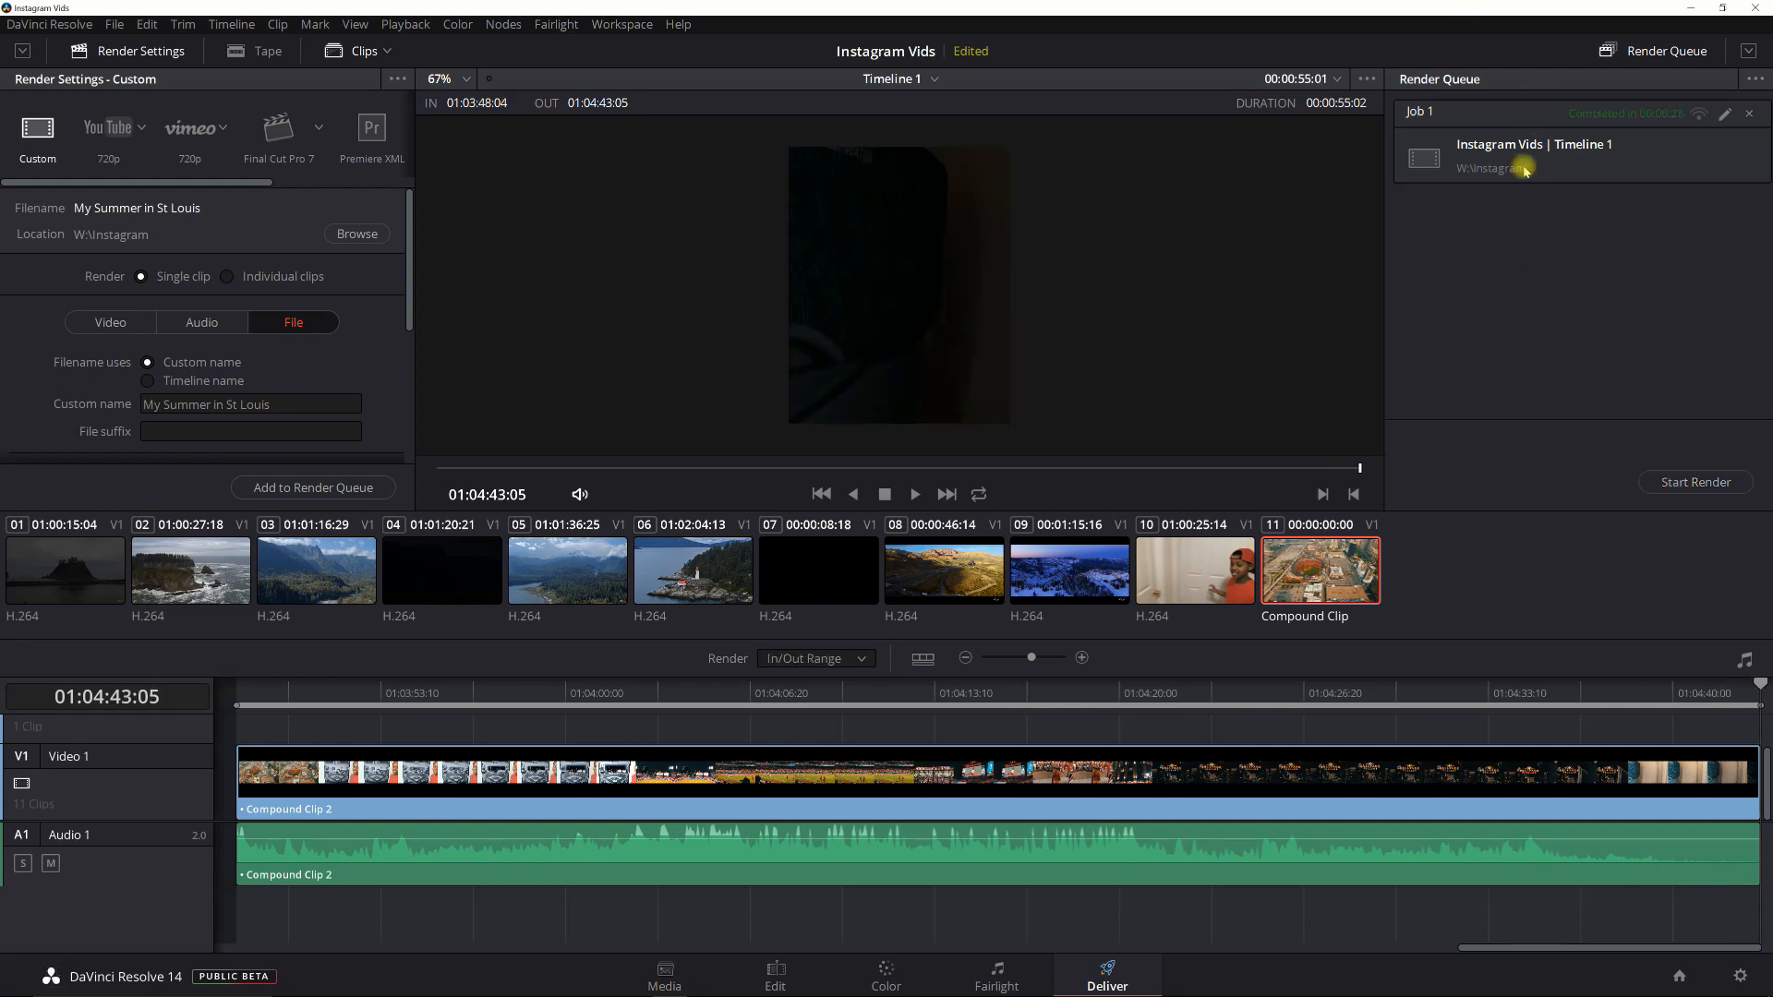